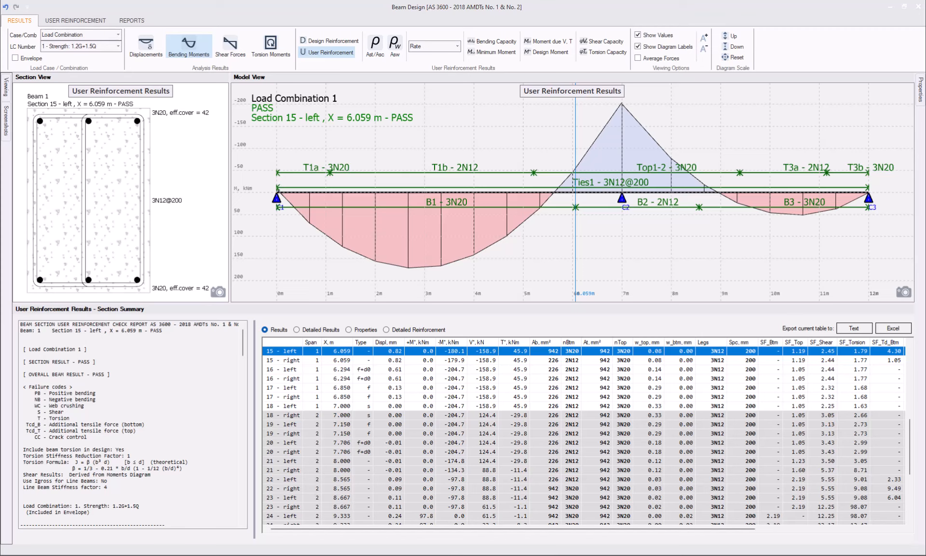
pyautogui.moveTo(556, 212)
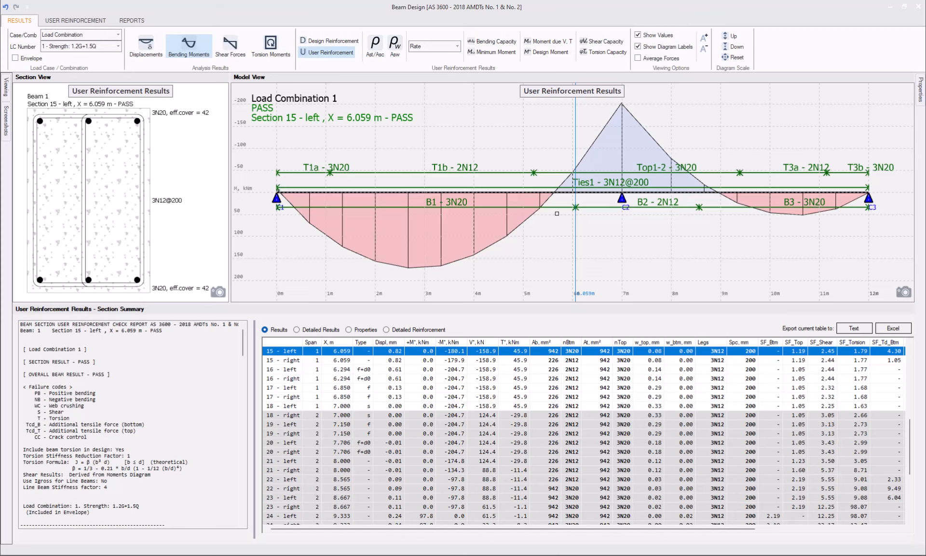
pyautogui.moveTo(406, 125)
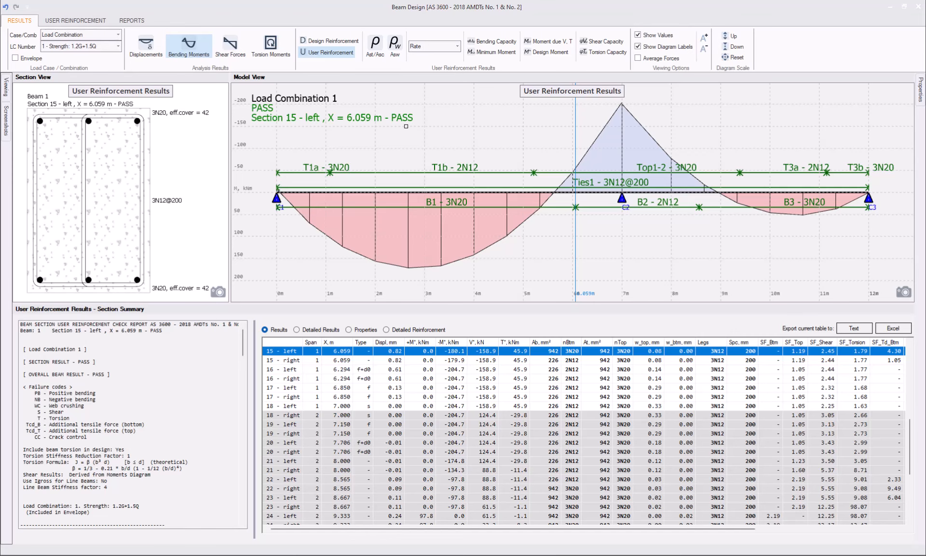
# Remove all existing user reinforcement via Delete All on the User Reinforcement tools.
pyautogui.click(75, 20)
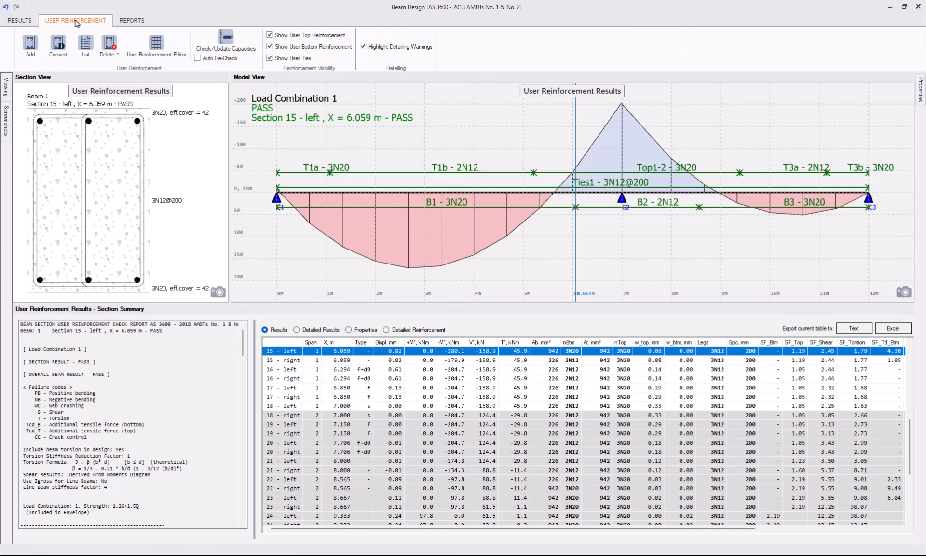
pyautogui.click(107, 45)
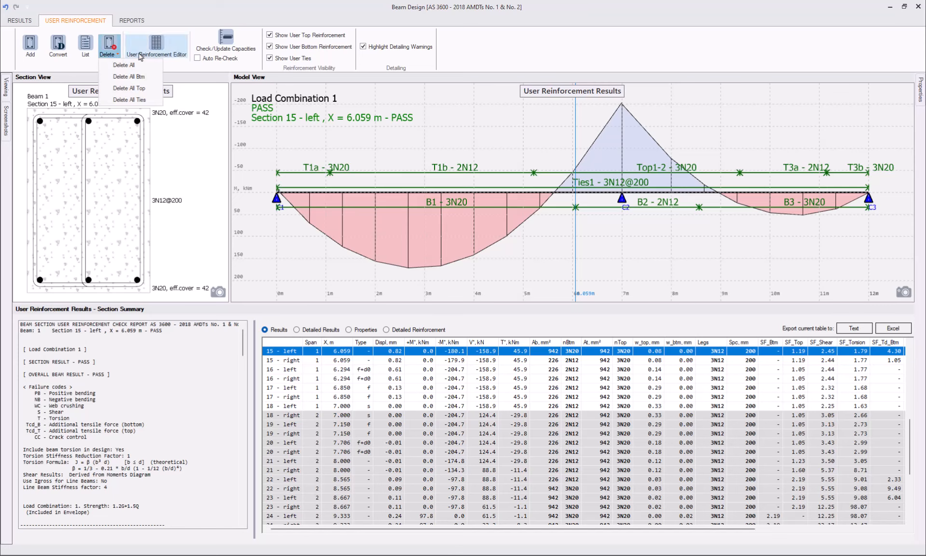
pyautogui.moveTo(124, 65)
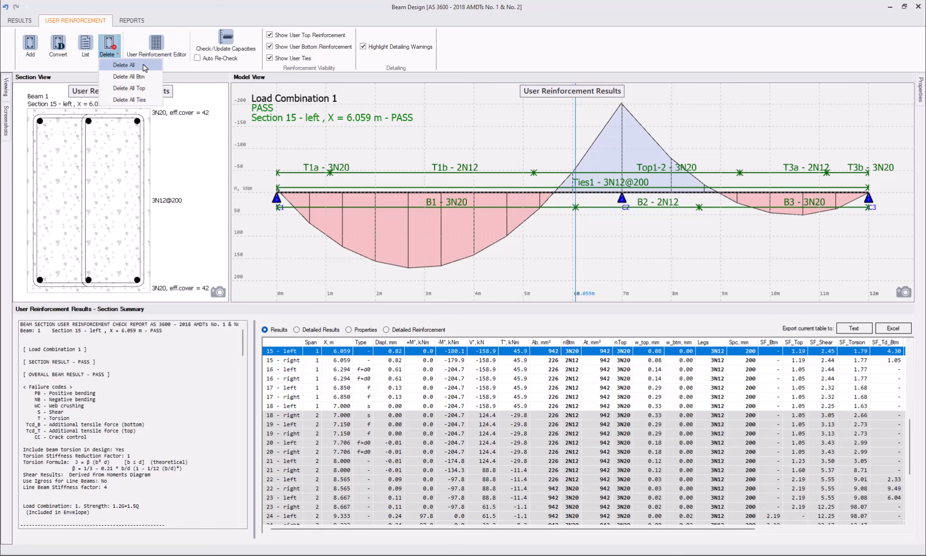
pyautogui.click(123, 64)
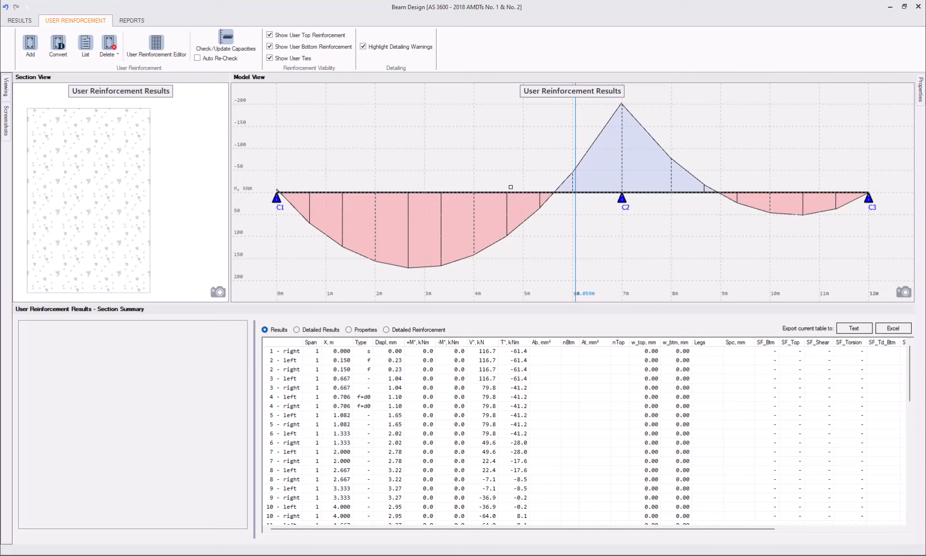
pyautogui.moveTo(473, 170)
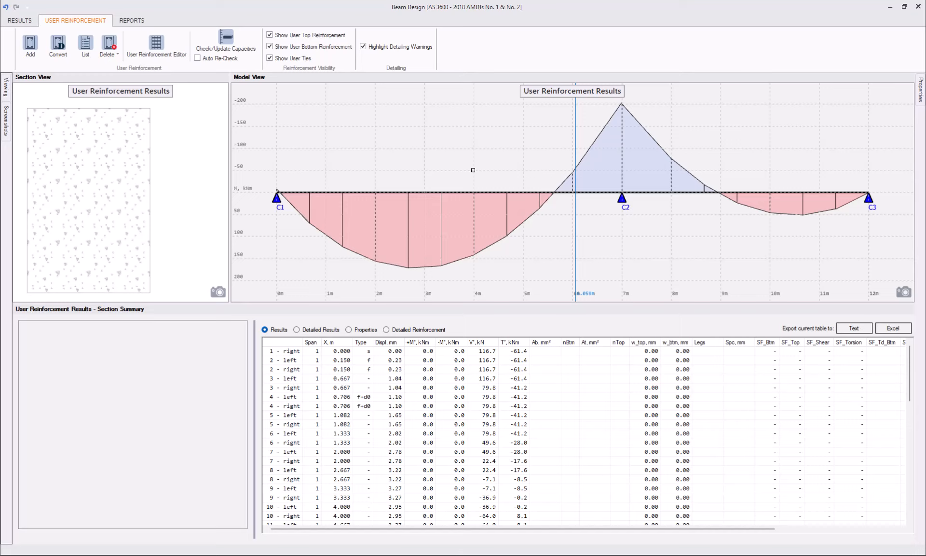
pyautogui.moveTo(402, 133)
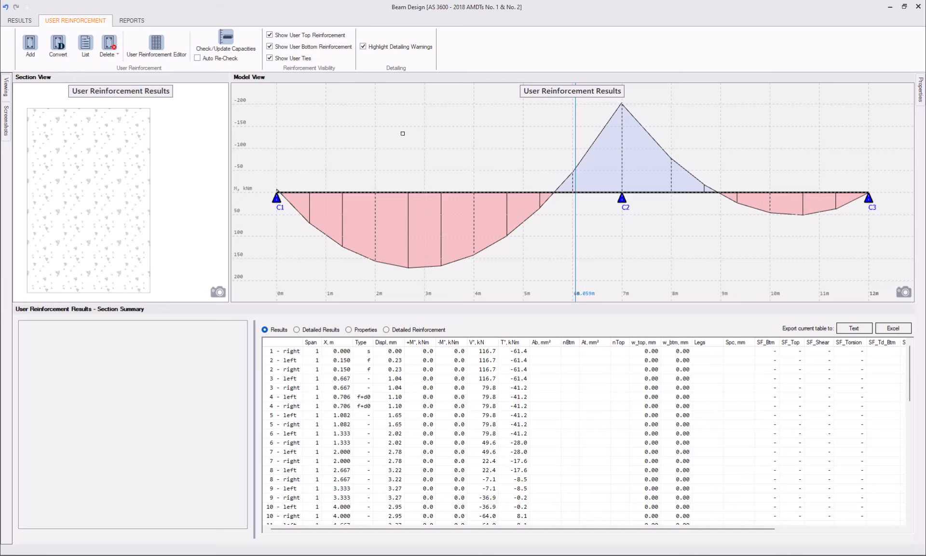
pyautogui.moveTo(36, 69)
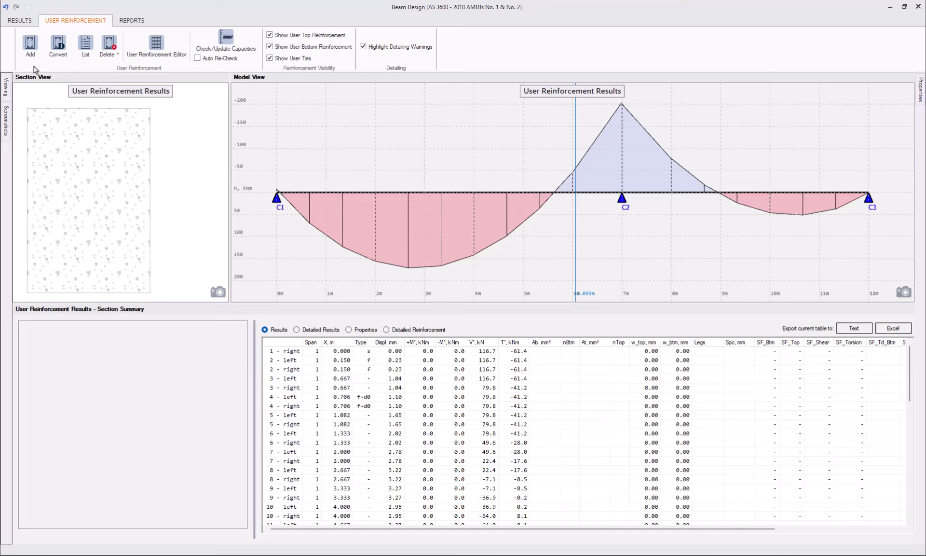
# Add full-length bottom bars labelled Btm, 12 mm diameter (2N12).
pyautogui.click(30, 44)
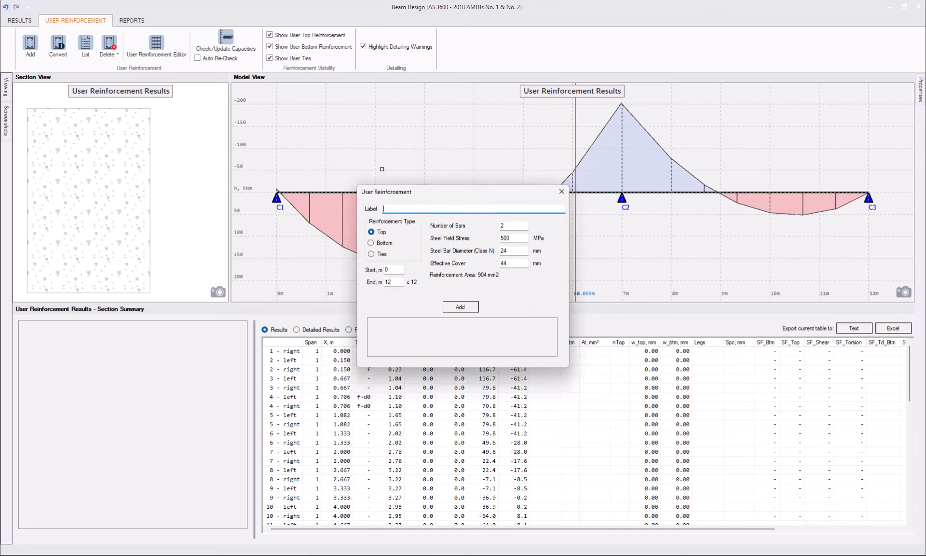
pyautogui.write('Btm')
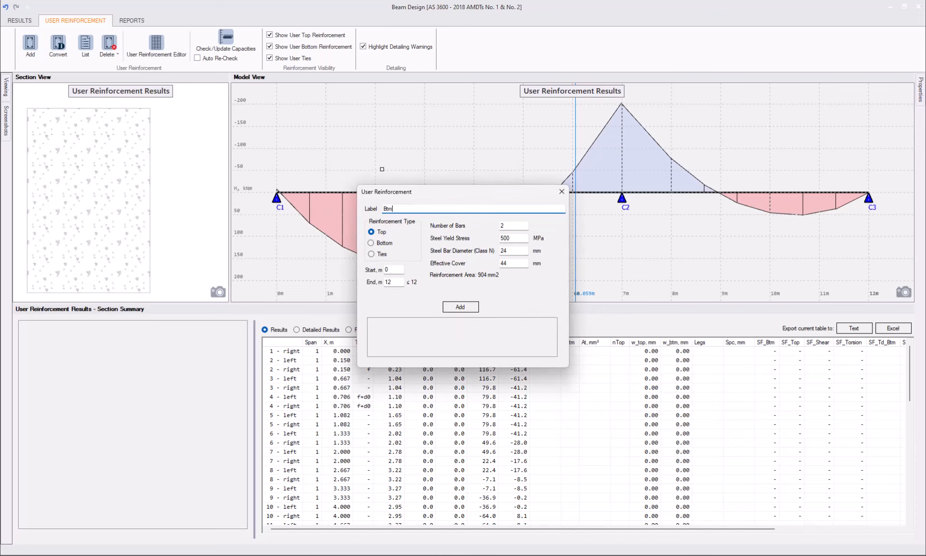
pyautogui.moveTo(406, 201)
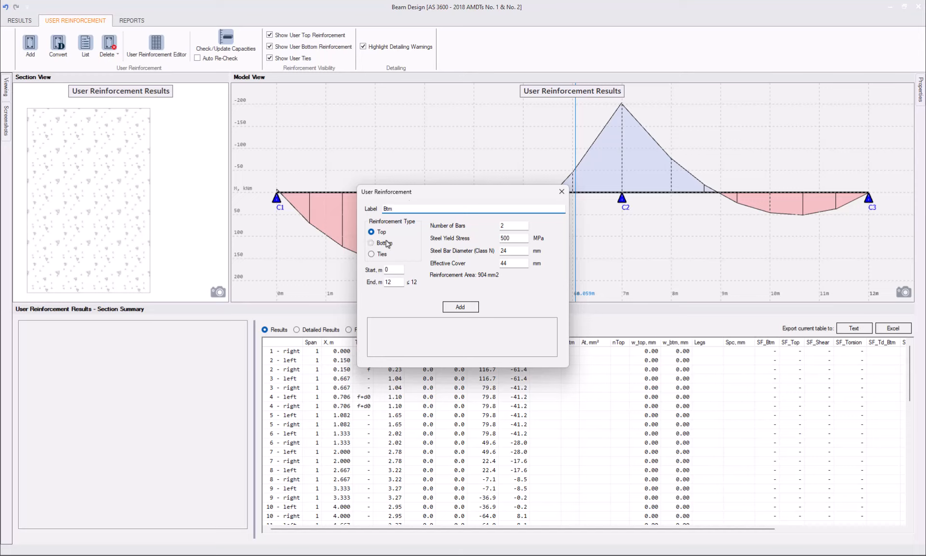
pyautogui.click(372, 243)
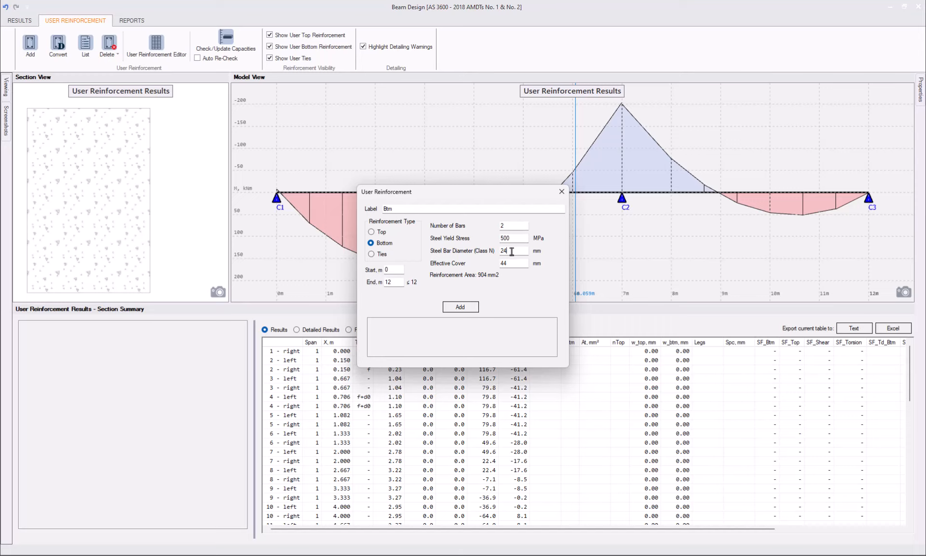
pyautogui.write('12')
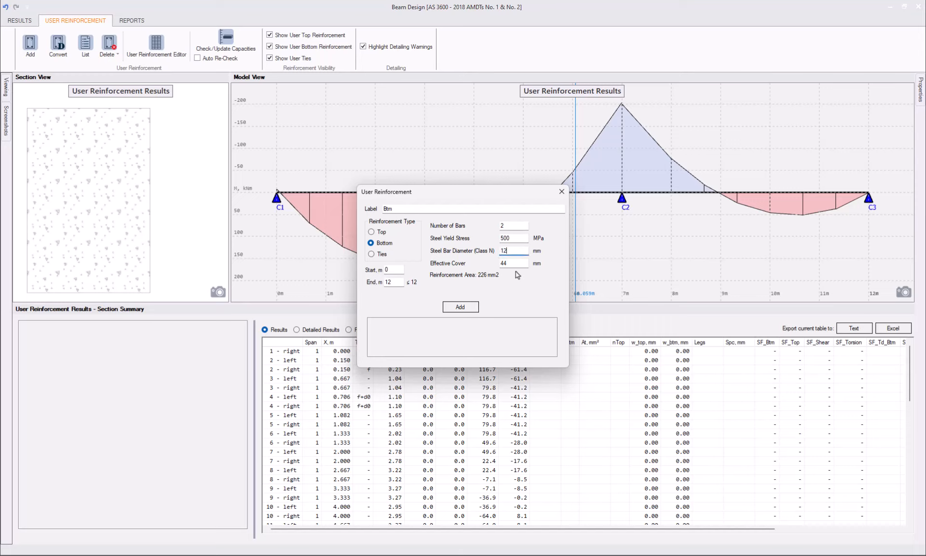
pyautogui.moveTo(460, 307)
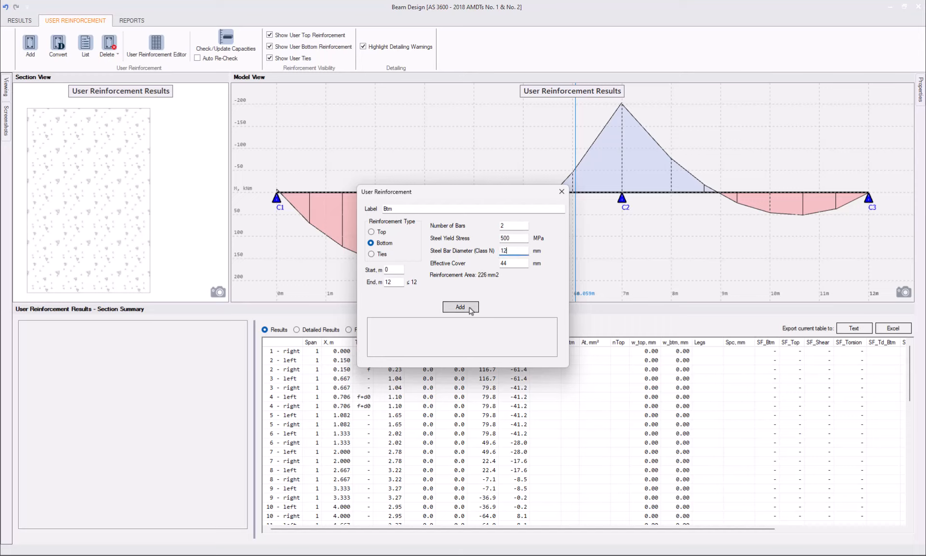
pyautogui.click(460, 307)
pyautogui.write('T')
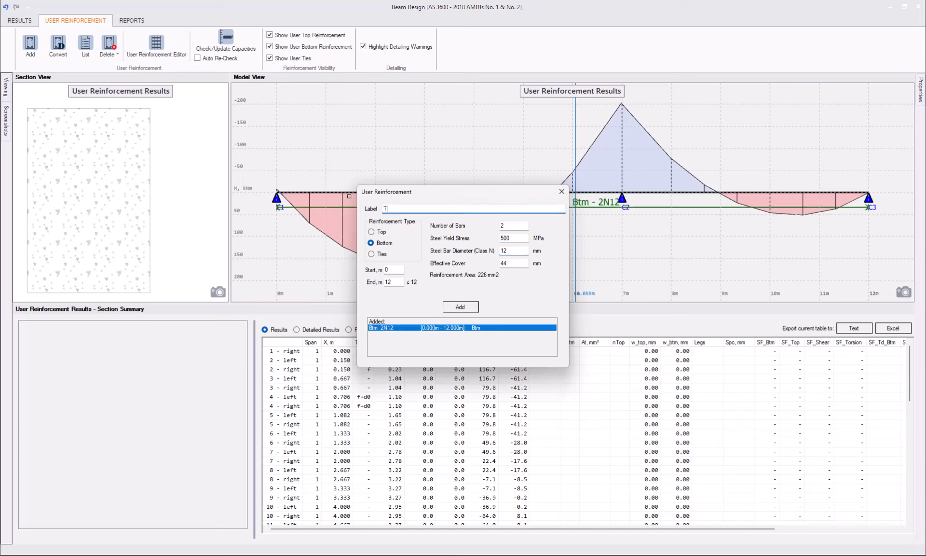
# Add full-length Top 2N12 bars and 2N12 ties at 300 spacing.
pyautogui.write('op')
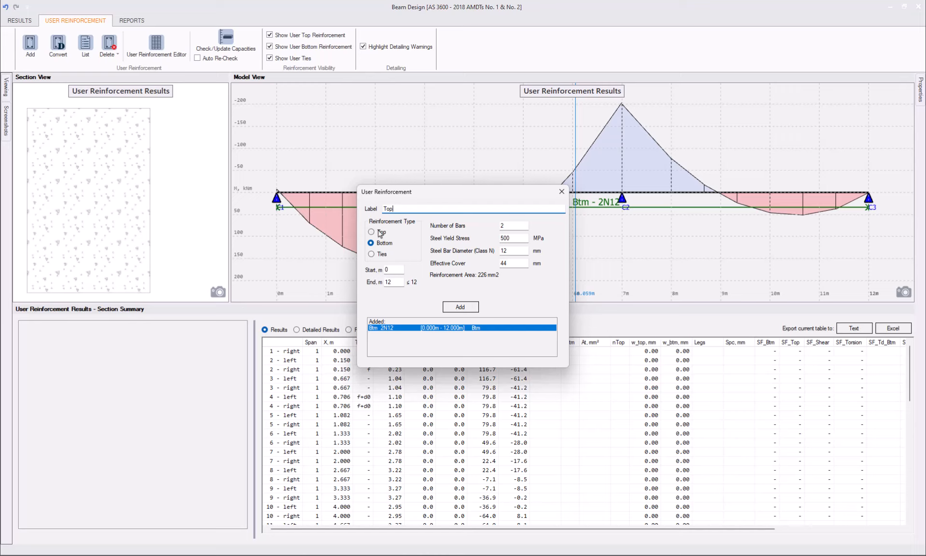
pyautogui.click(371, 231)
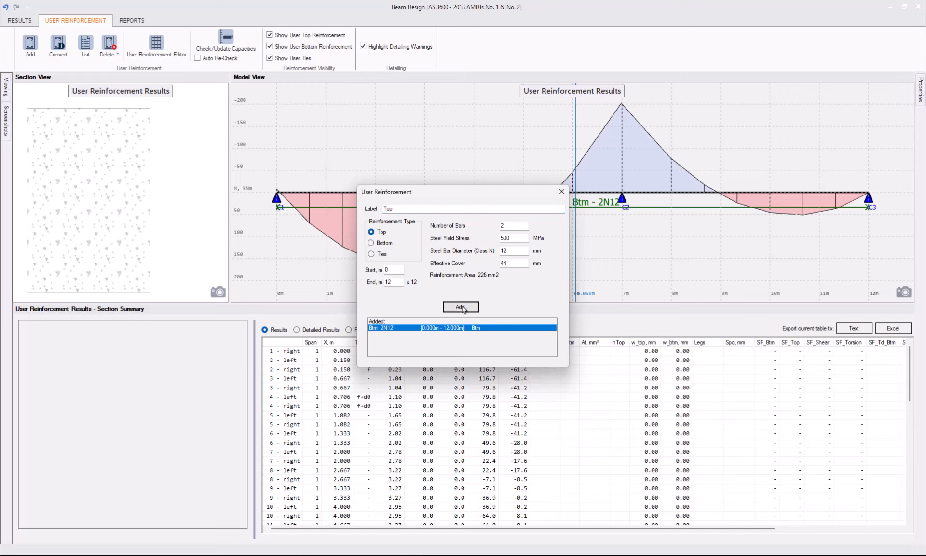
pyautogui.click(460, 307)
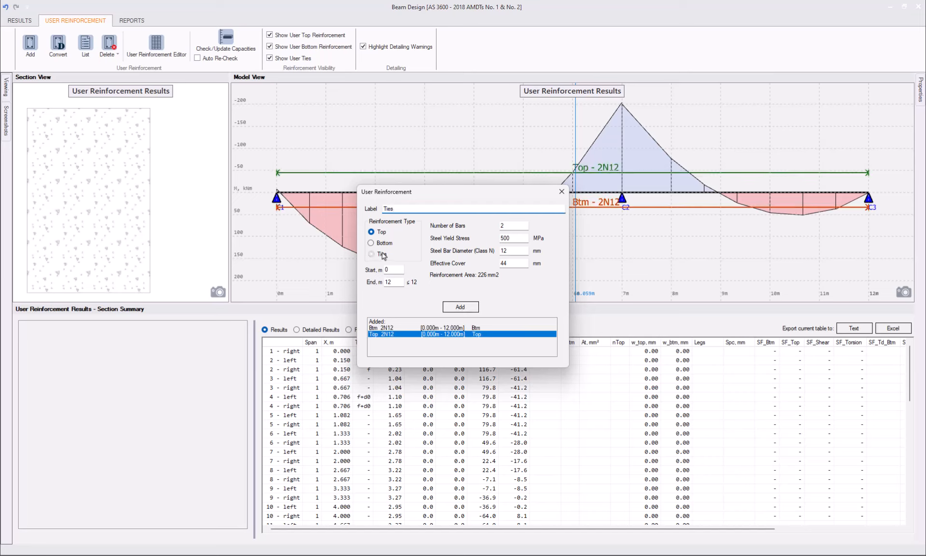
pyautogui.click(371, 254)
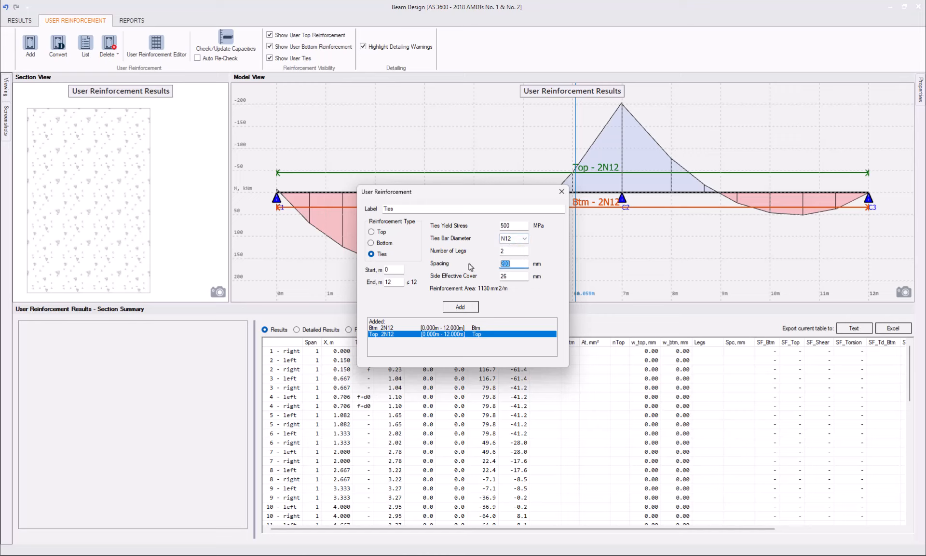
pyautogui.write('300')
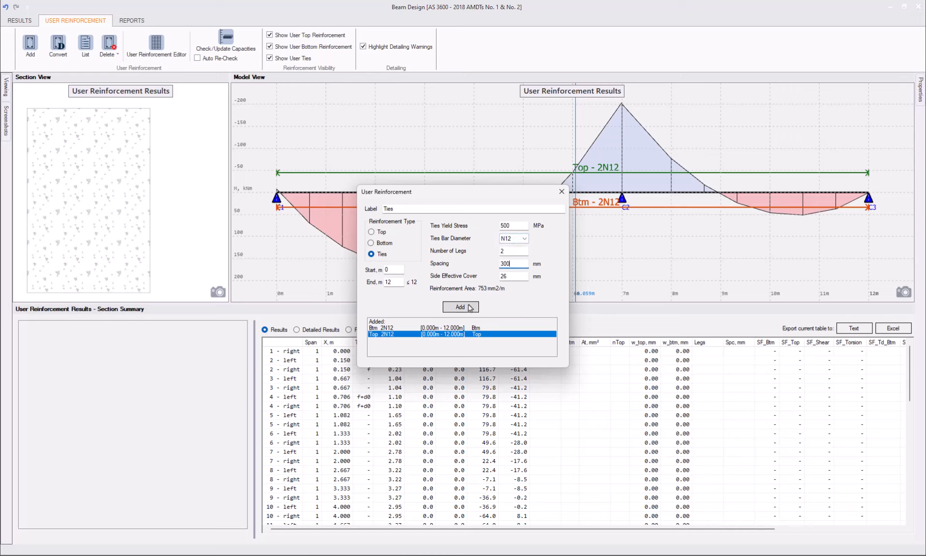
pyautogui.click(460, 307)
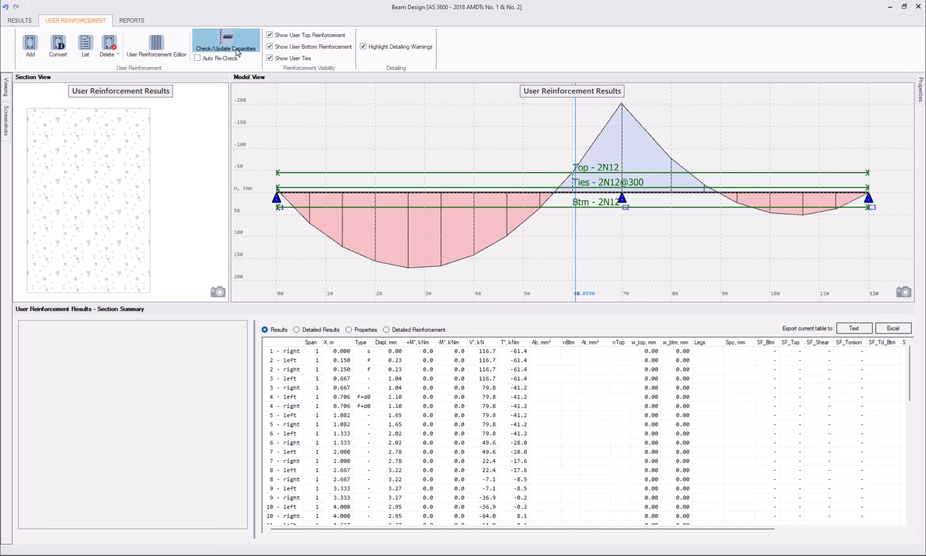
# Recheck capacities and show envelope results reporting the PB, NB, S, T, Tcd failures.
pyautogui.click(226, 43)
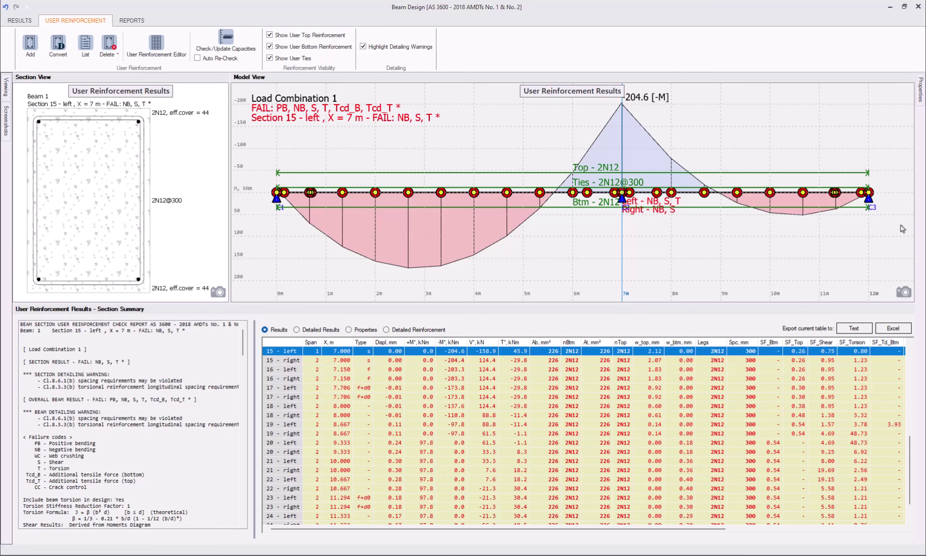
pyautogui.click(20, 21)
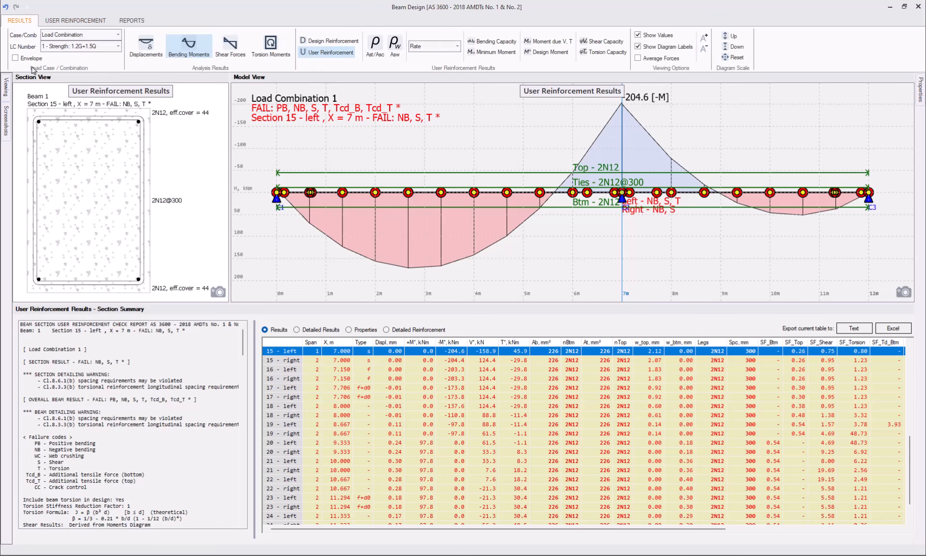
pyautogui.click(14, 58)
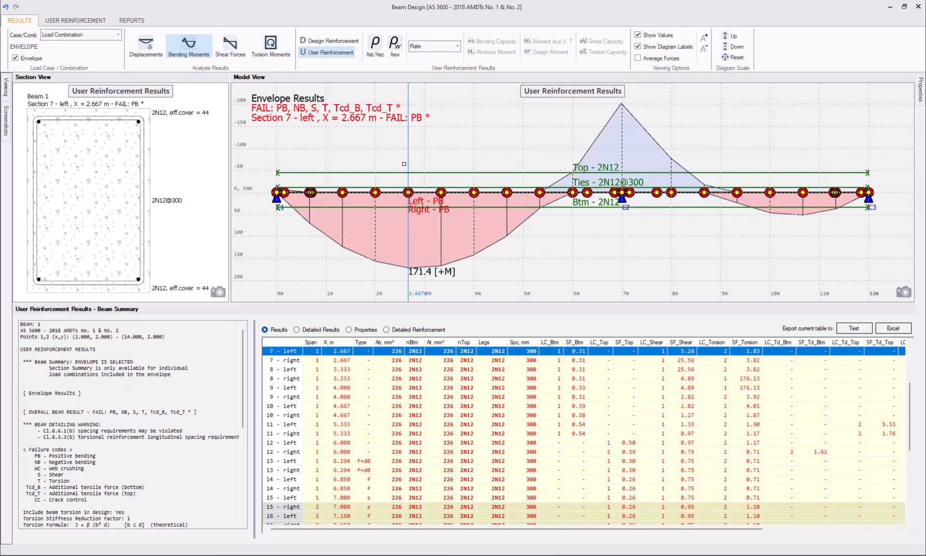
pyautogui.moveTo(559, 157)
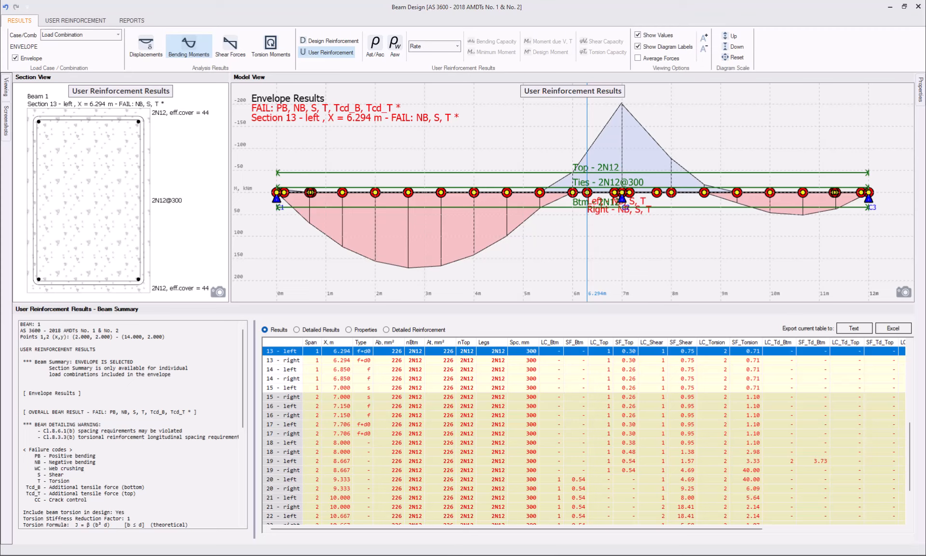
pyautogui.moveTo(487, 143)
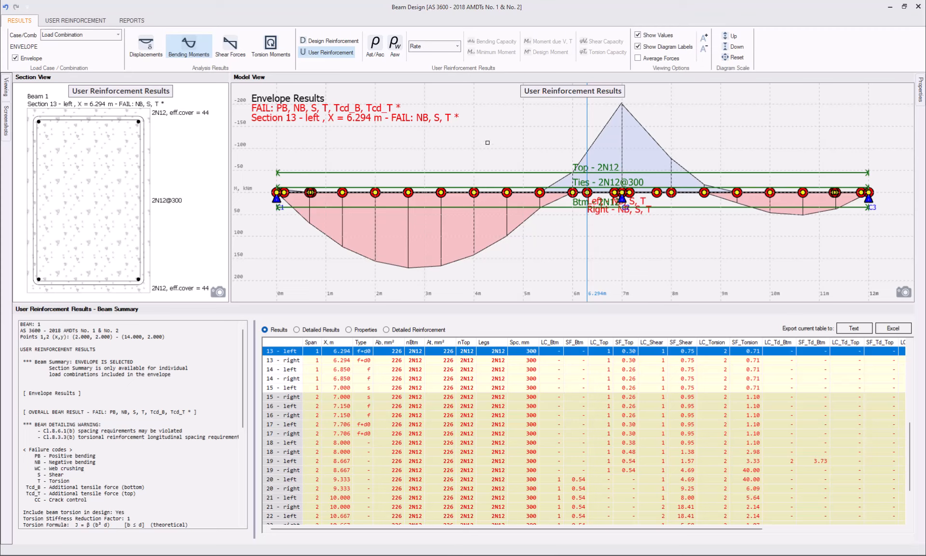
pyautogui.moveTo(270, 141)
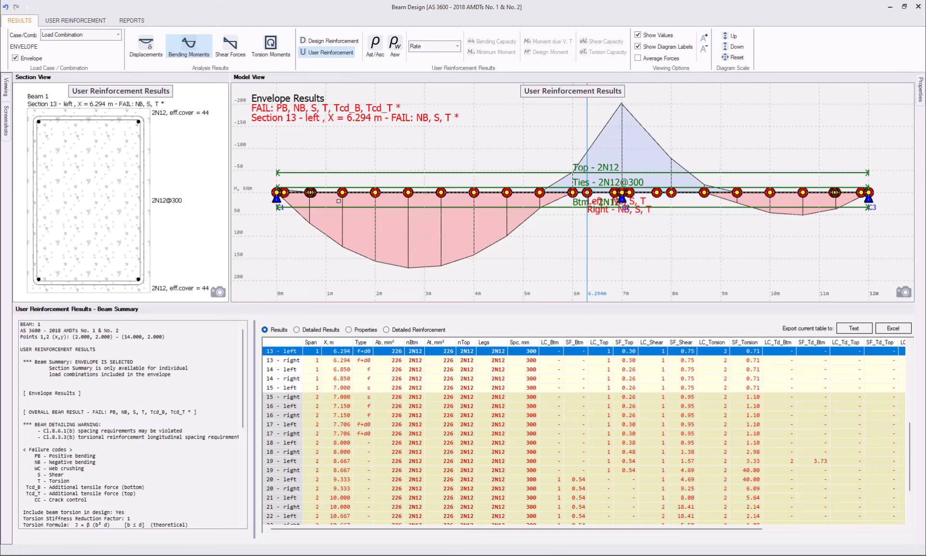
pyautogui.moveTo(376, 155)
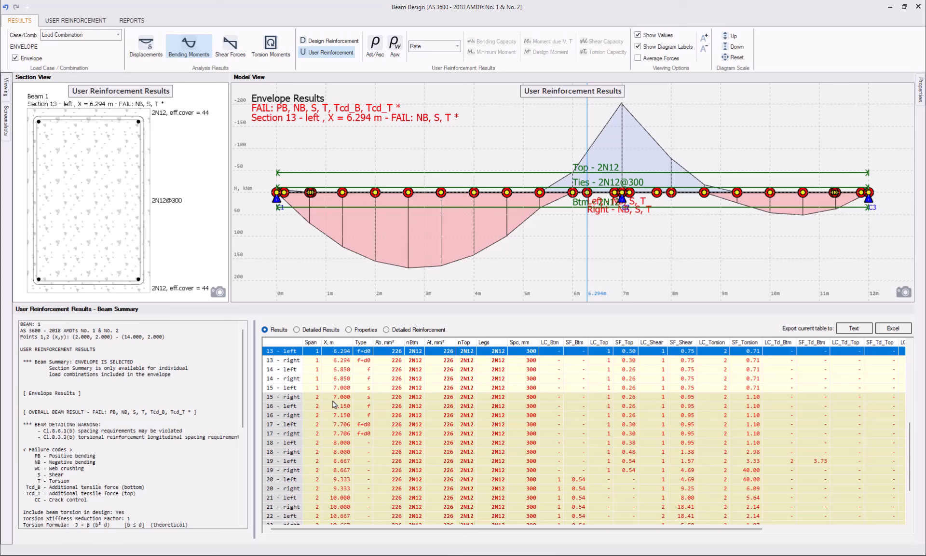
pyautogui.moveTo(542, 407)
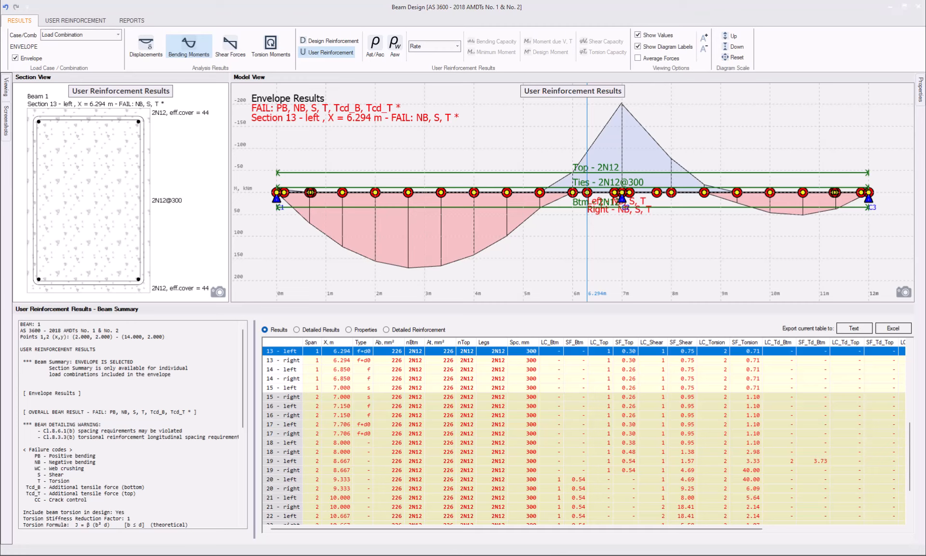
pyautogui.moveTo(650, 253)
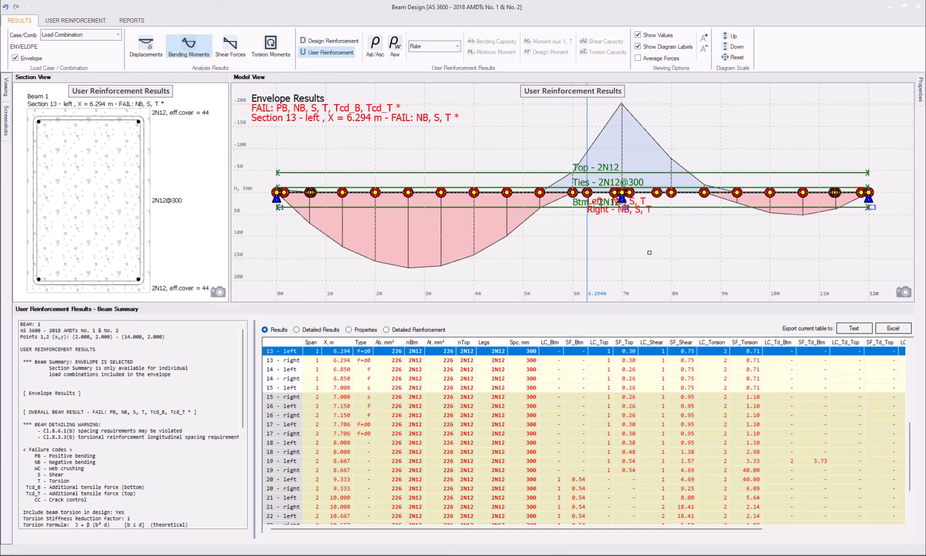
pyautogui.moveTo(602, 233)
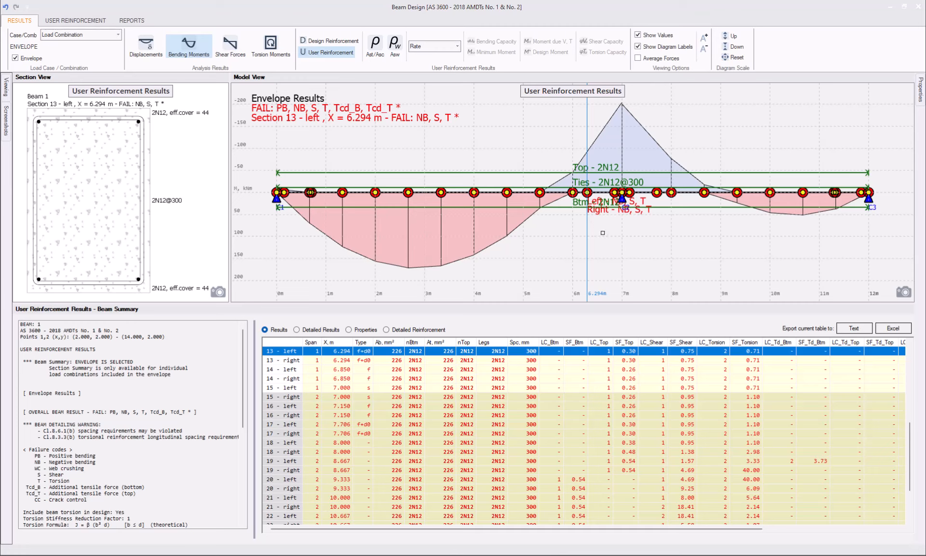
pyautogui.moveTo(530, 272)
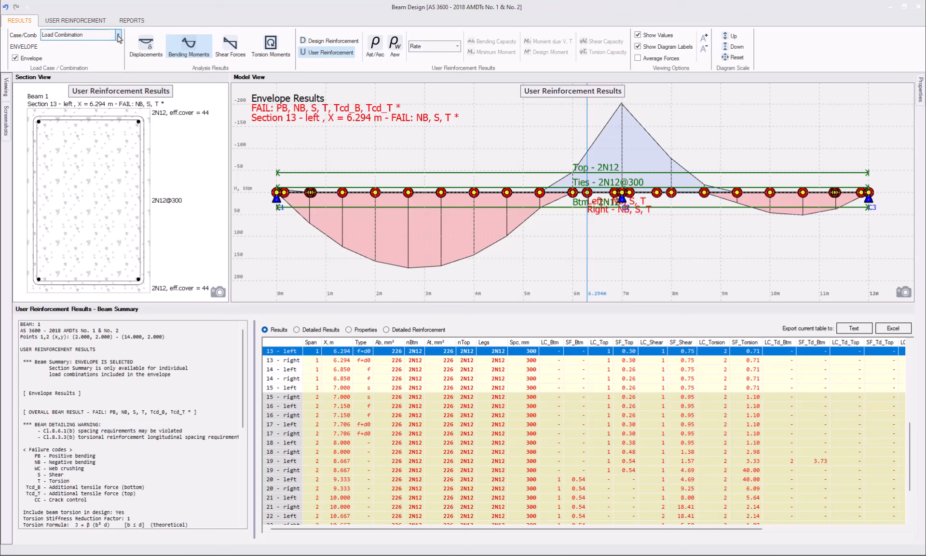
# Hide the user top bars and ties so only the bottom reinforcement line is drawn.
pyautogui.click(75, 20)
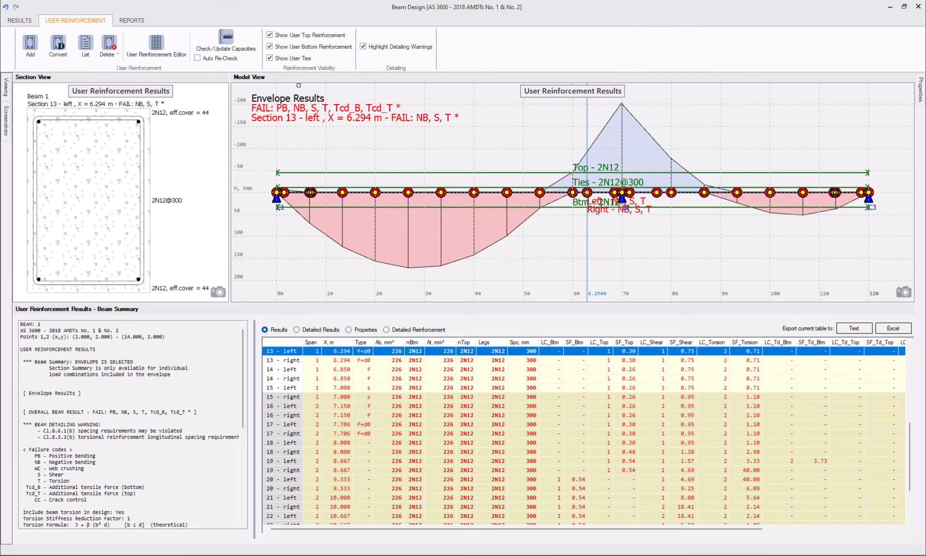
pyautogui.click(270, 34)
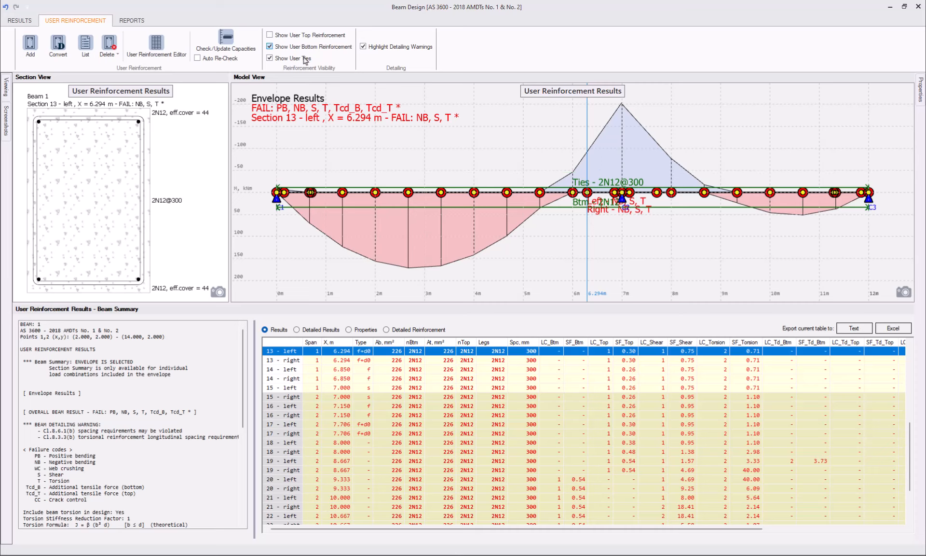
pyautogui.click(270, 58)
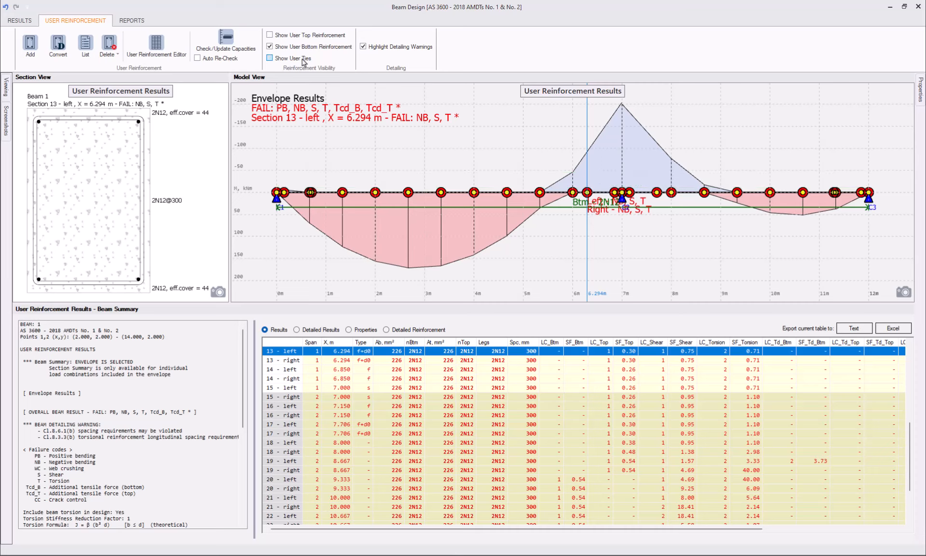
pyautogui.click(270, 58)
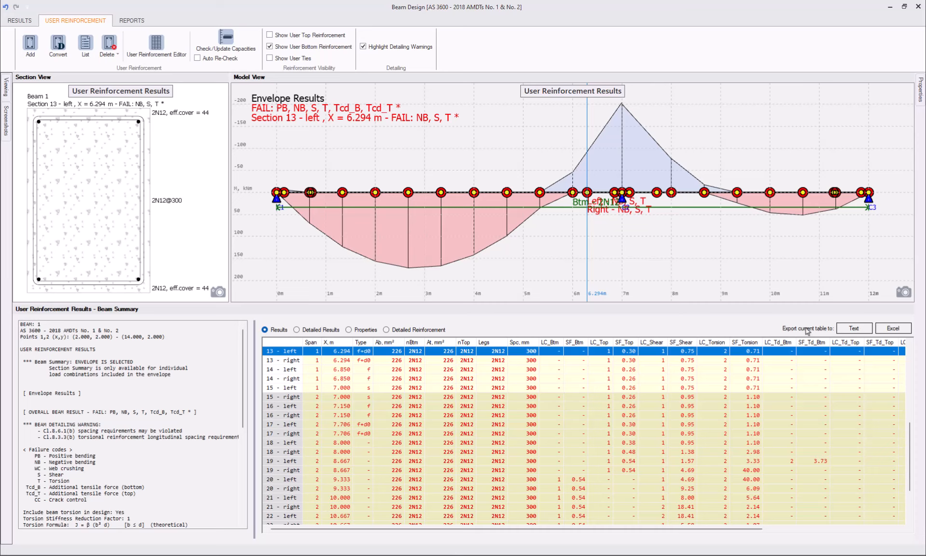
pyautogui.moveTo(566, 410)
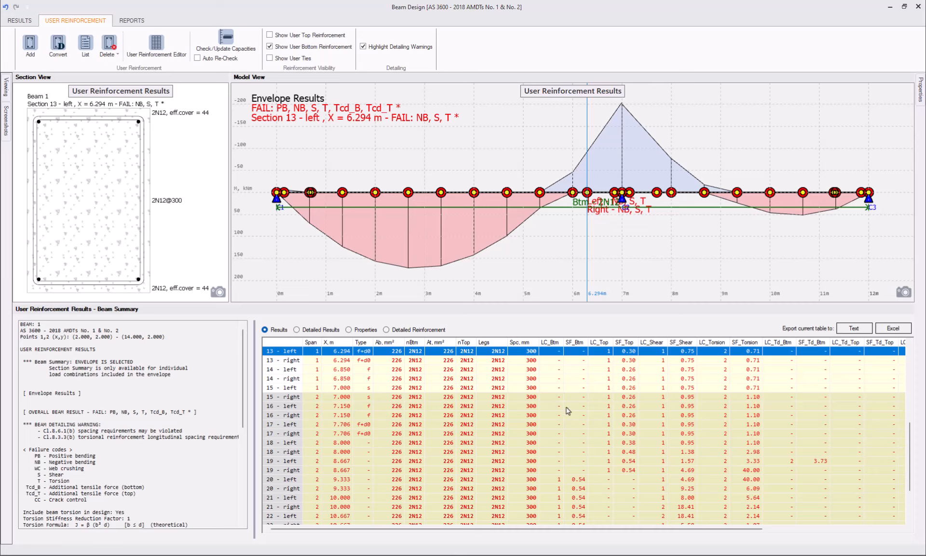
# Scroll through the per-section results table to review safety factors along the beam.
pyautogui.scroll(3)
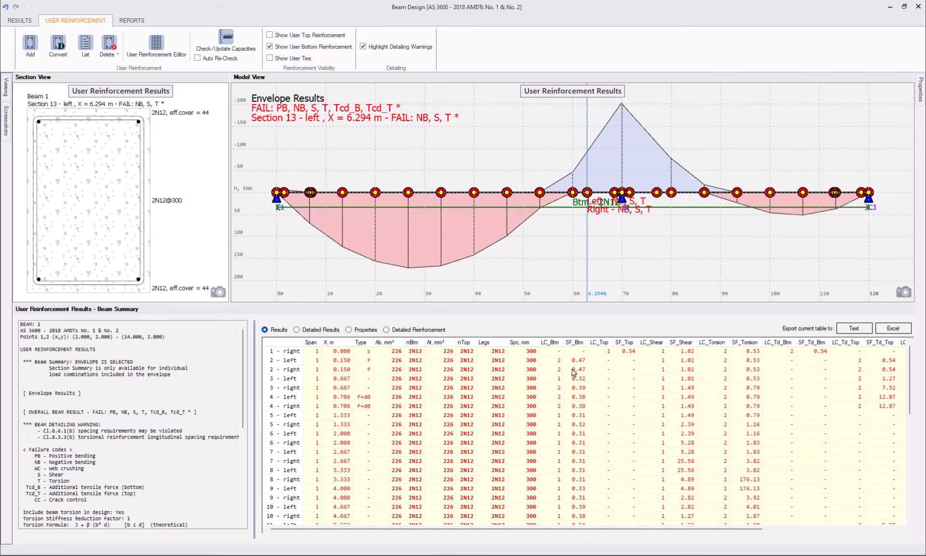
pyautogui.scroll(-3)
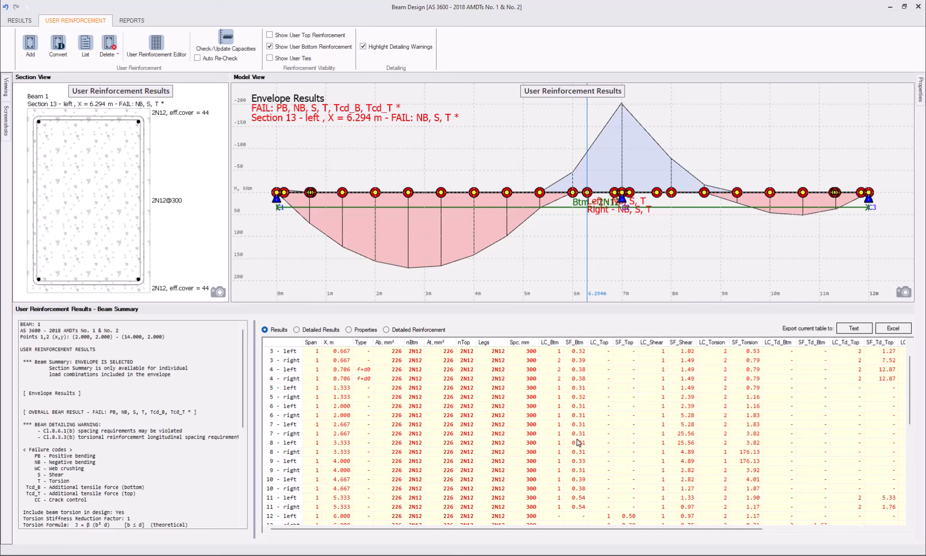
pyautogui.scroll(3)
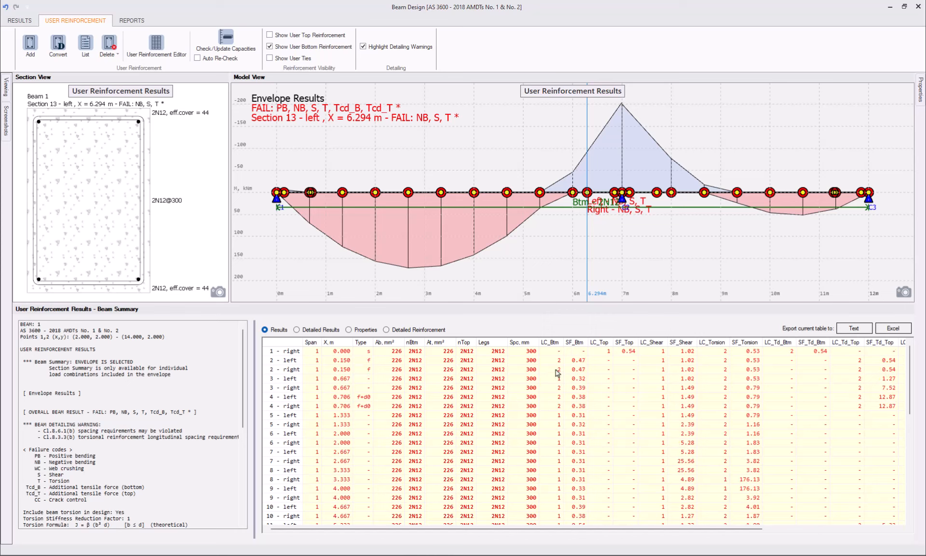
pyautogui.scroll(-3)
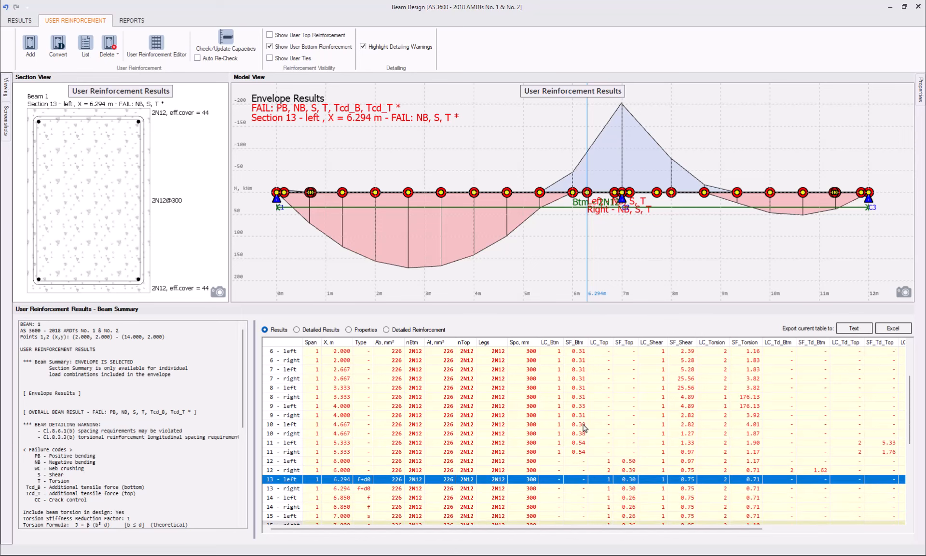
pyautogui.scroll(-3)
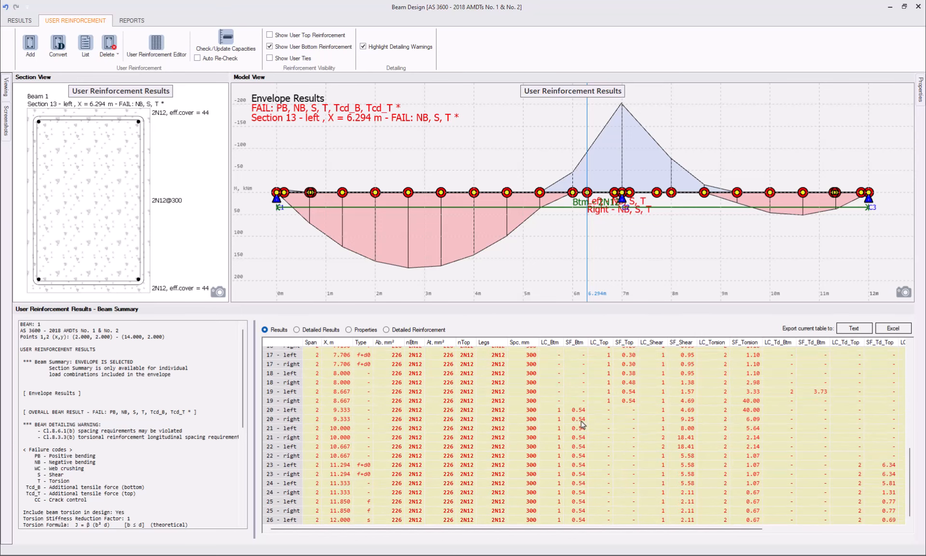
pyautogui.moveTo(546, 525)
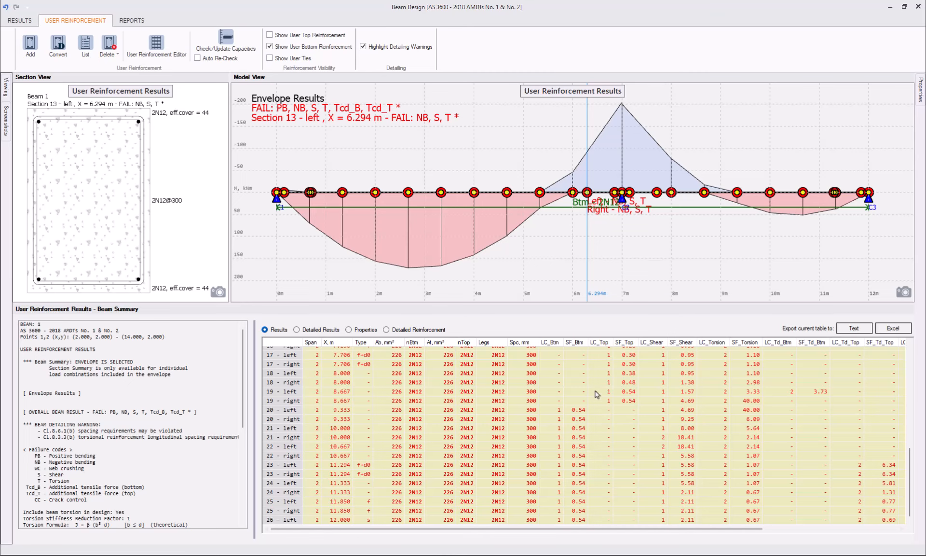
pyautogui.moveTo(586, 479)
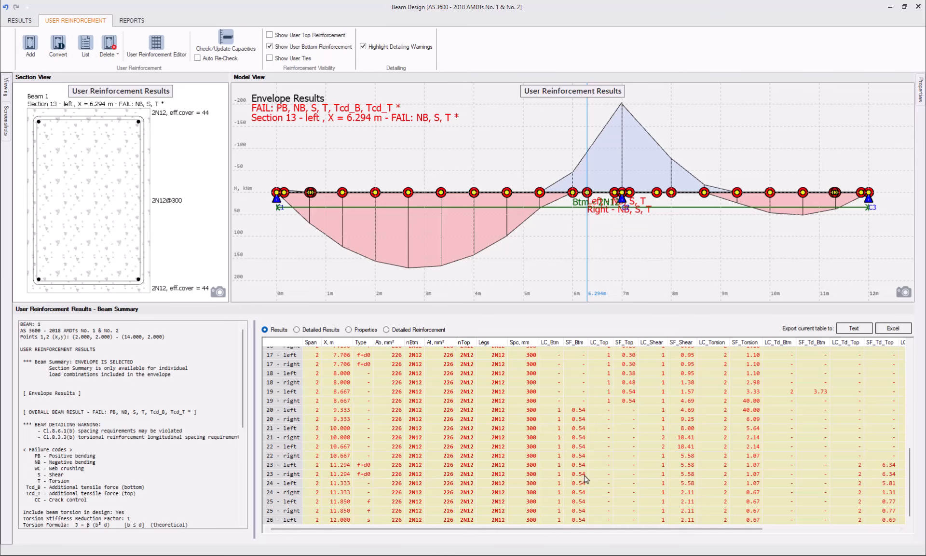
# Show LC 1 Strength 1.2G+1.5Q results with design moment and bending capacity overlaid.
pyautogui.click(20, 20)
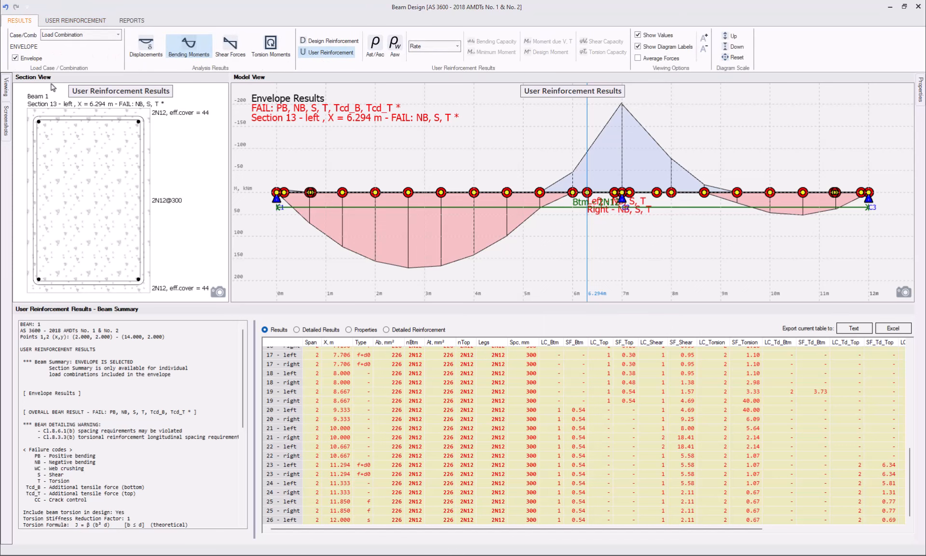
pyautogui.click(15, 58)
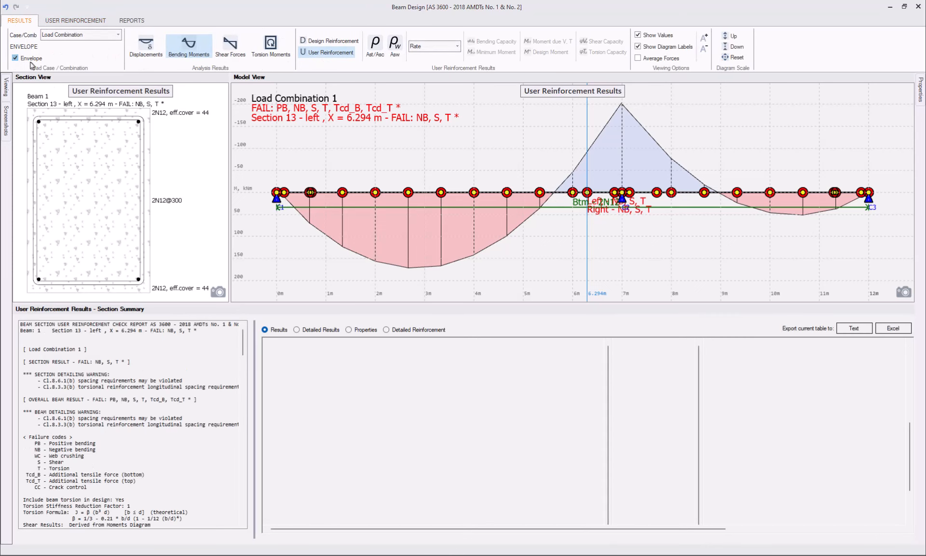
pyautogui.click(15, 58)
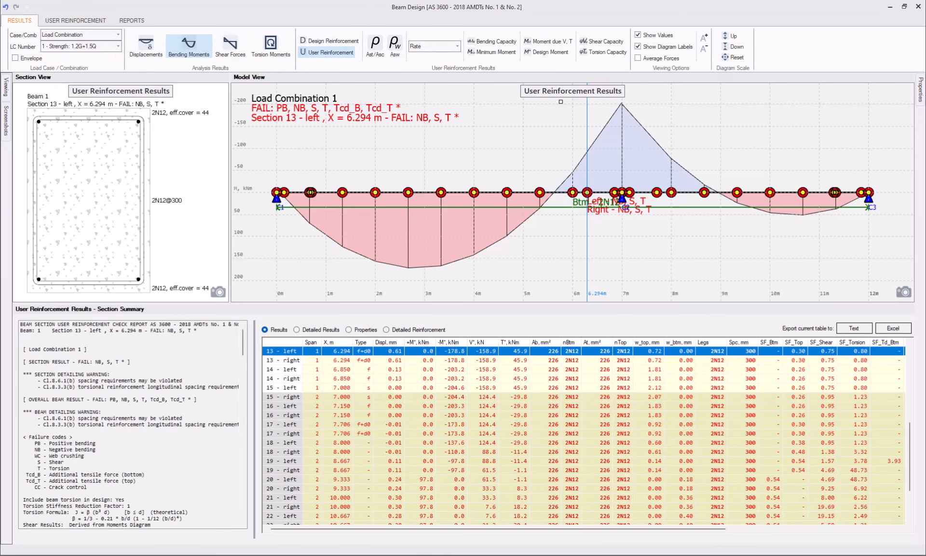
pyautogui.click(546, 52)
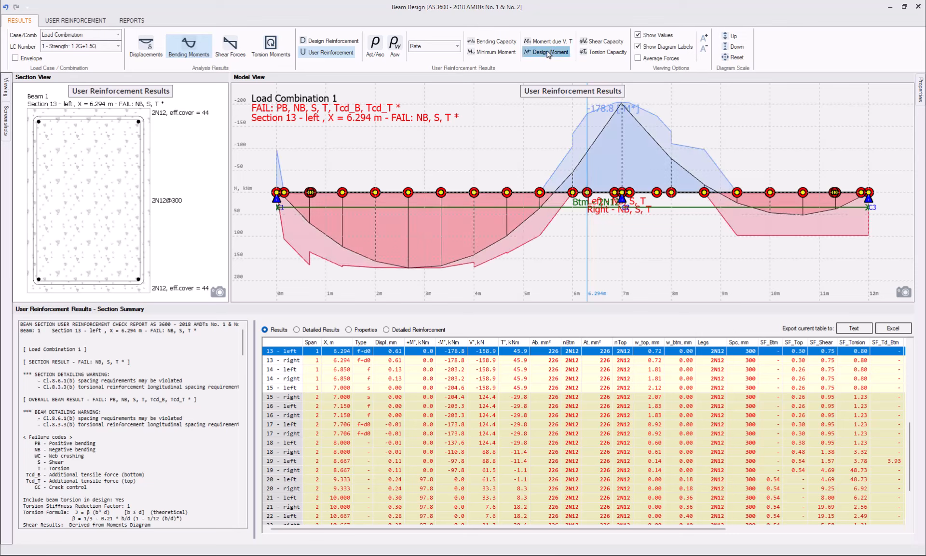
pyautogui.click(492, 42)
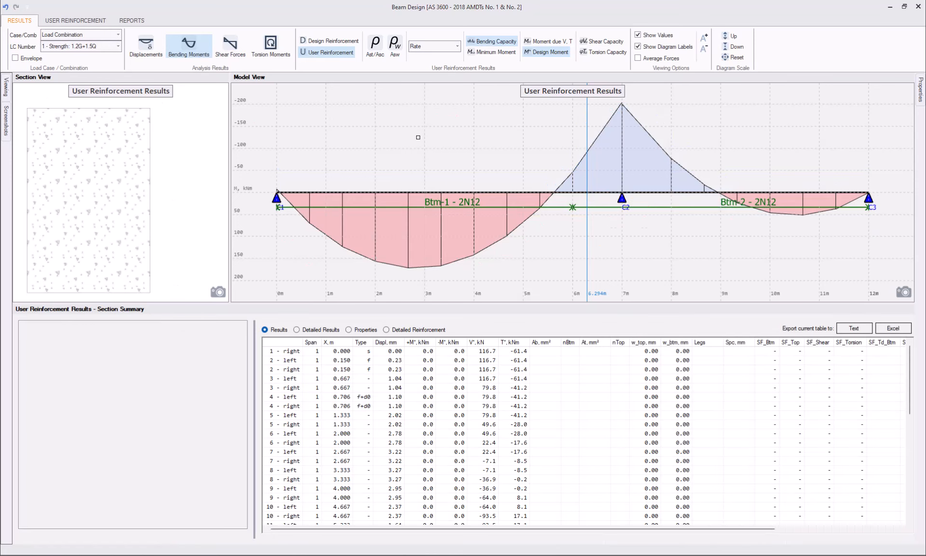
pyautogui.moveTo(433, 176)
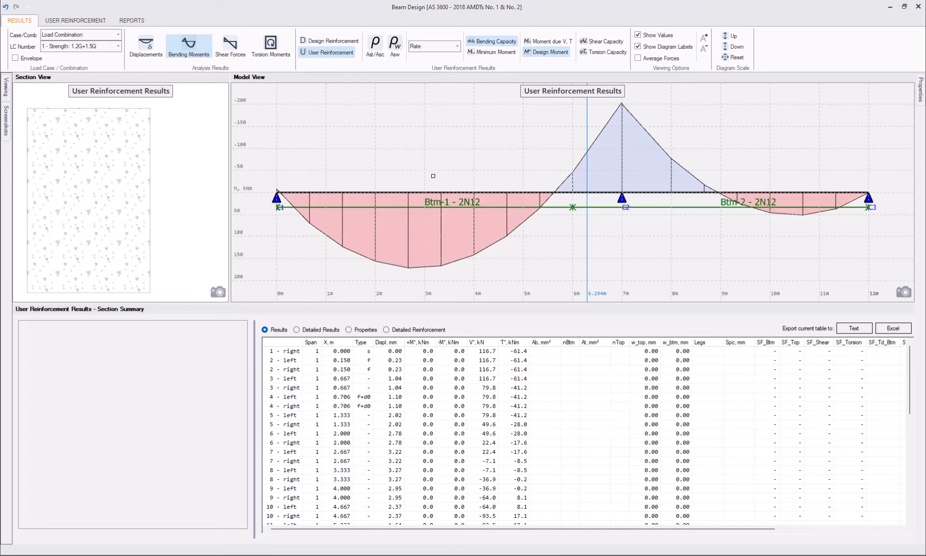
pyautogui.moveTo(599, 233)
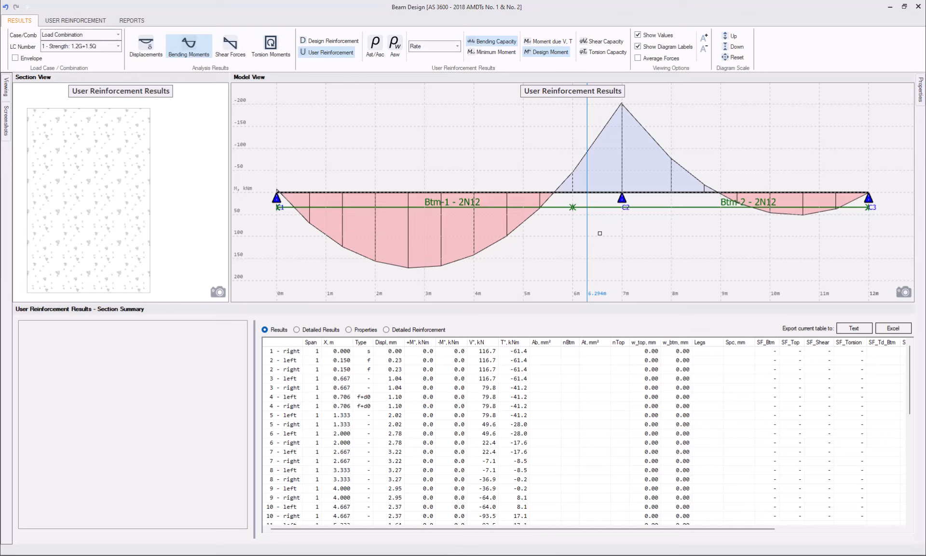
# Select the Btm-2 interval to inspect its 5 m length, then deselect and reselect it.
pyautogui.click(750, 202)
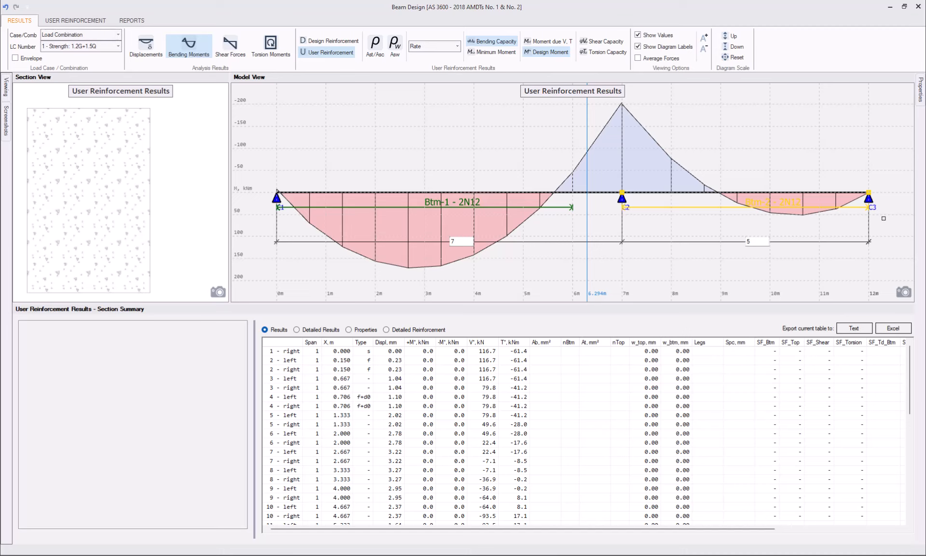
pyautogui.click(452, 207)
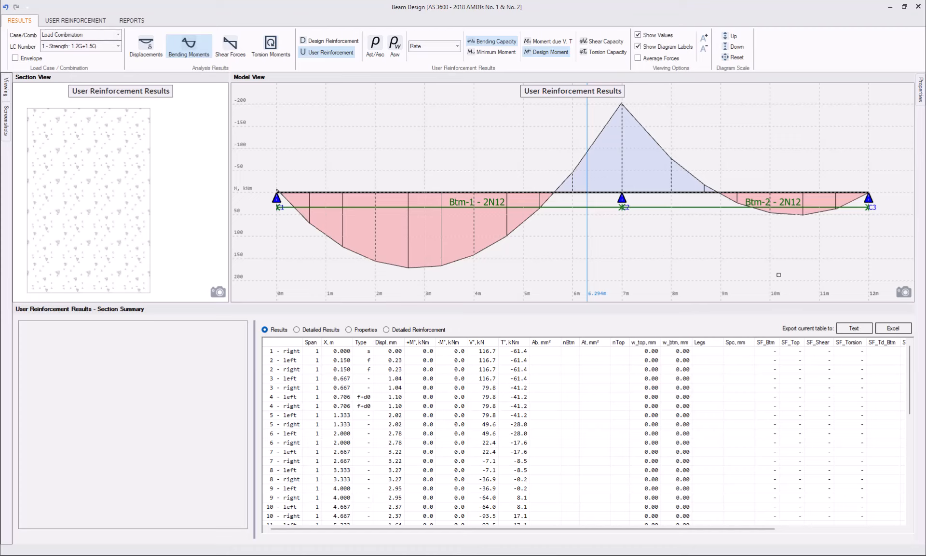
pyautogui.click(770, 209)
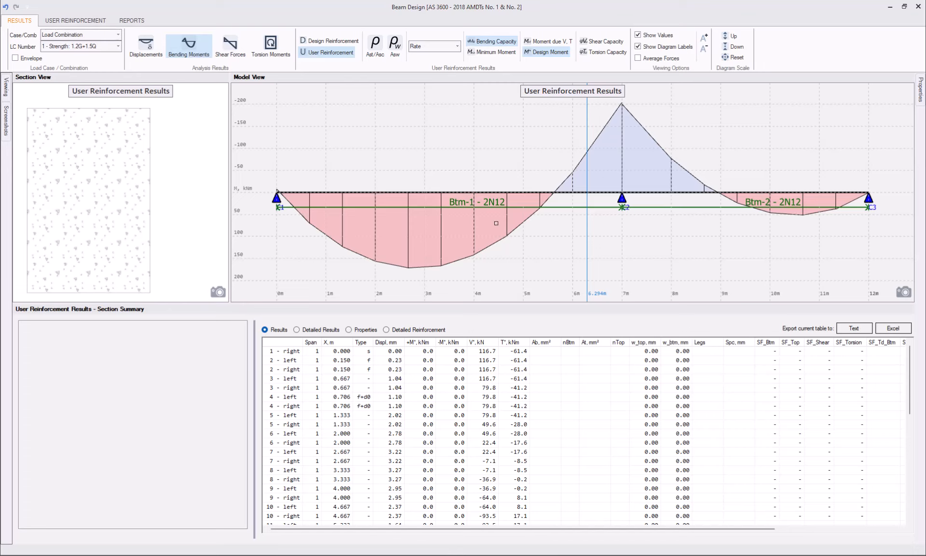
pyautogui.moveTo(509, 241)
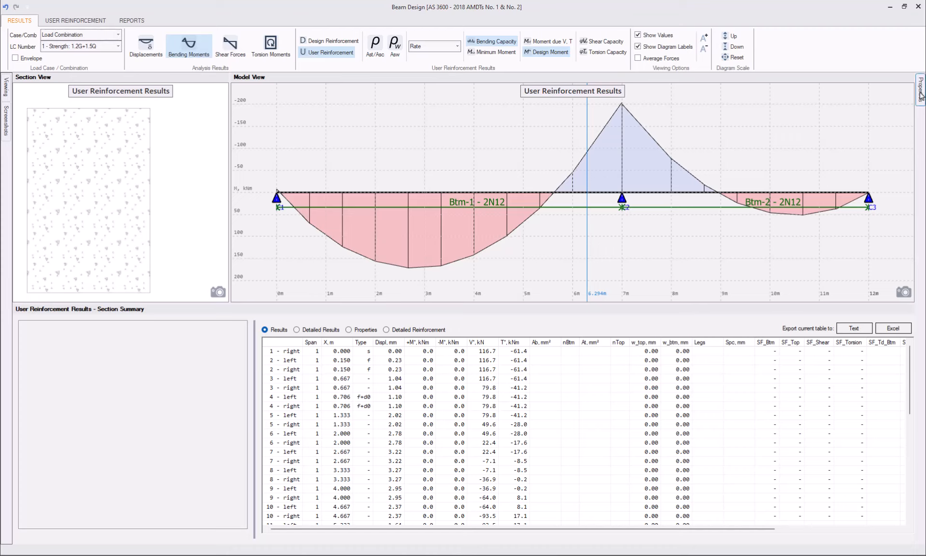
# Set Btm-1 and Btm-2 bar diameter to 16 in Properties so both read 2N16.
pyautogui.click(920, 92)
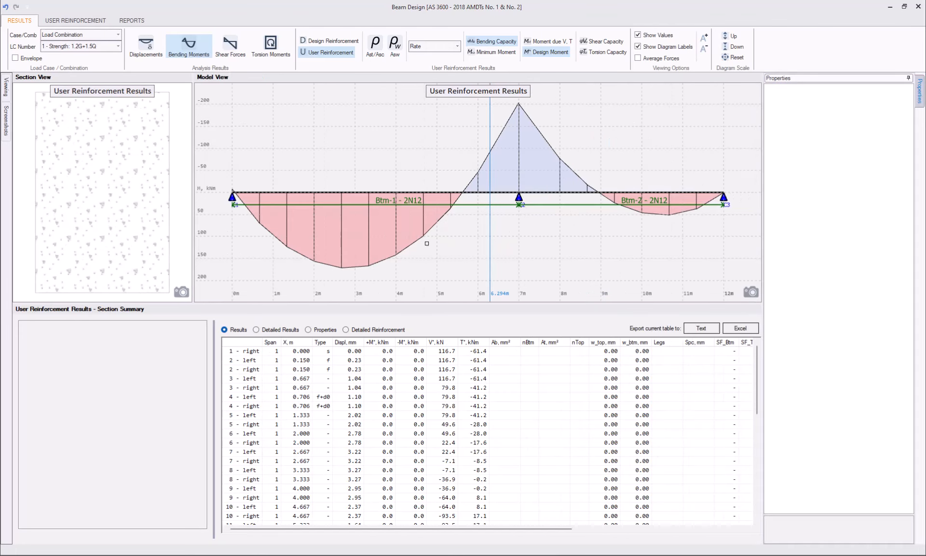
pyautogui.click(397, 201)
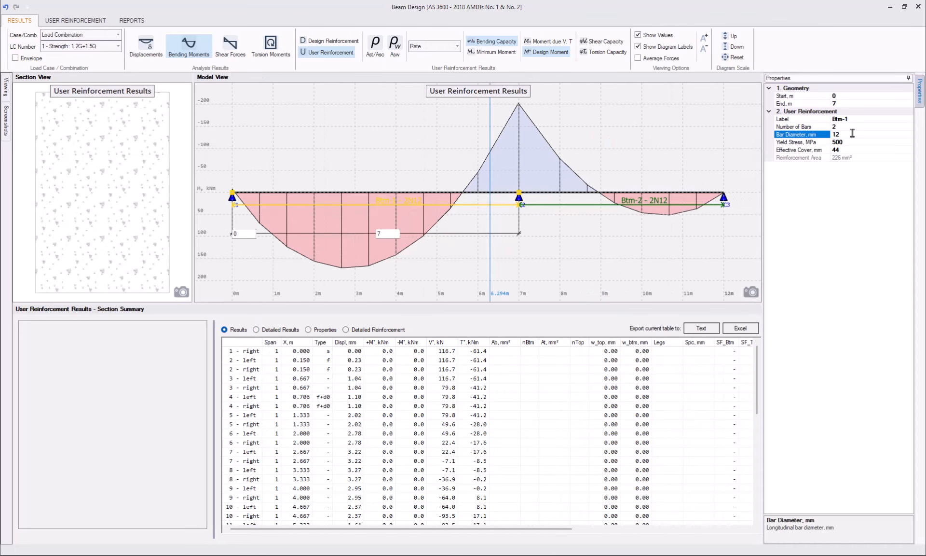
pyautogui.write('16')
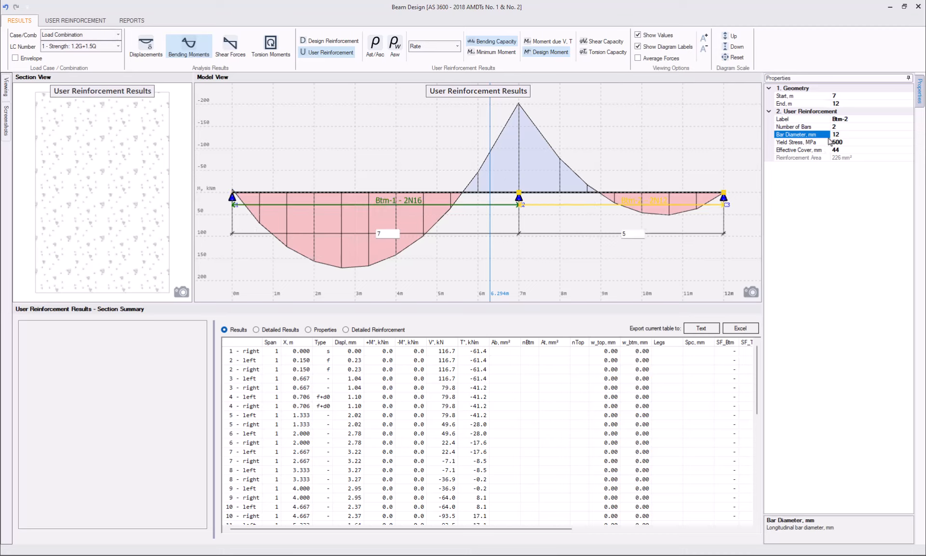
pyautogui.write('16')
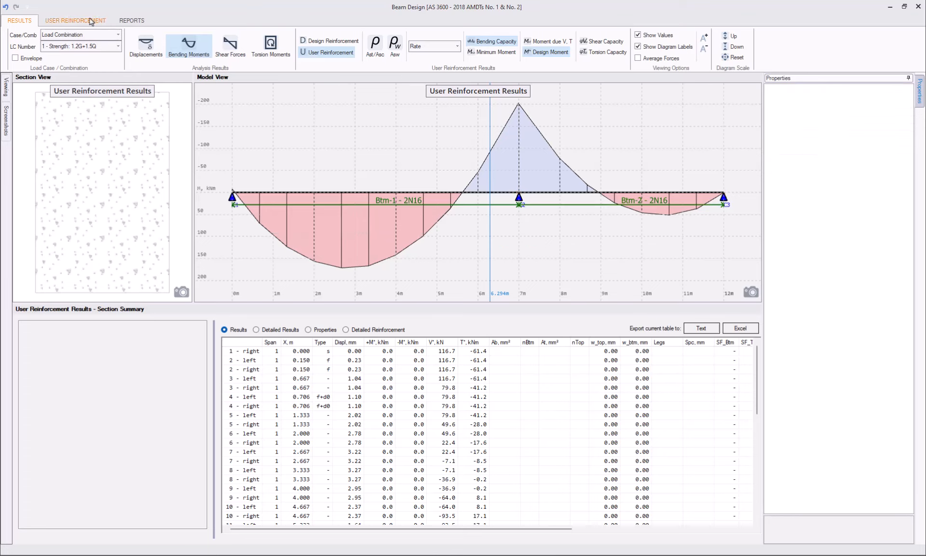
pyautogui.click(75, 20)
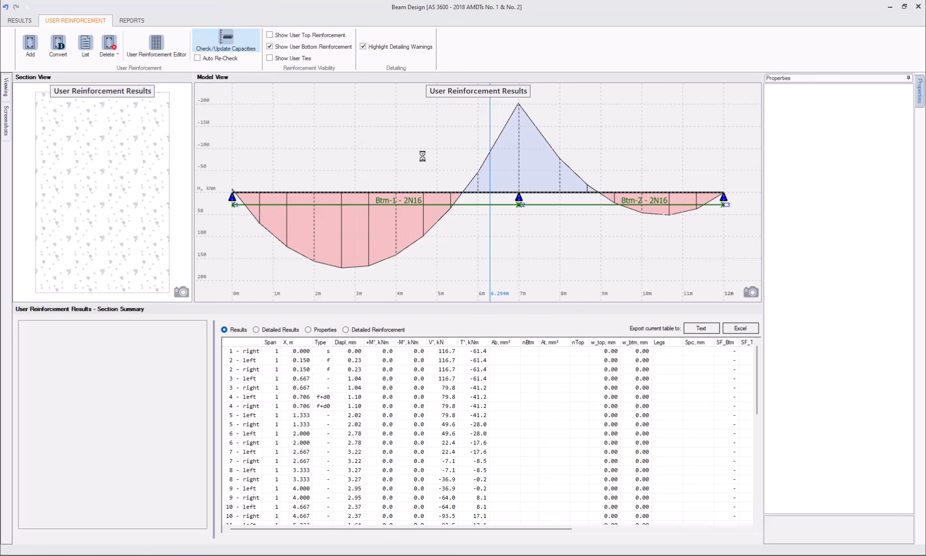
pyautogui.click(226, 37)
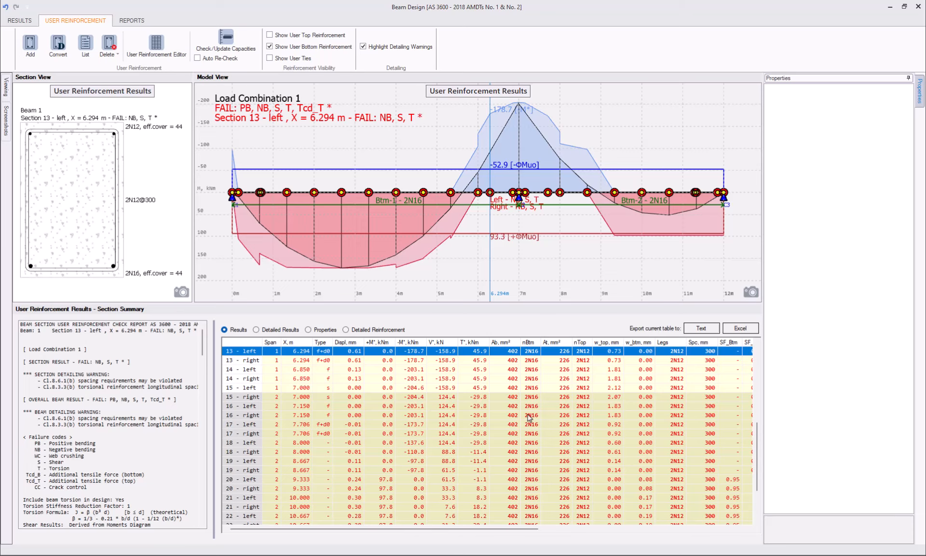
pyautogui.hscroll(3)
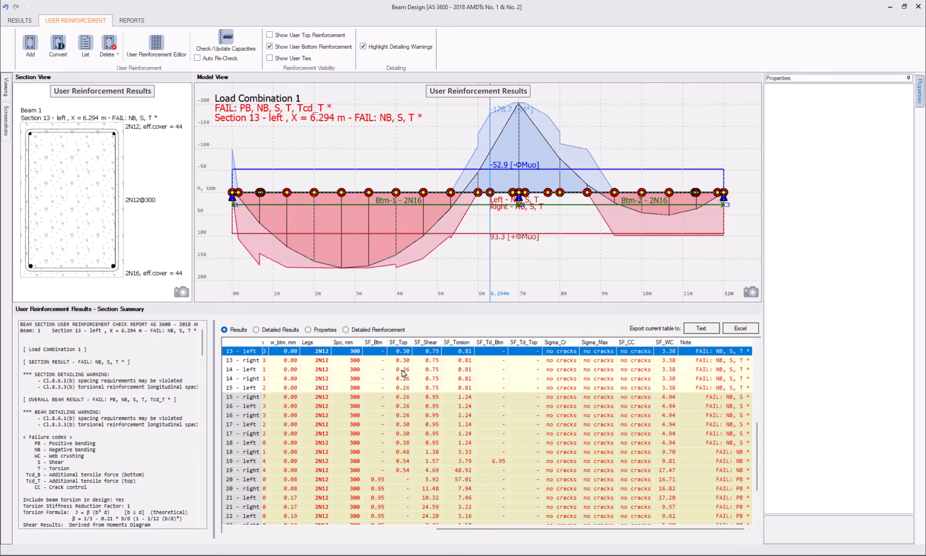
pyautogui.scroll(-3)
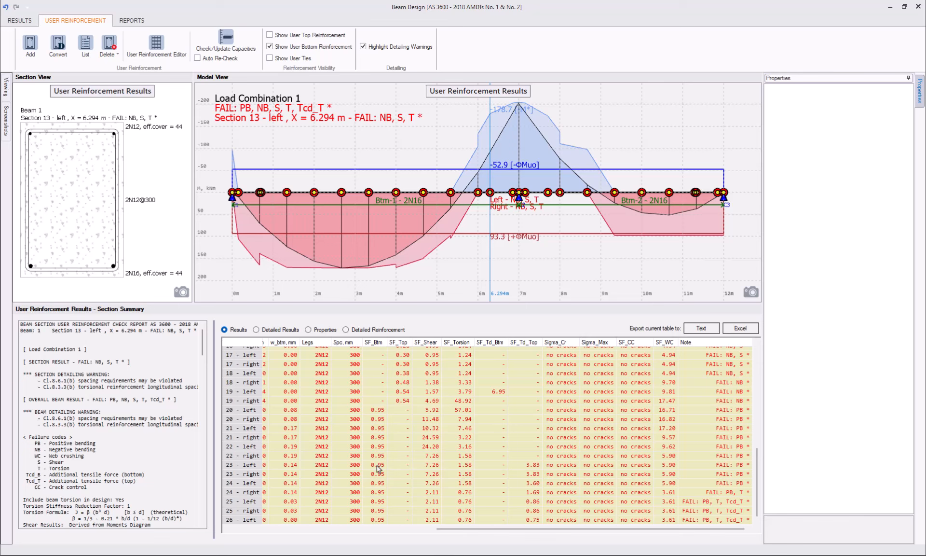
pyautogui.scroll(3)
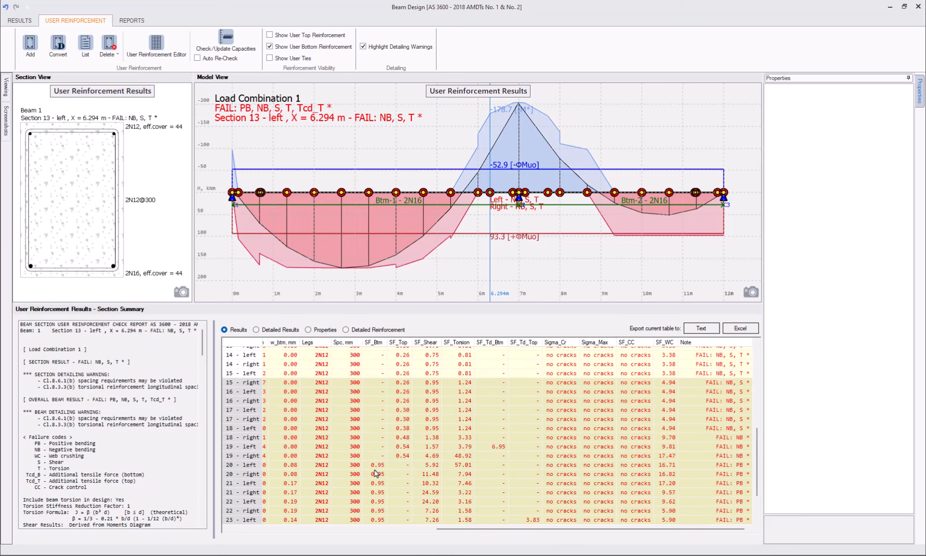
pyautogui.scroll(3)
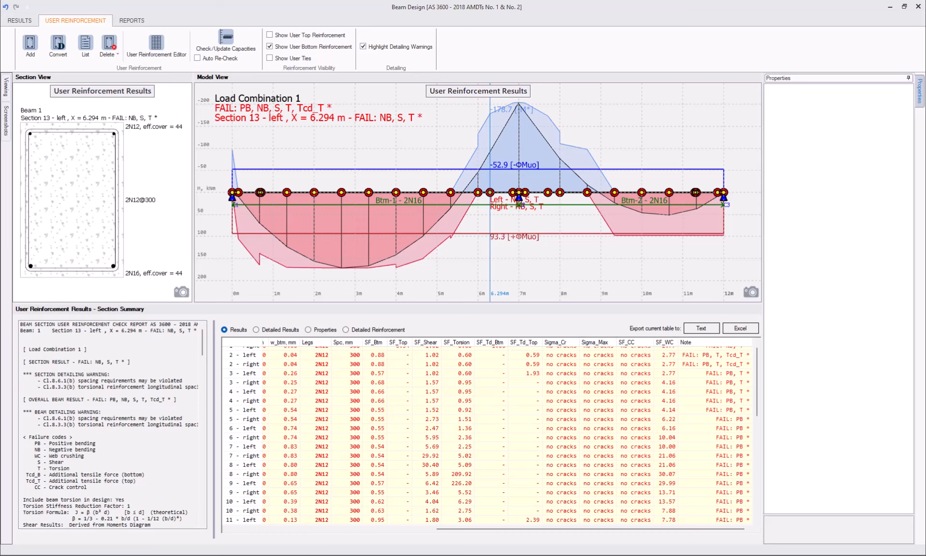
pyautogui.moveTo(820, 199)
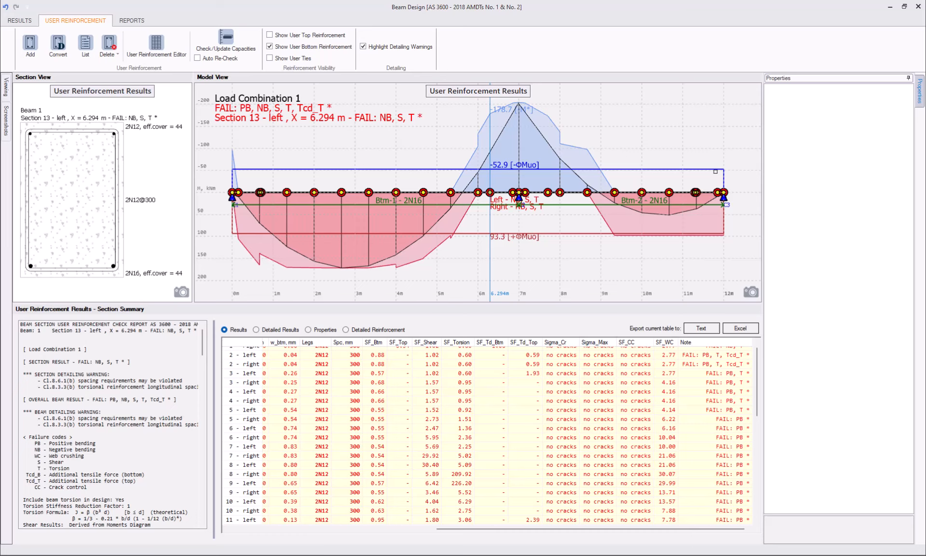
pyautogui.moveTo(588, 249)
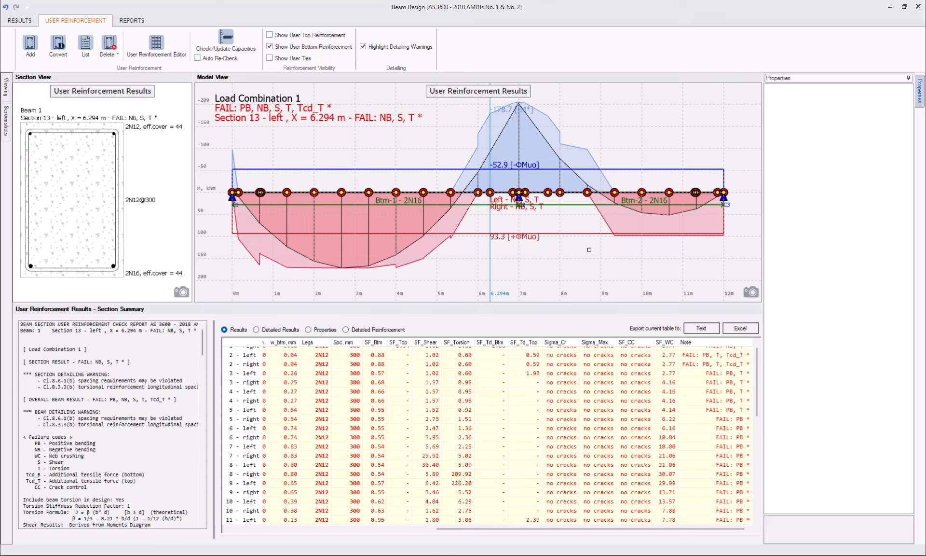
# Set span 1 bottom bars to 4N16 and span 2 to 3N16, then recheck capacities.
pyautogui.click(643, 200)
pyautogui.write('4')
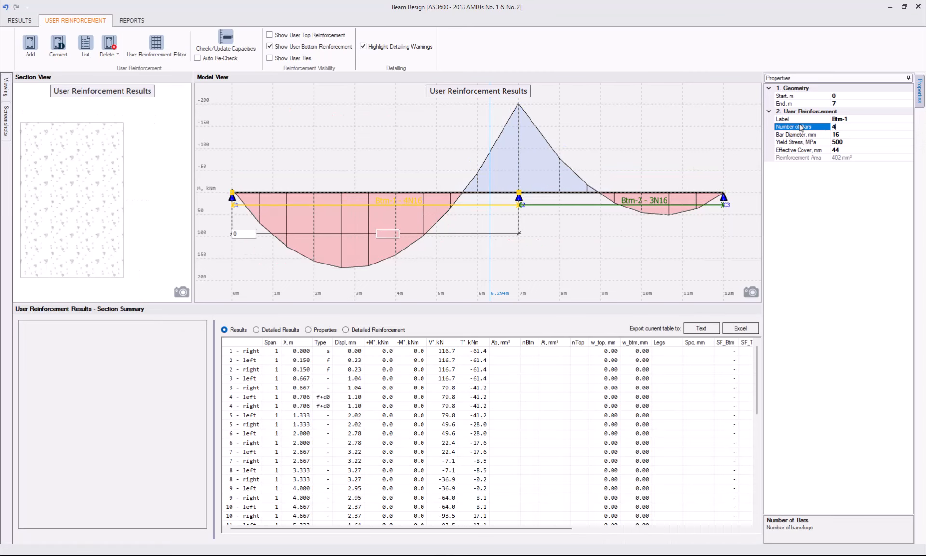
pyautogui.click(226, 38)
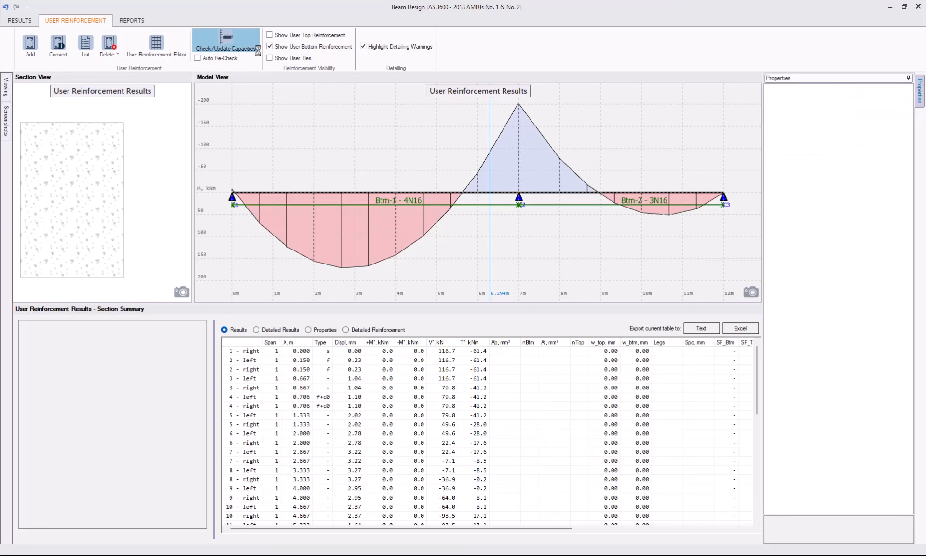
pyautogui.click(226, 39)
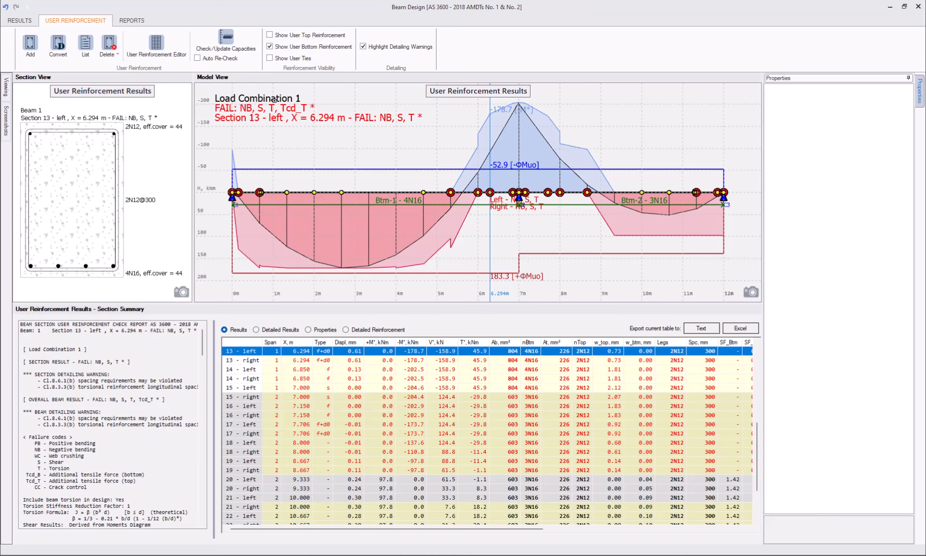
pyautogui.click(20, 21)
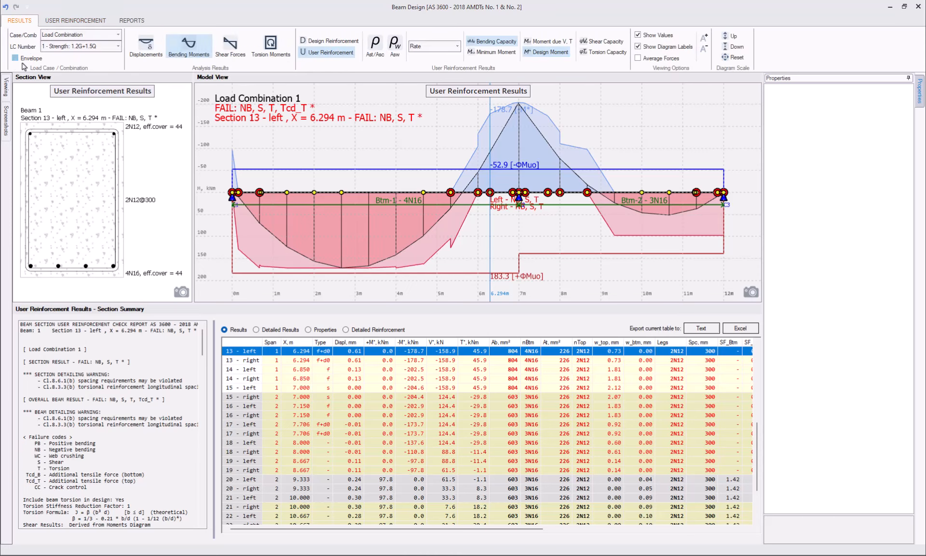
pyautogui.click(15, 58)
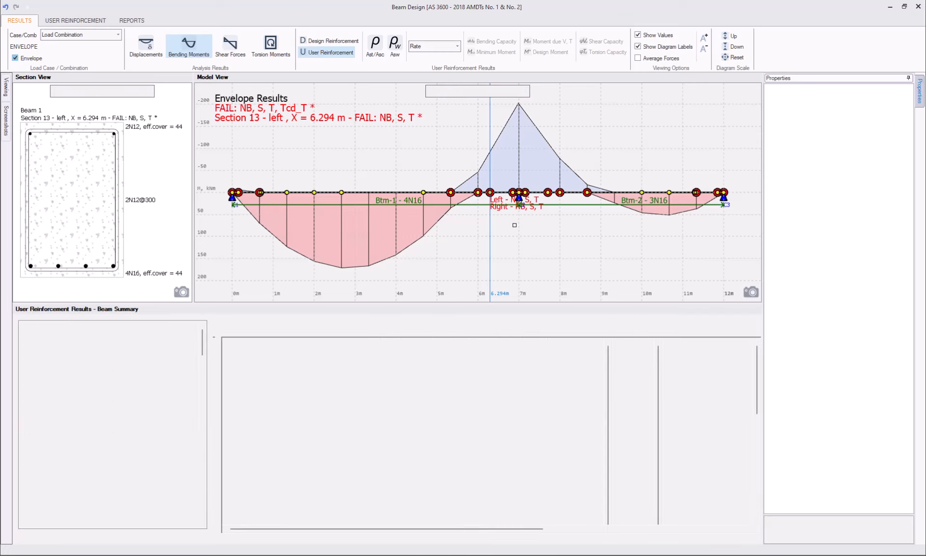
pyautogui.click(14, 58)
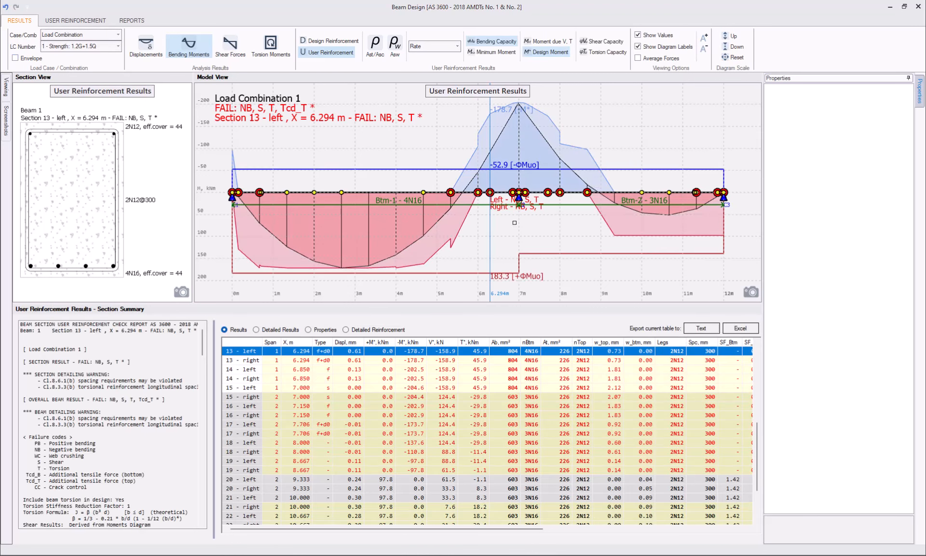
pyautogui.moveTo(514, 223)
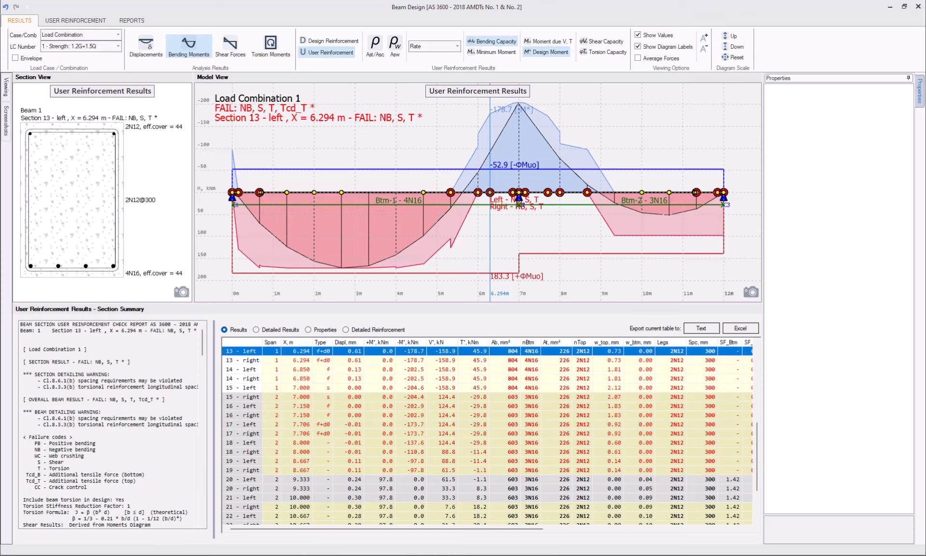
pyautogui.moveTo(461, 115)
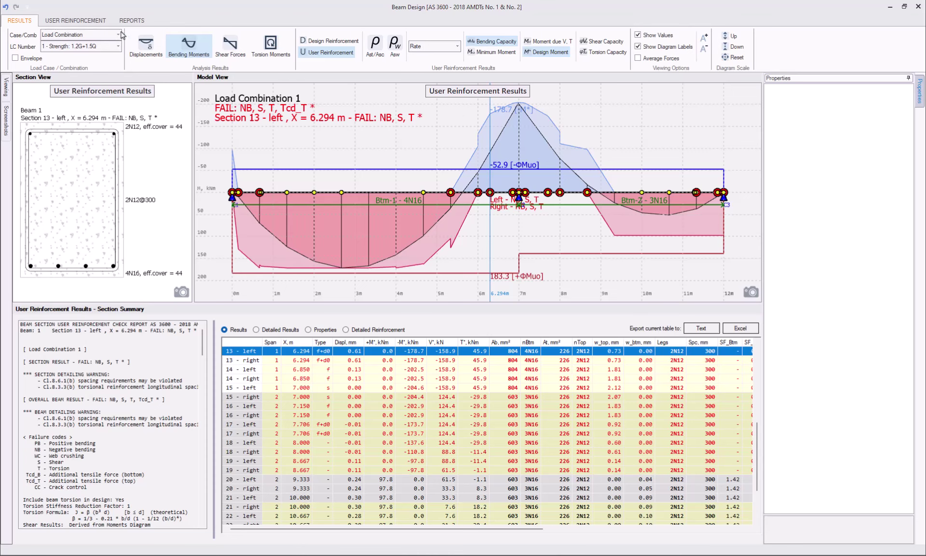
# Show the top bars, set their diameter to 16 (2N16) and recheck capacities.
pyautogui.click(76, 21)
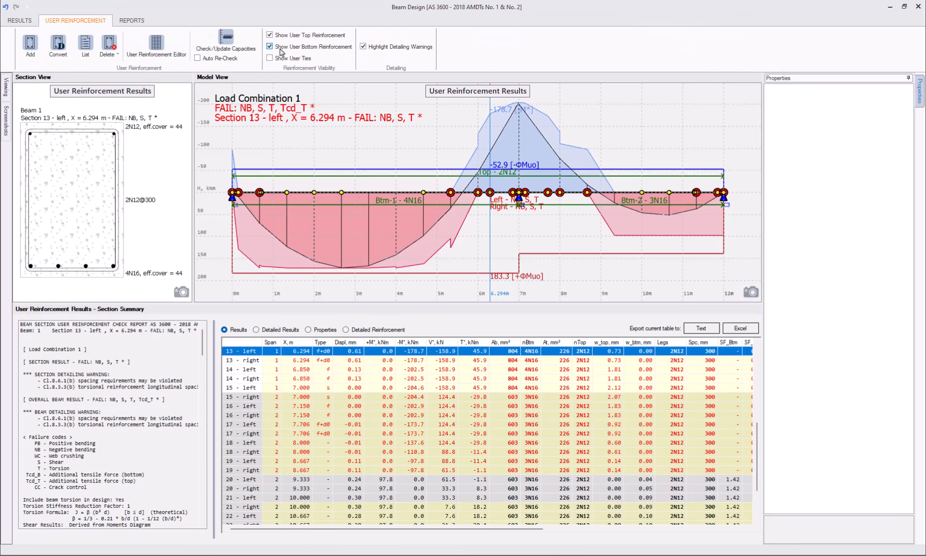
pyautogui.click(270, 46)
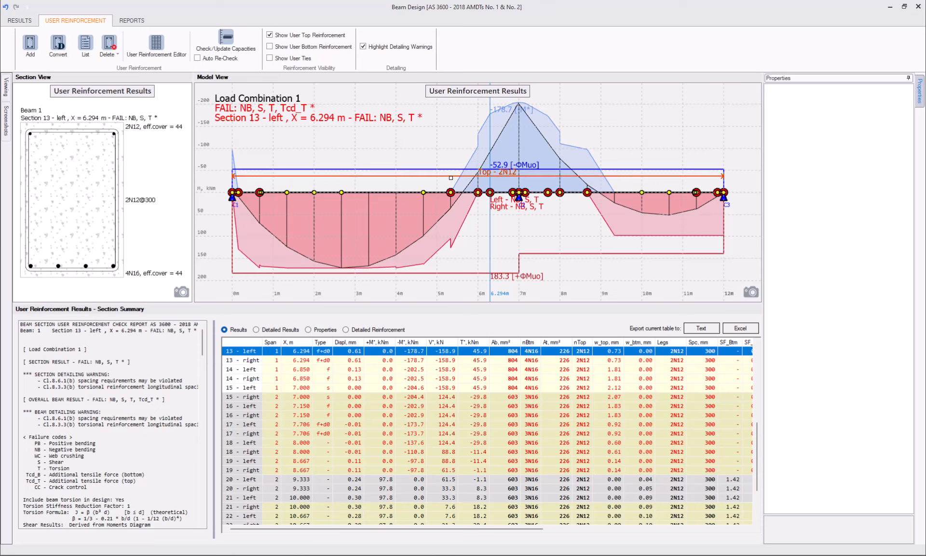
pyautogui.click(497, 172)
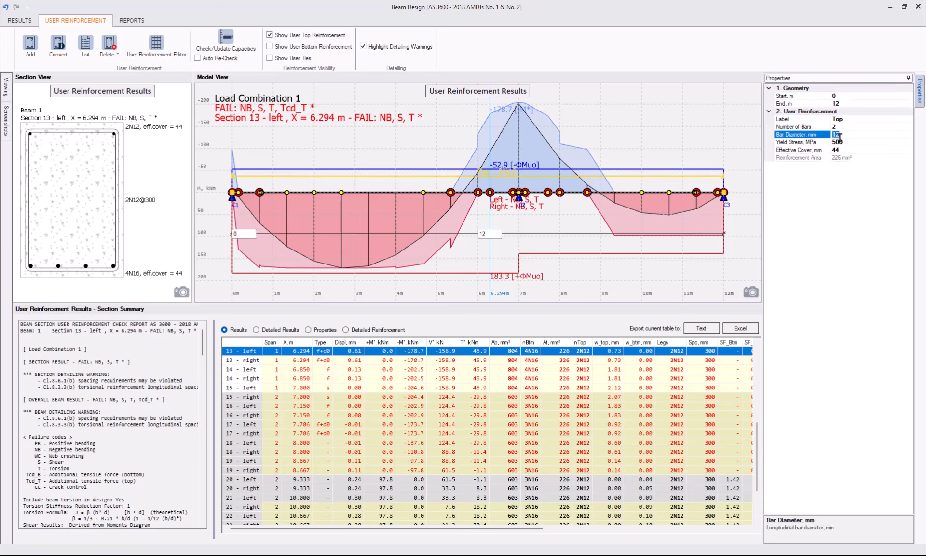
pyautogui.write('16')
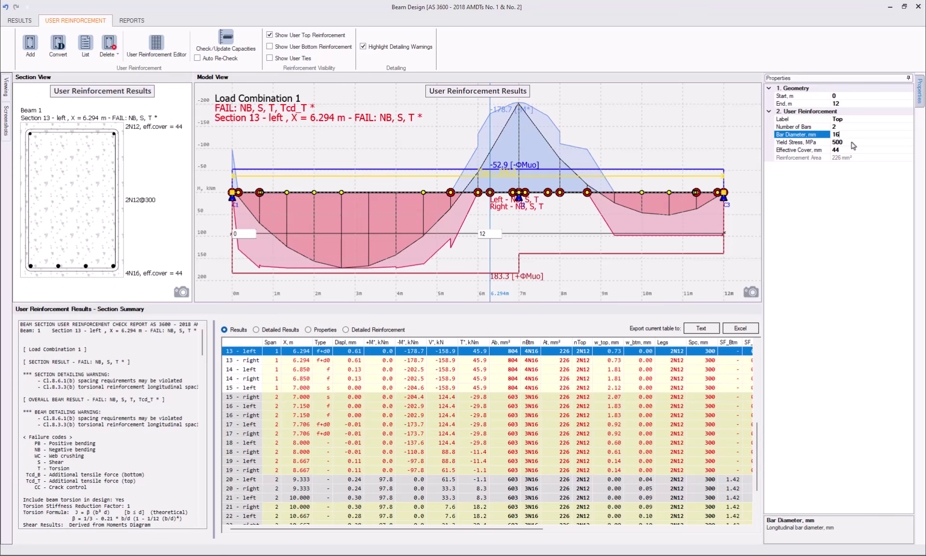
pyautogui.click(225, 42)
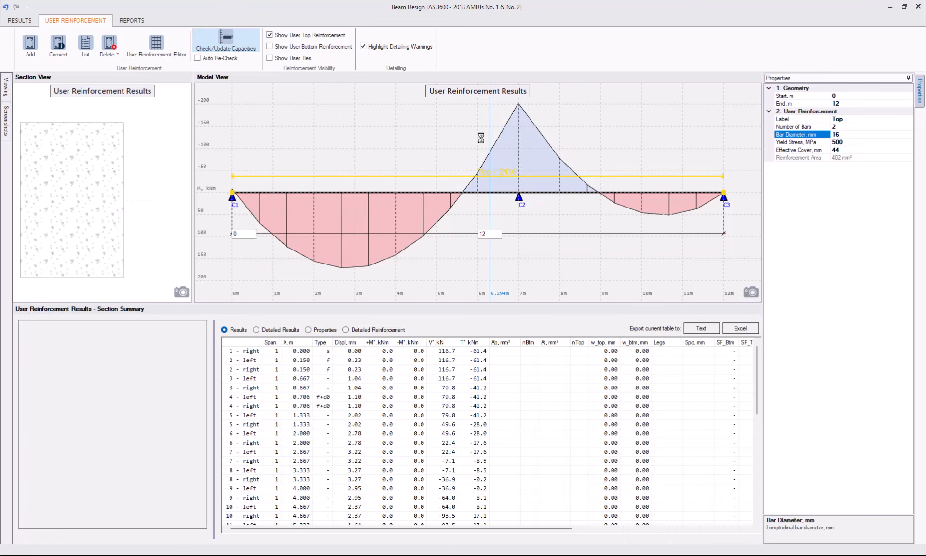
pyautogui.click(225, 38)
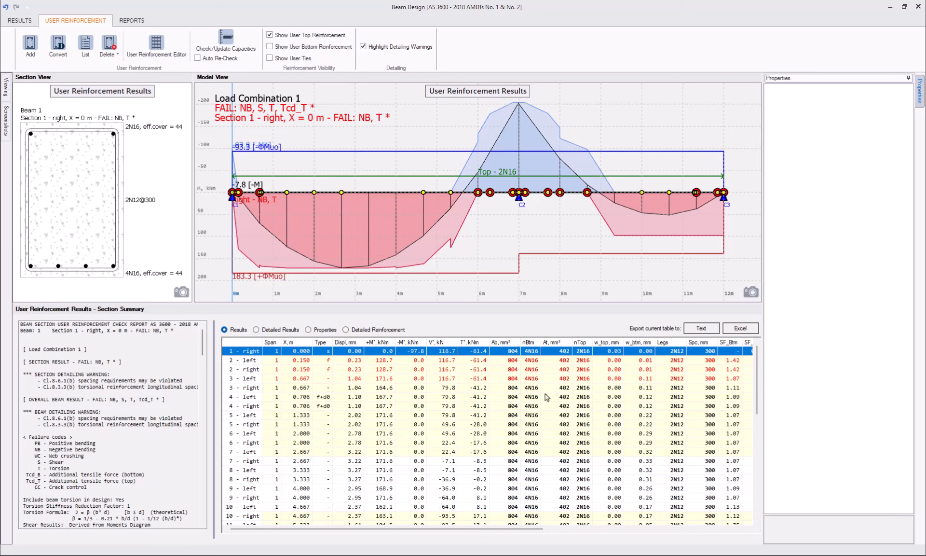
# Scroll the results table to review the remaining NB, S, T failures.
pyautogui.hscroll(3)
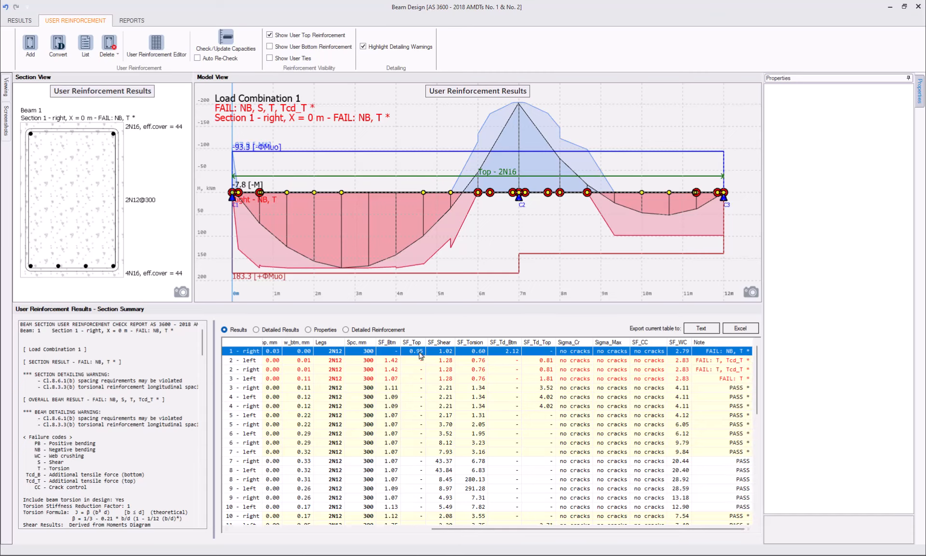
pyautogui.moveTo(183, 78)
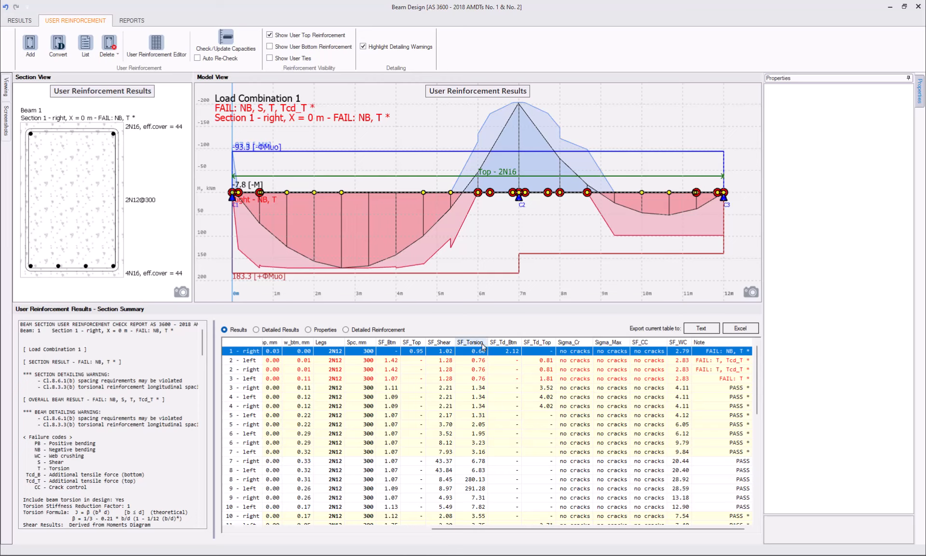
pyautogui.scroll(-3)
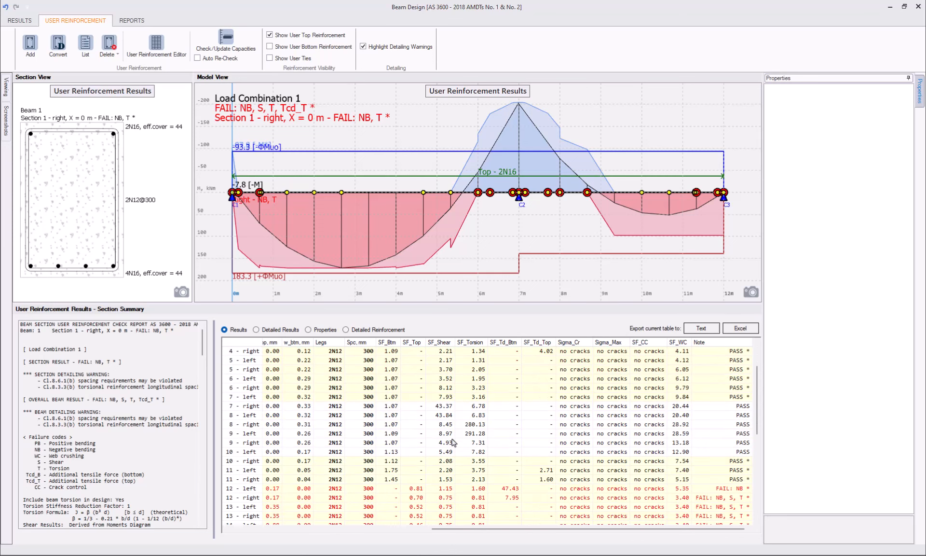
pyautogui.scroll(-3)
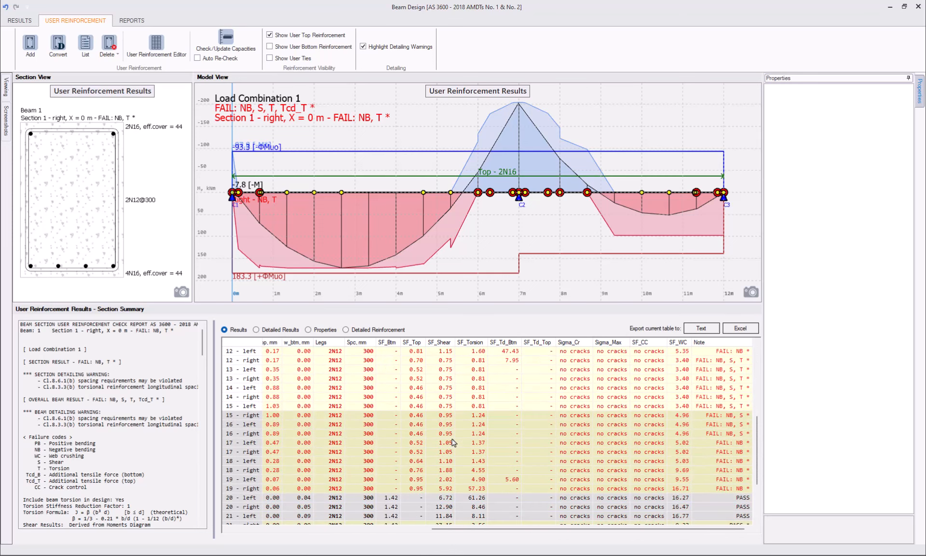
pyautogui.moveTo(422, 412)
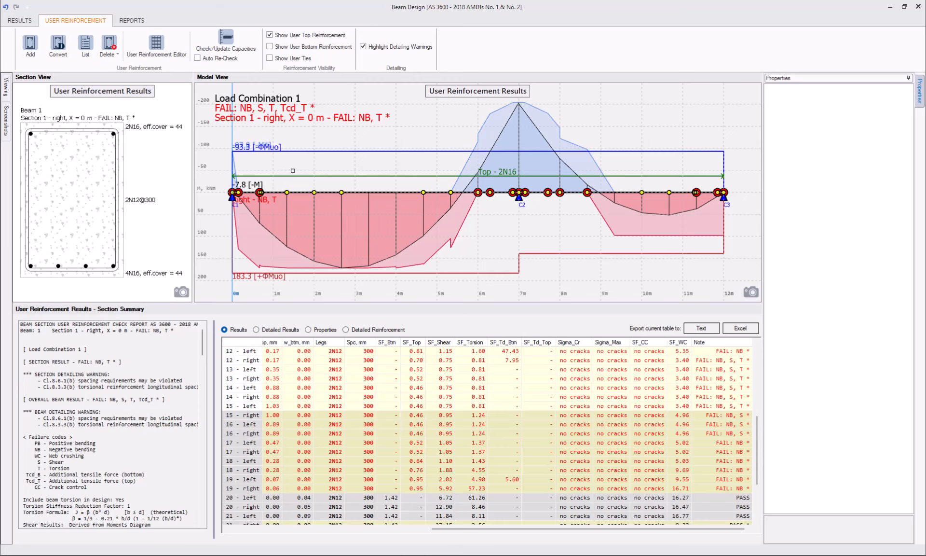
pyautogui.moveTo(304, 135)
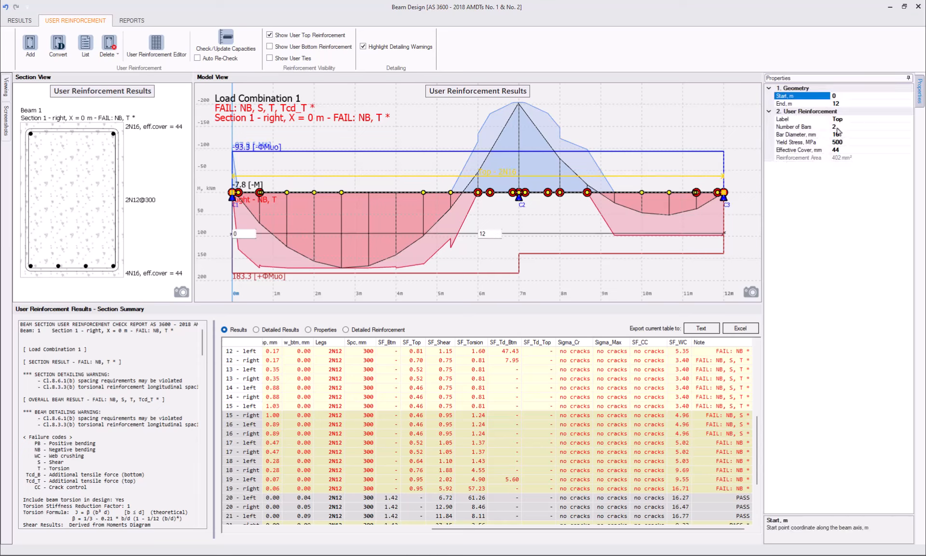
# Set the top bars to 3N16 and recheck capacities, leaving only NB, S, T failures.
pyautogui.click(794, 126)
pyautogui.write('3')
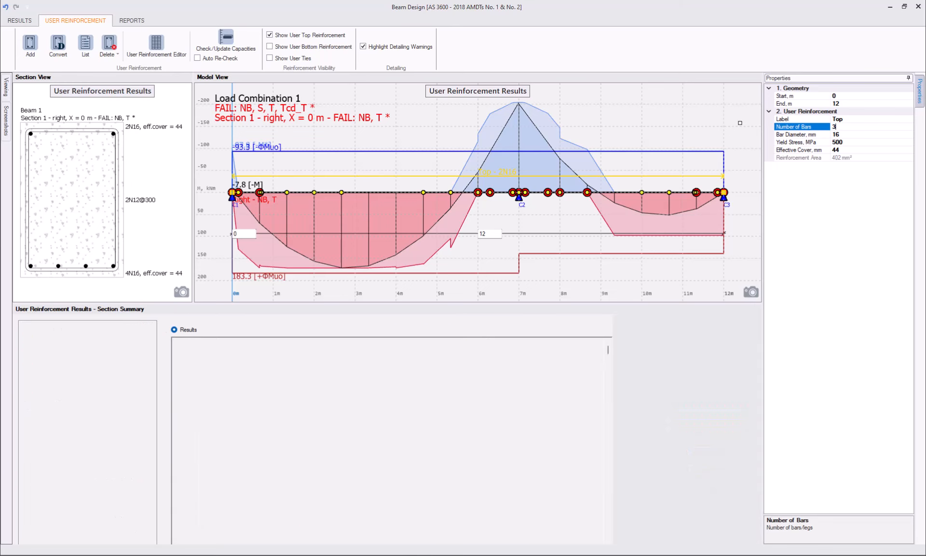
pyautogui.click(226, 37)
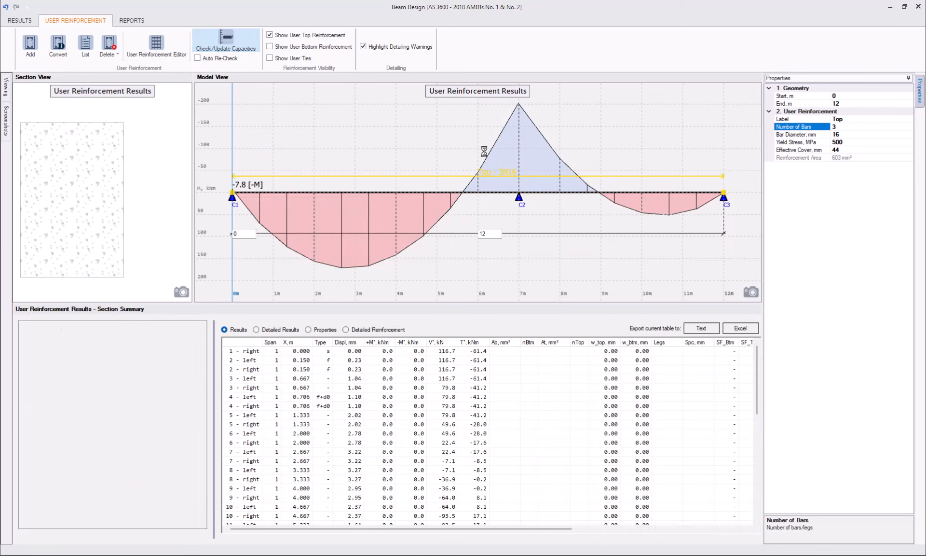
pyautogui.click(226, 42)
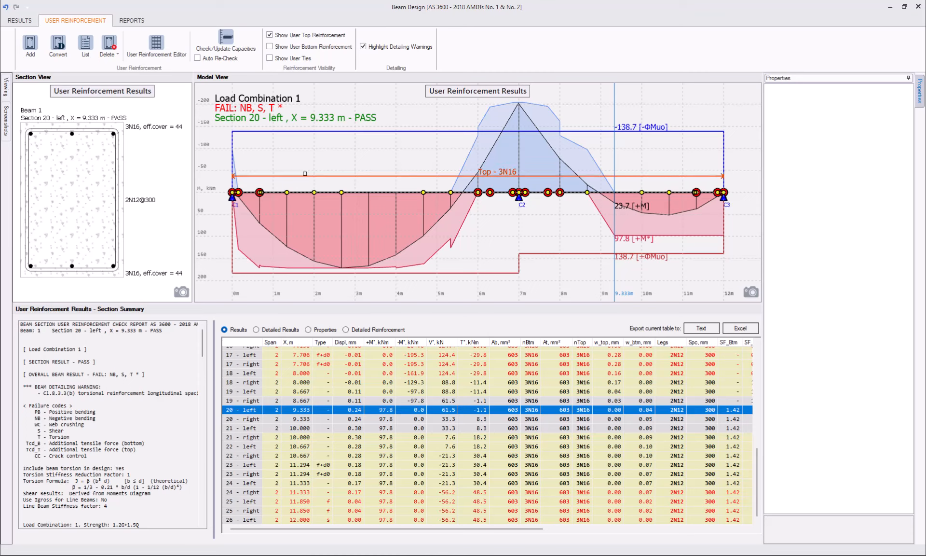
pyautogui.click(30, 44)
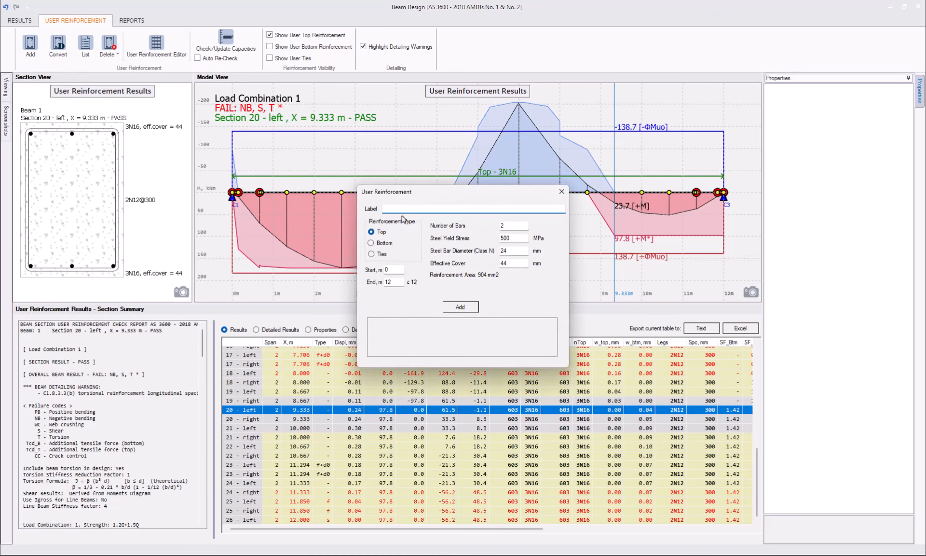
pyautogui.write('TopOverSupport')
pyautogui.click(513, 263)
pyautogui.write('80')
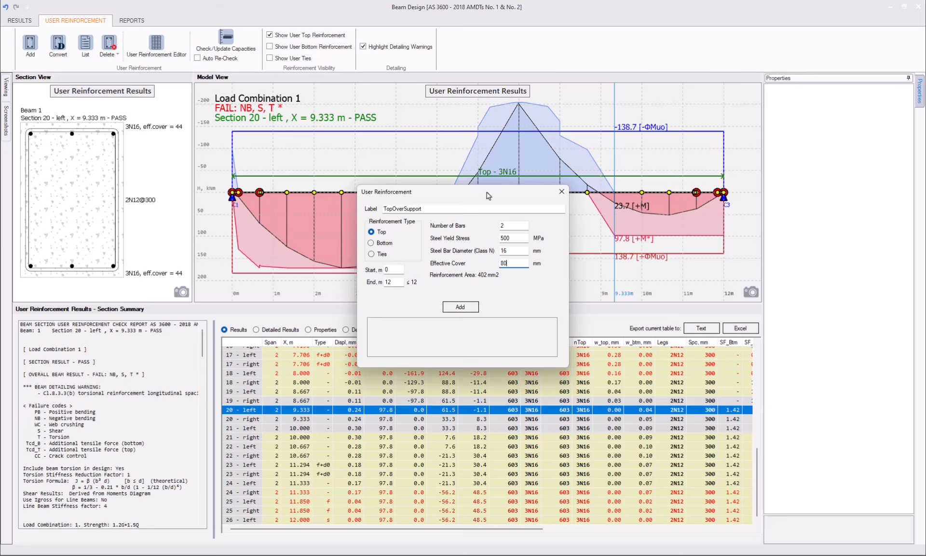
pyautogui.moveTo(533, 202)
pyautogui.write('9.5')
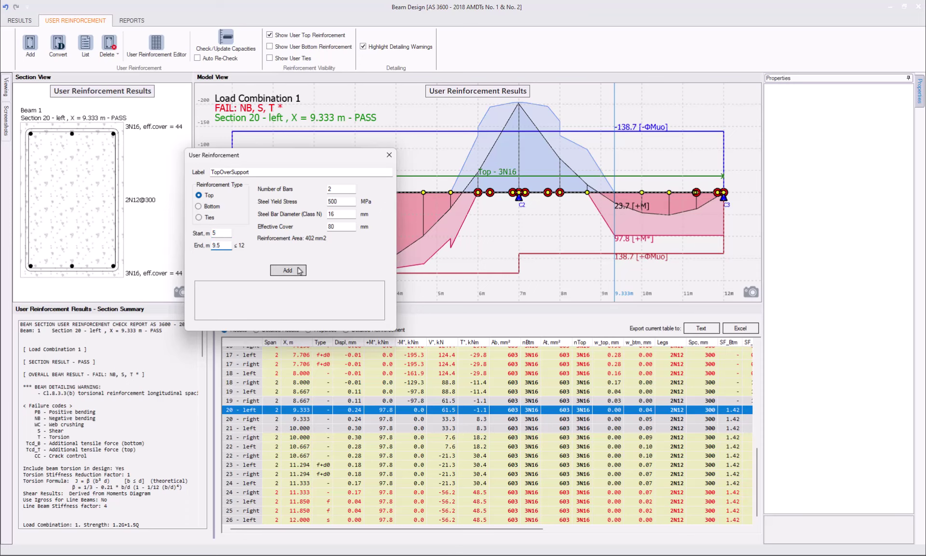
pyautogui.click(288, 270)
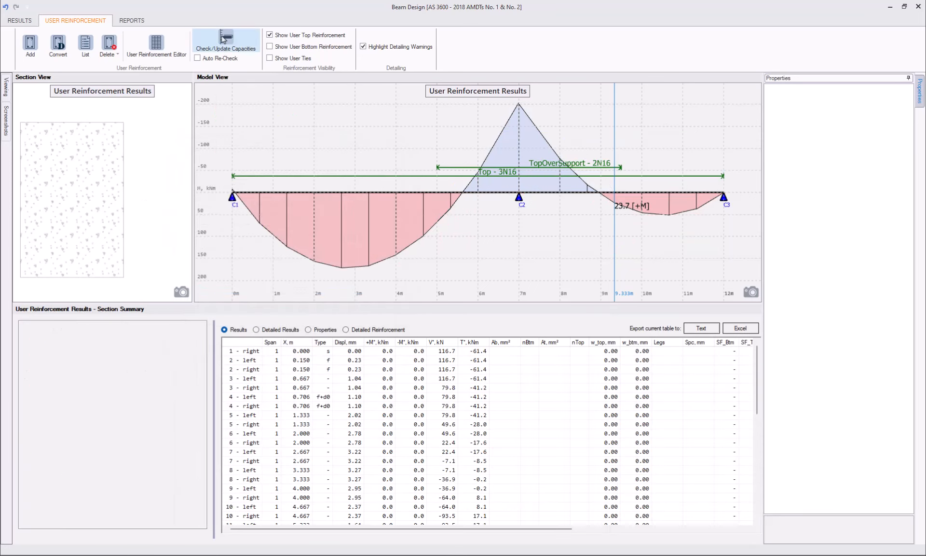
pyautogui.click(225, 38)
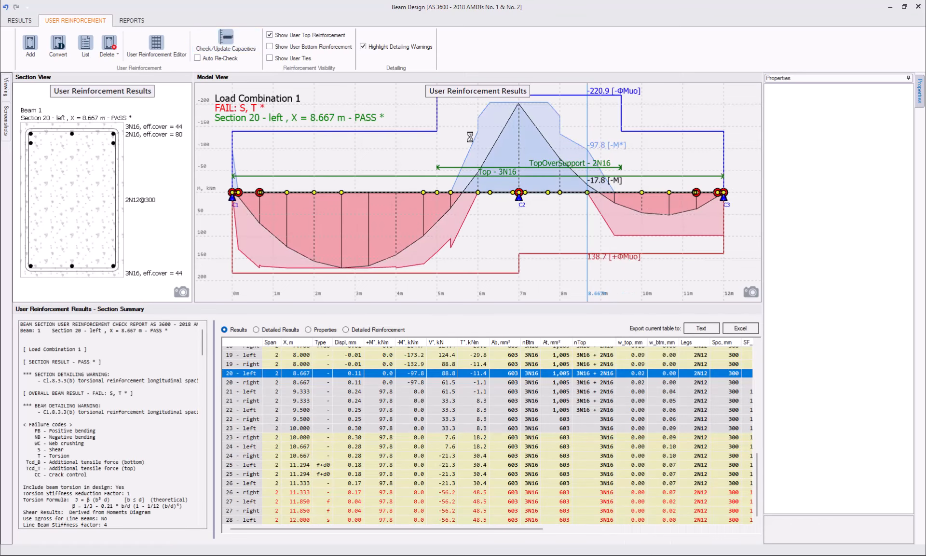
pyautogui.moveTo(387, 201)
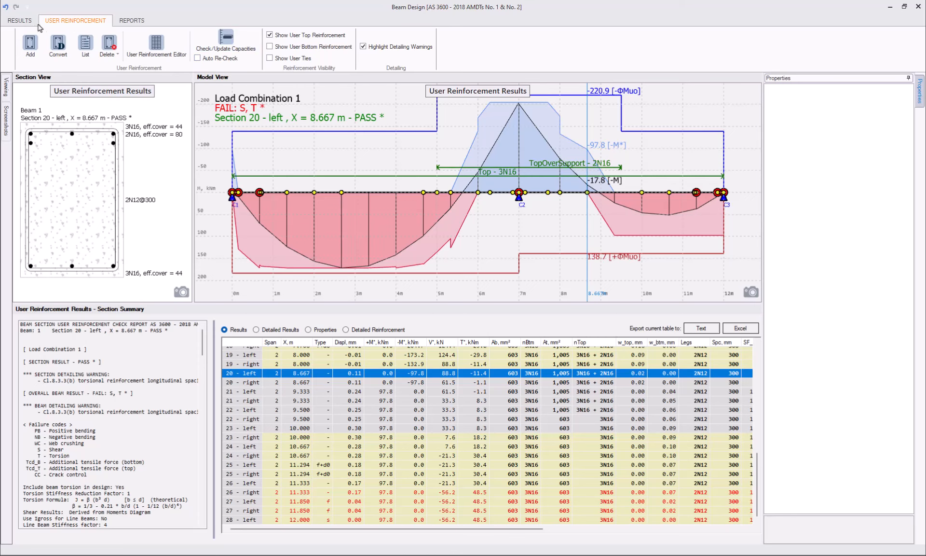
# Scroll the envelope results table to locate the section at X = 7 m failing shear and torsion.
pyautogui.click(20, 20)
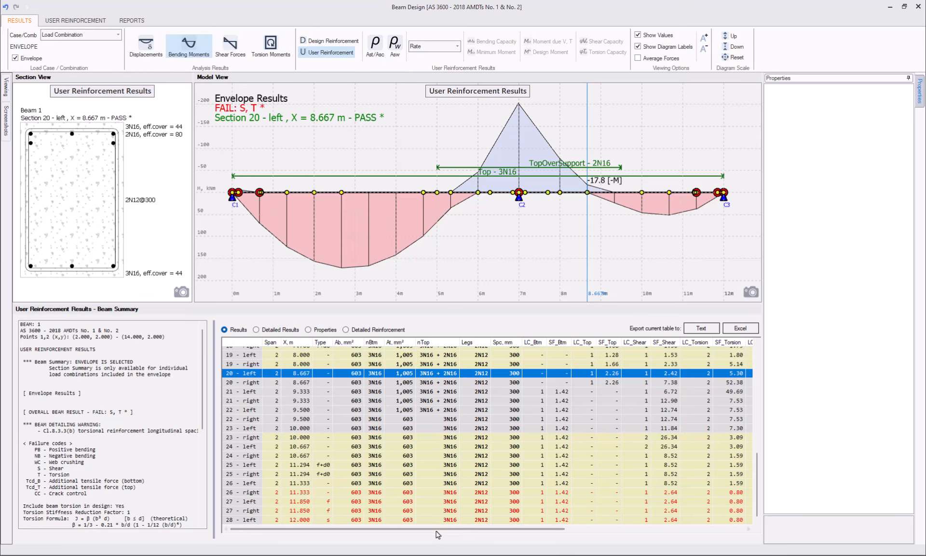
pyautogui.hscroll(3)
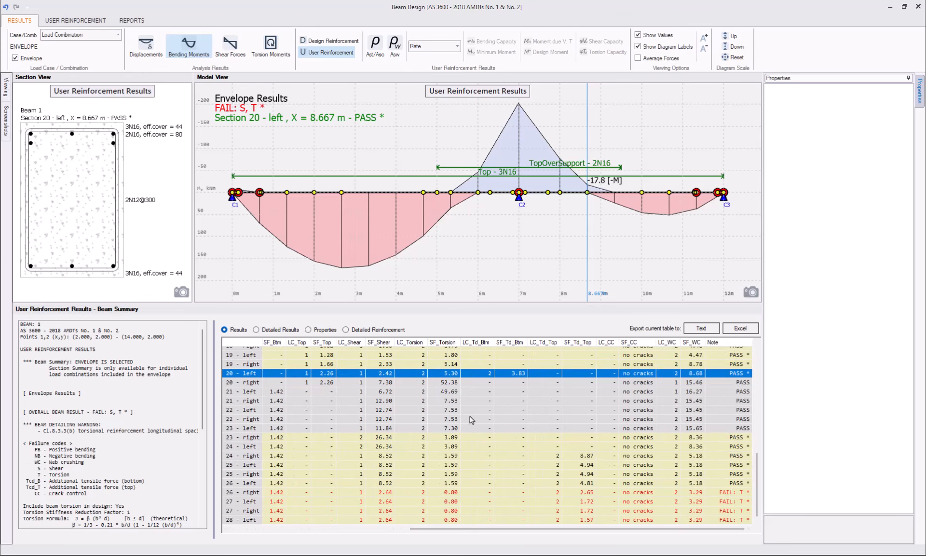
pyautogui.scroll(3)
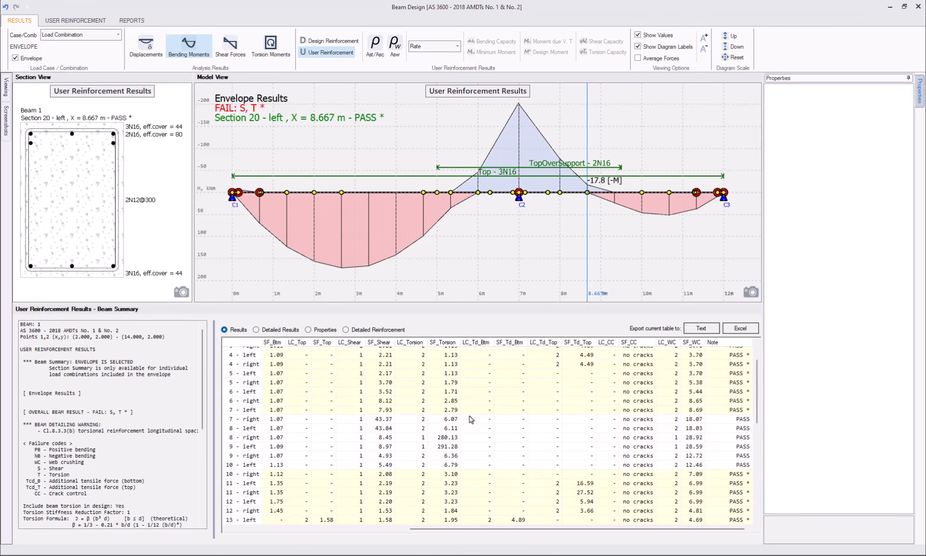
pyautogui.scroll(3)
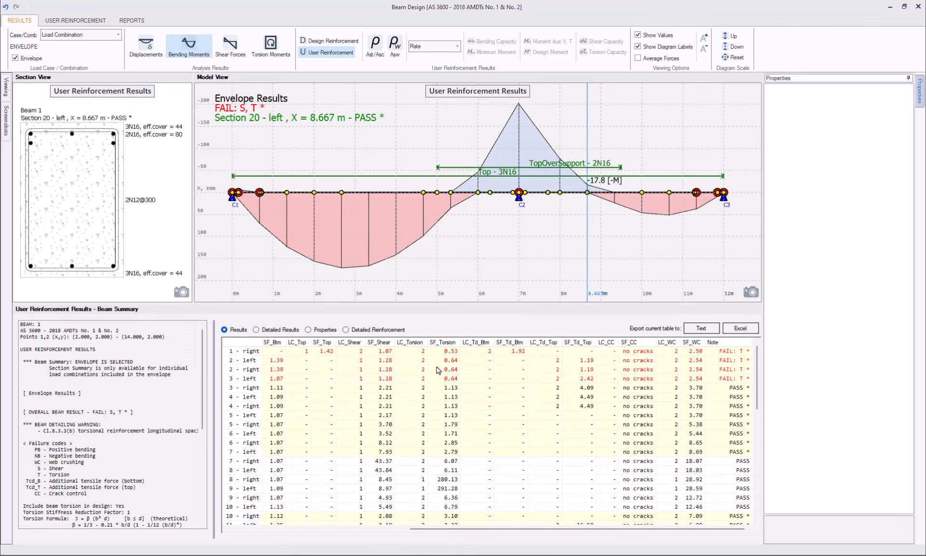
pyautogui.moveTo(393, 360)
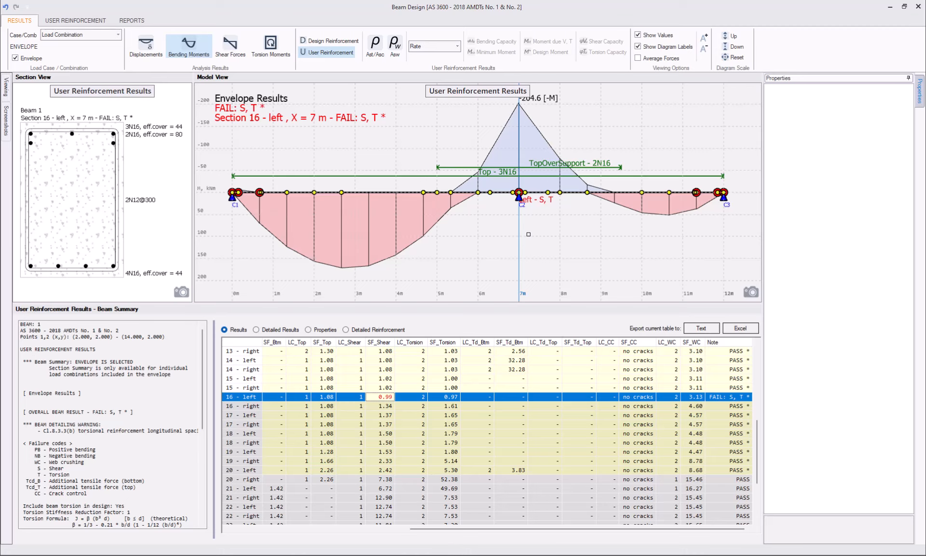
pyautogui.moveTo(270, 46)
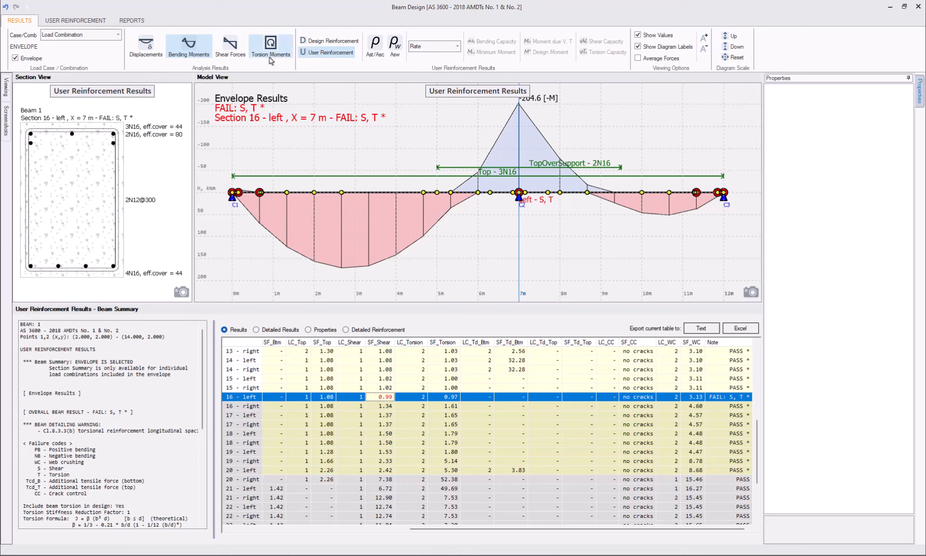
# Show only the ties on the diagram and set the tie run spacing to 280 mm (2N12@280).
pyautogui.click(75, 20)
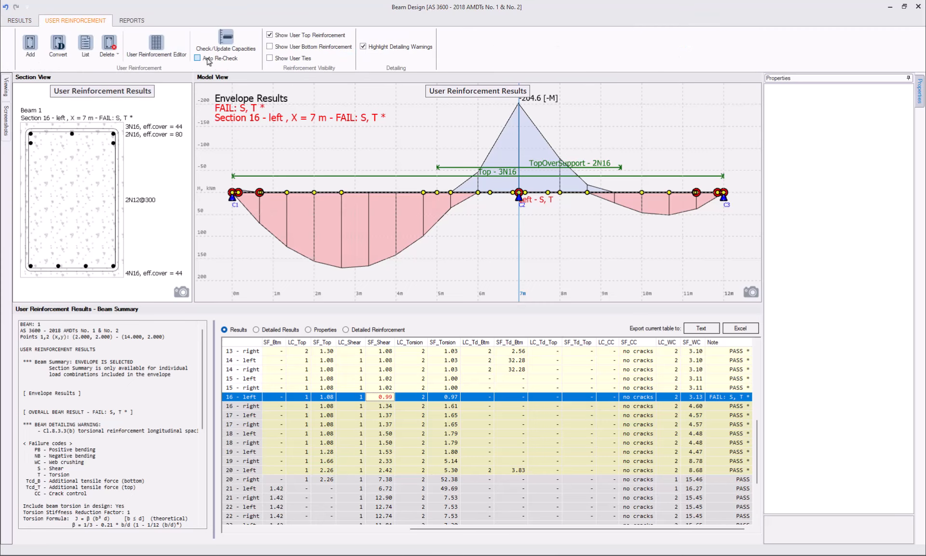
pyautogui.click(270, 58)
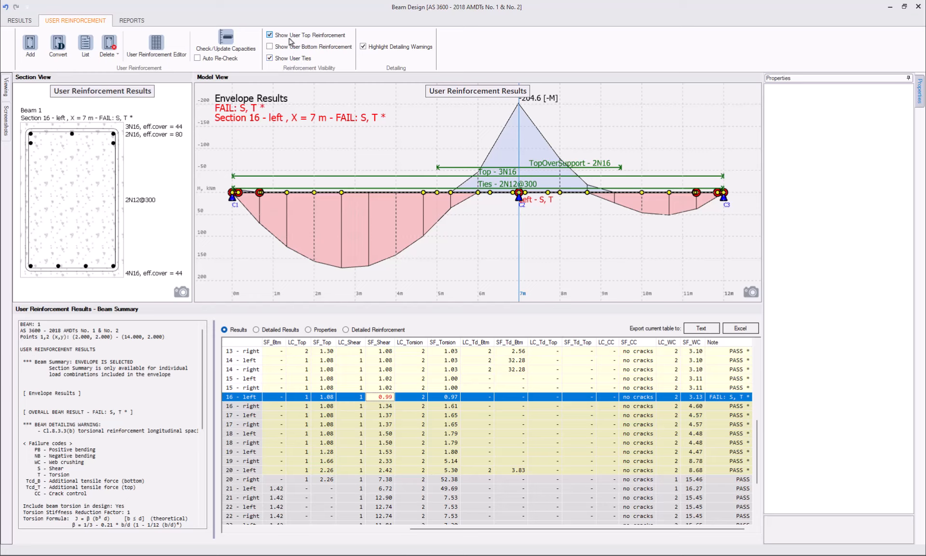
pyautogui.click(269, 35)
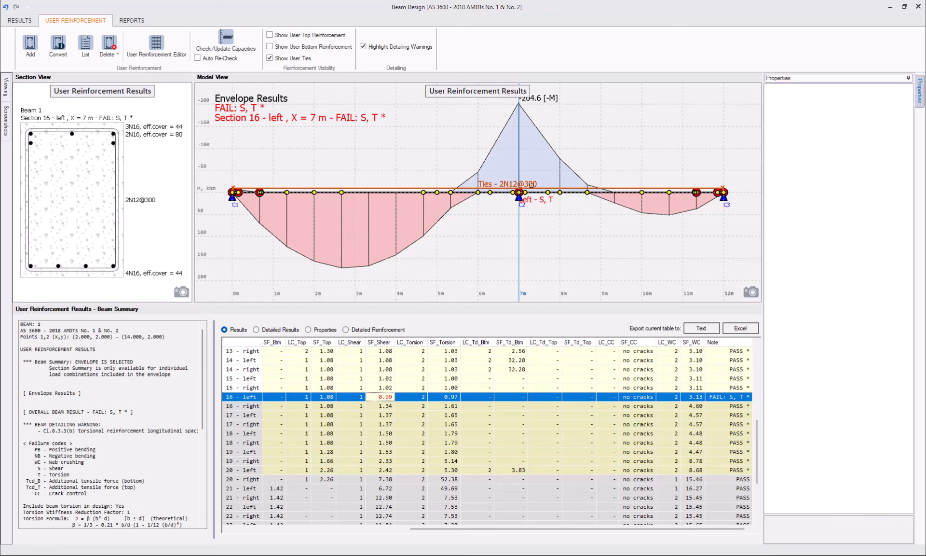
pyautogui.click(507, 183)
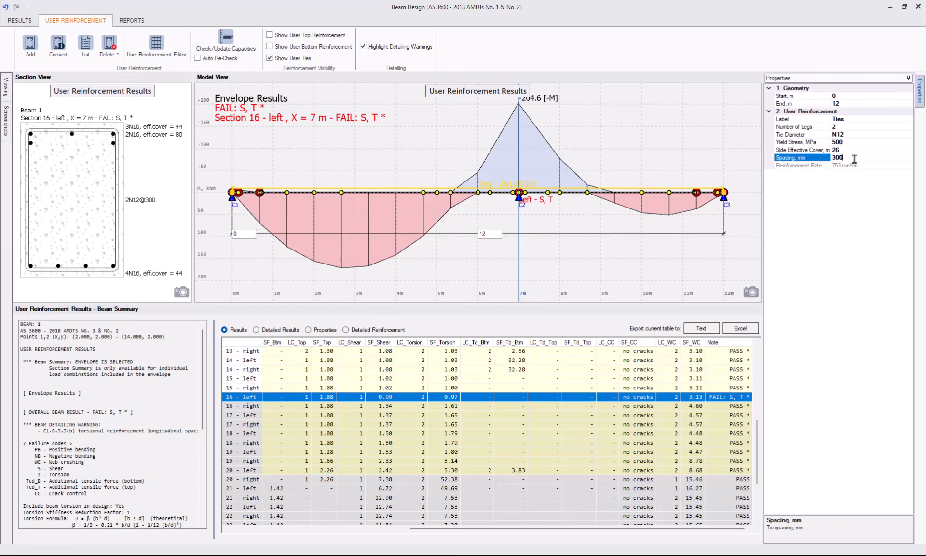
pyautogui.write('280')
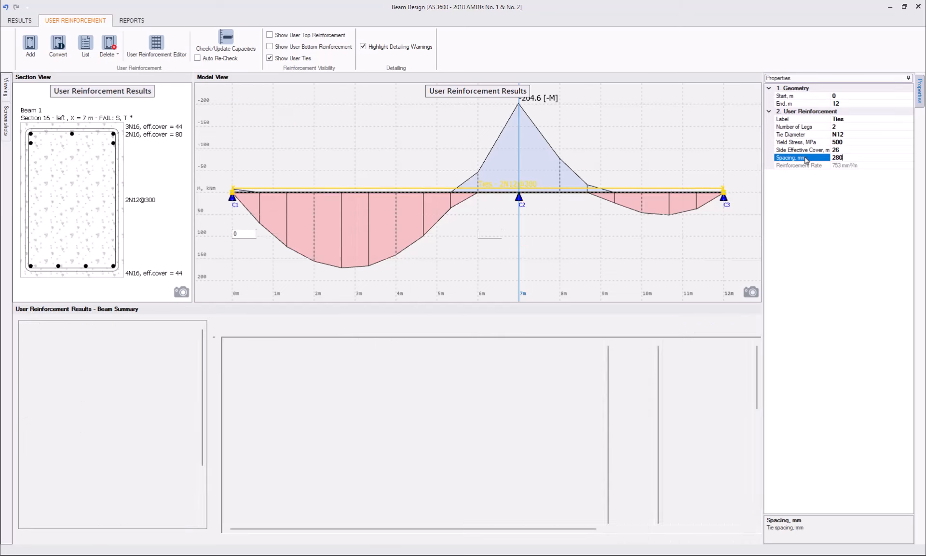
pyautogui.click(226, 40)
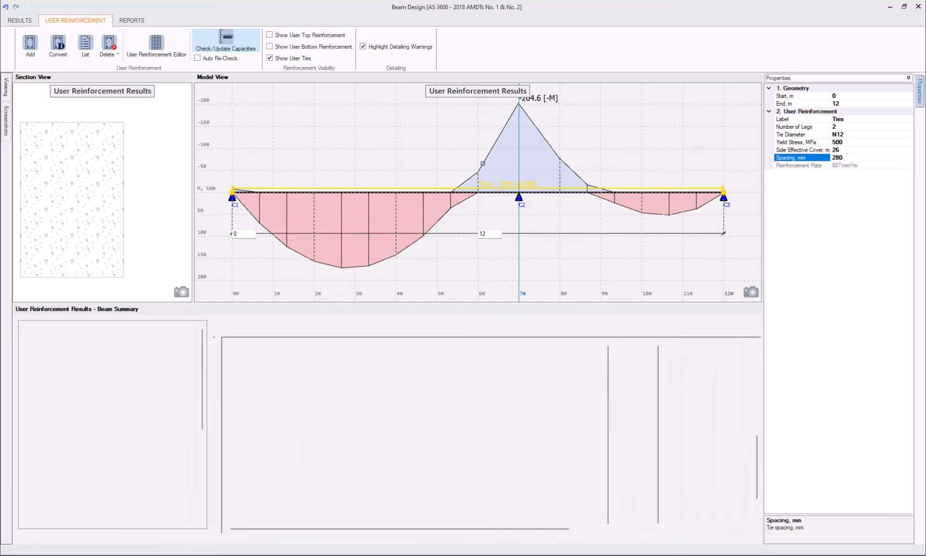
# Recheck capacities and scan the results, leaving only a torsion failure at X = 12 m.
pyautogui.click(226, 41)
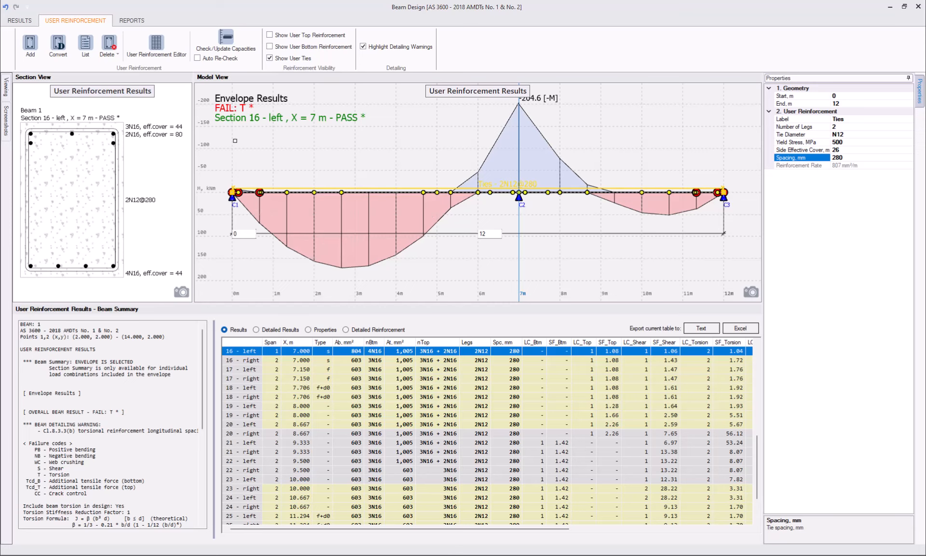
pyautogui.moveTo(769, 188)
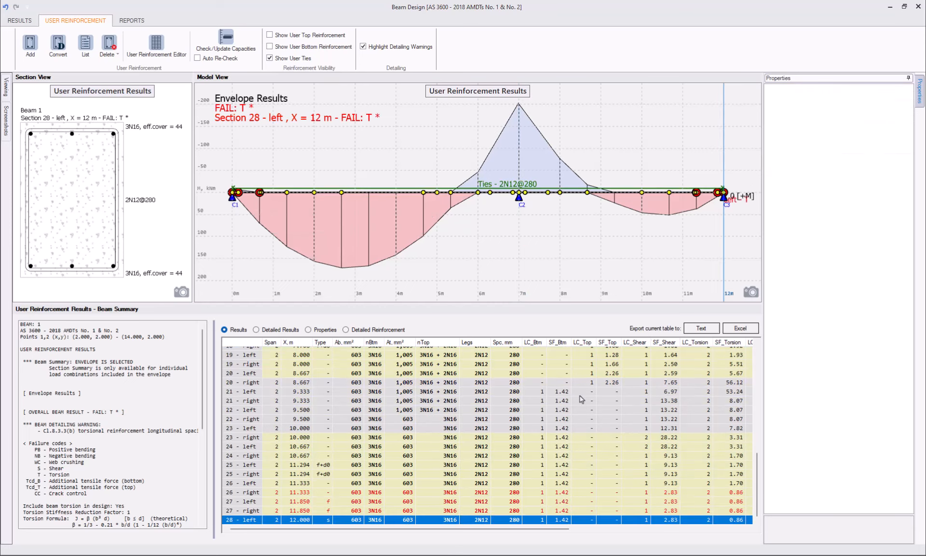
pyautogui.scroll(3)
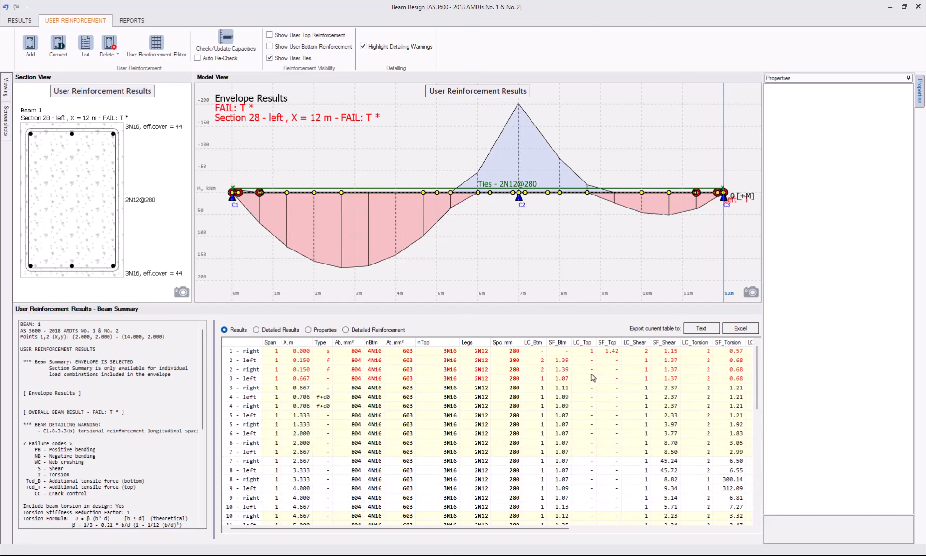
pyautogui.hscroll(3)
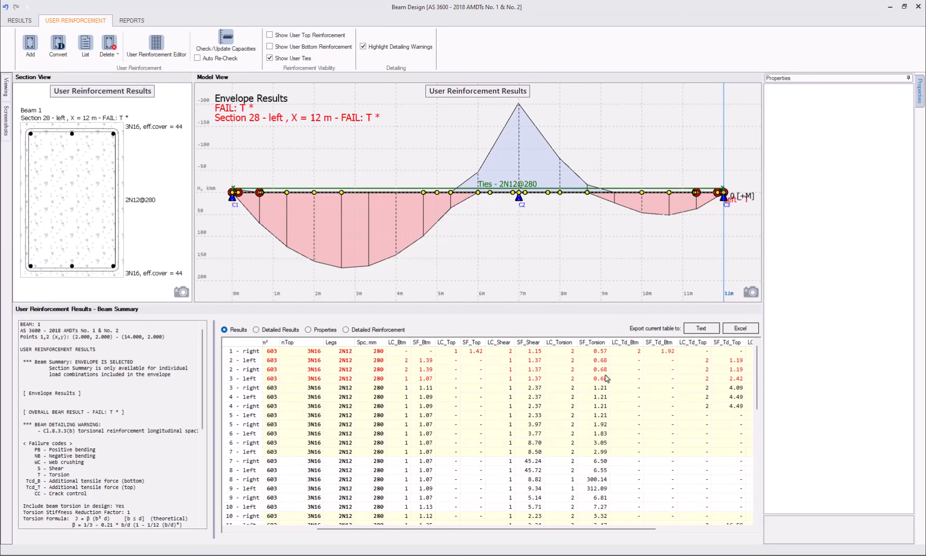
pyautogui.scroll(-3)
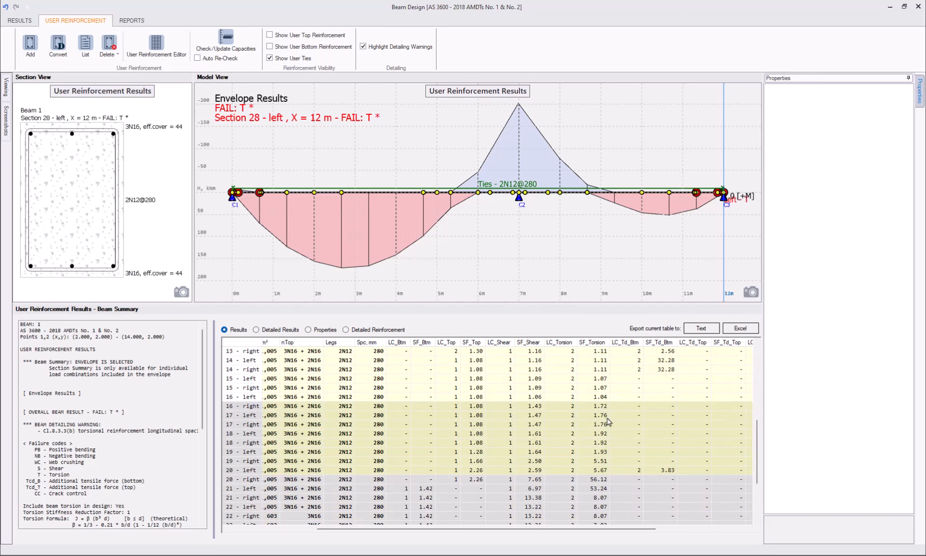
pyautogui.scroll(3)
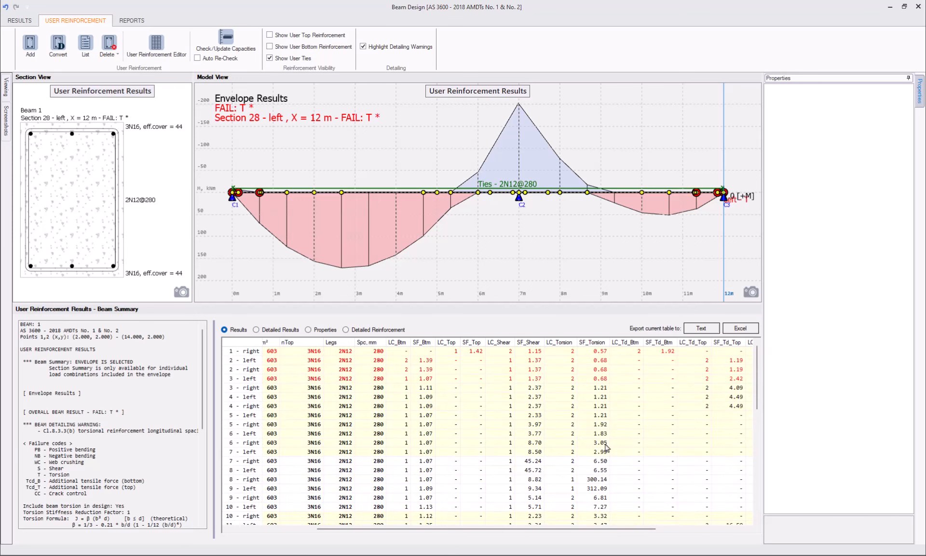
pyautogui.moveTo(576, 390)
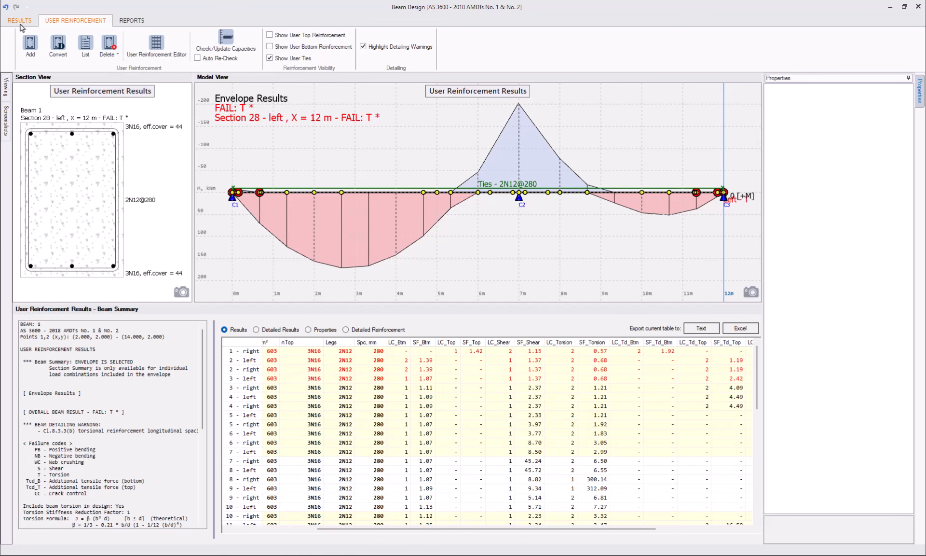
# Show torsion capacity against demand for Load Combination 2 and plot torsion along the beam.
pyautogui.click(20, 21)
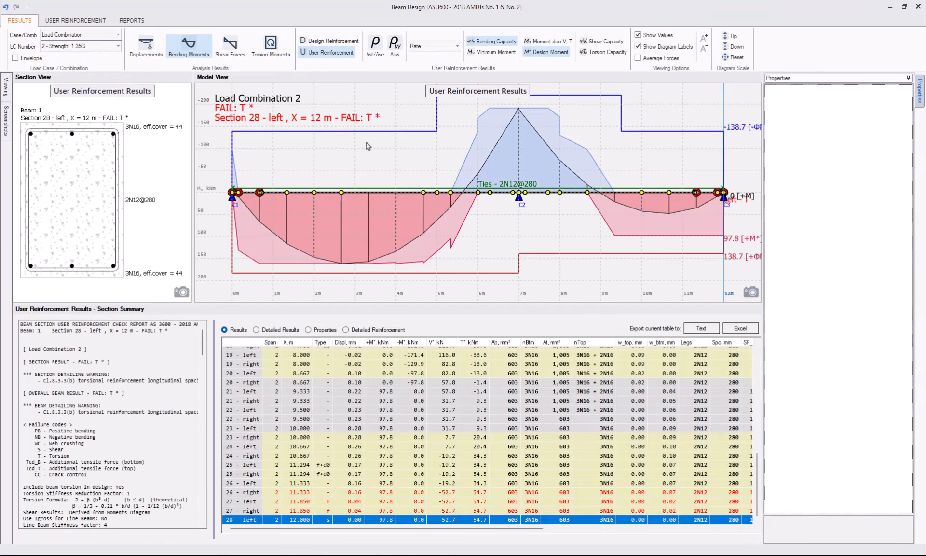
pyautogui.click(606, 52)
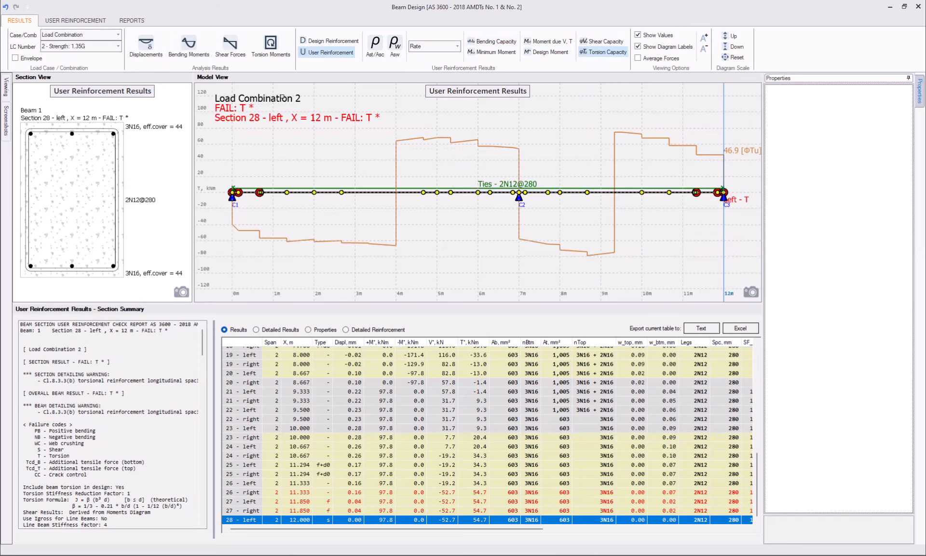
pyautogui.click(270, 42)
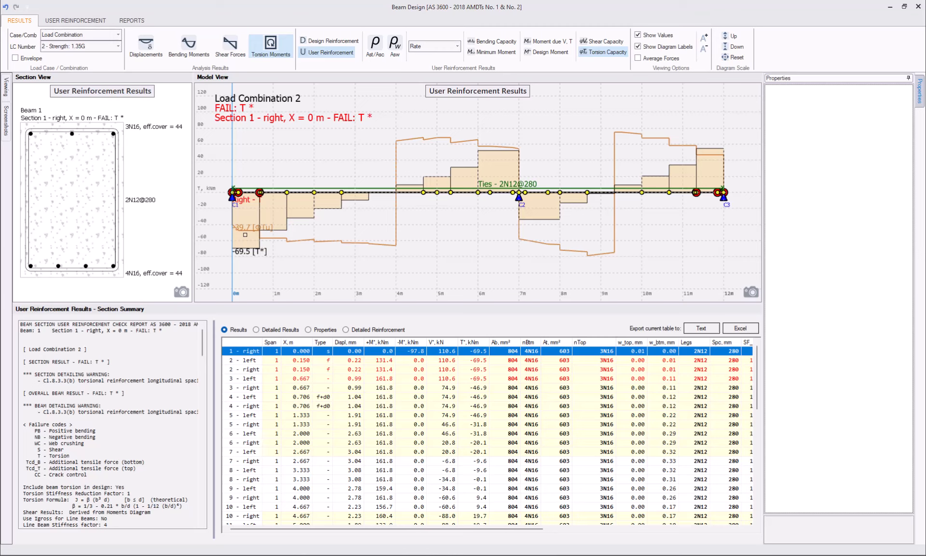
pyautogui.moveTo(359, 280)
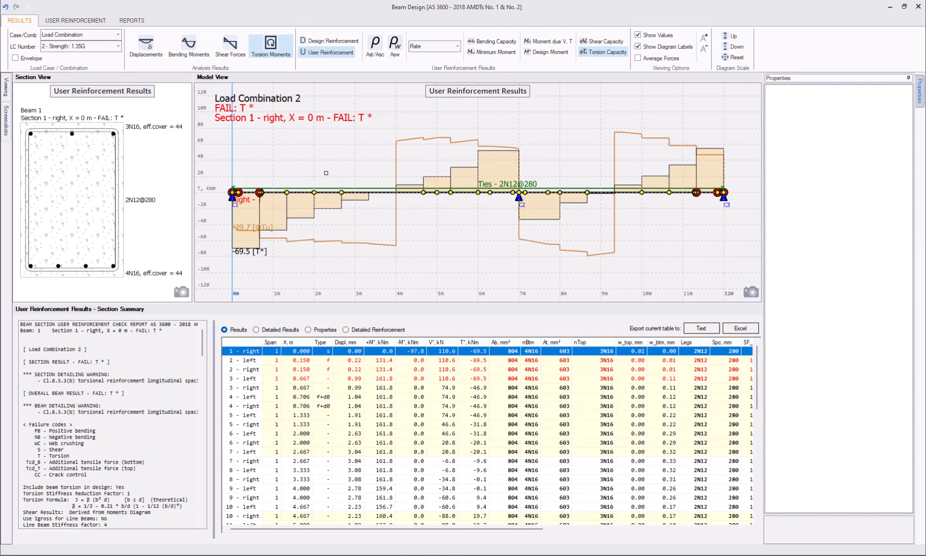
pyautogui.moveTo(446, 221)
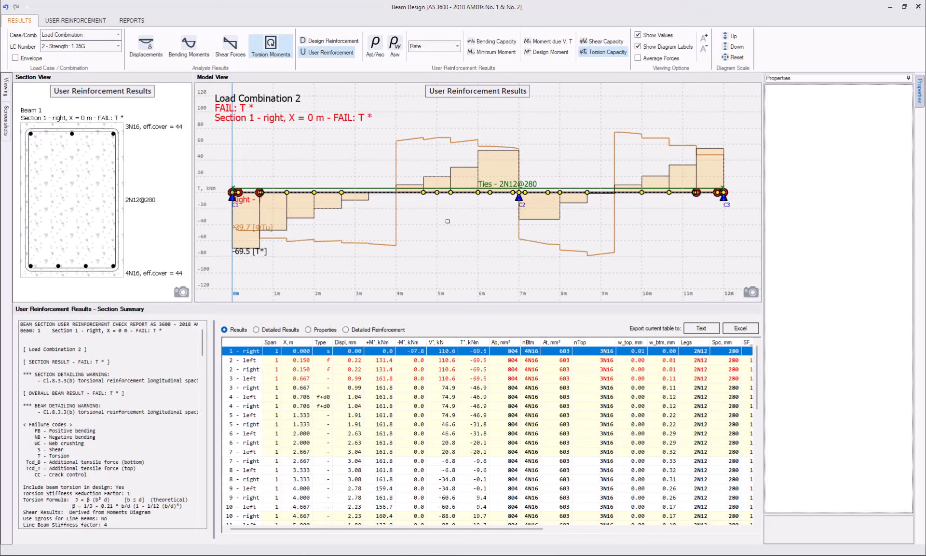
pyautogui.moveTo(597, 205)
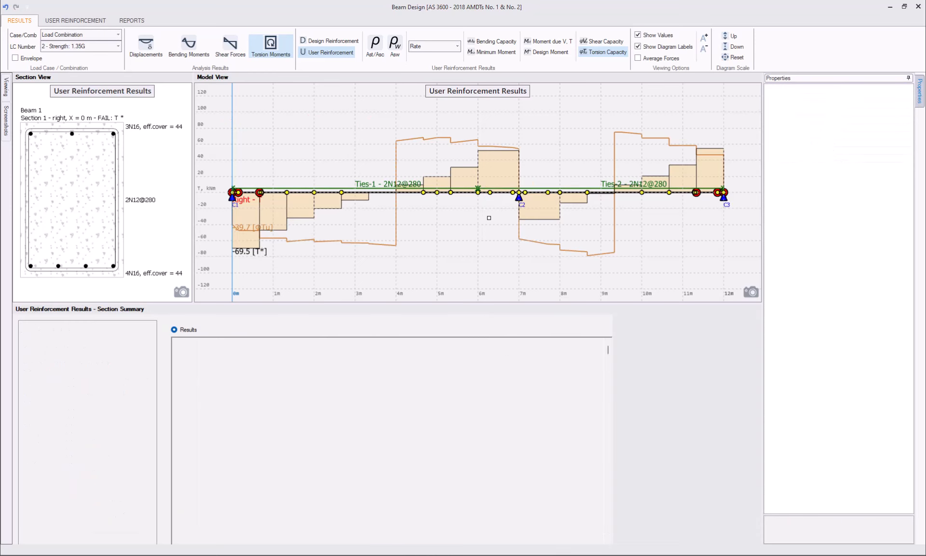
# Split the tie run into three intervals Ties-1-1, Ties-1-2 and Ties-2, each 2N12@280.
pyautogui.rightClick(387, 183)
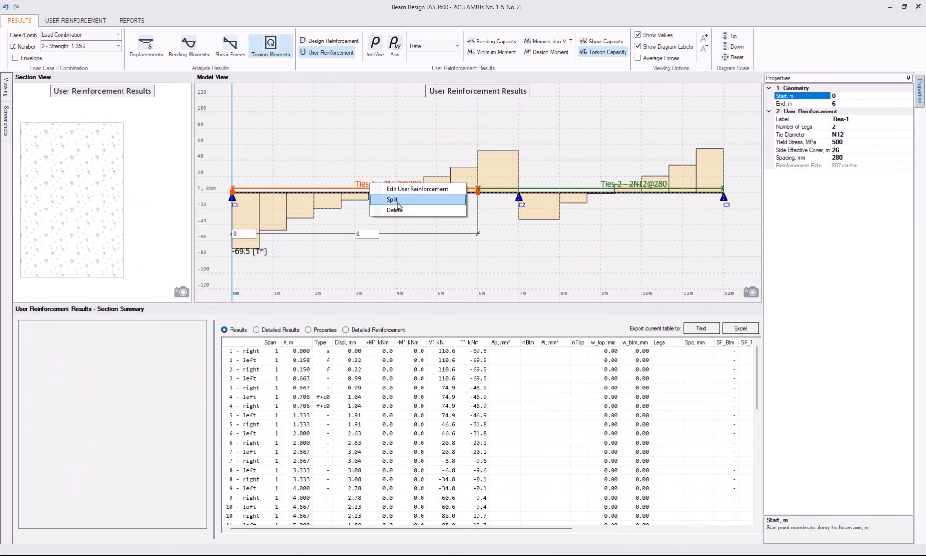
pyautogui.click(392, 199)
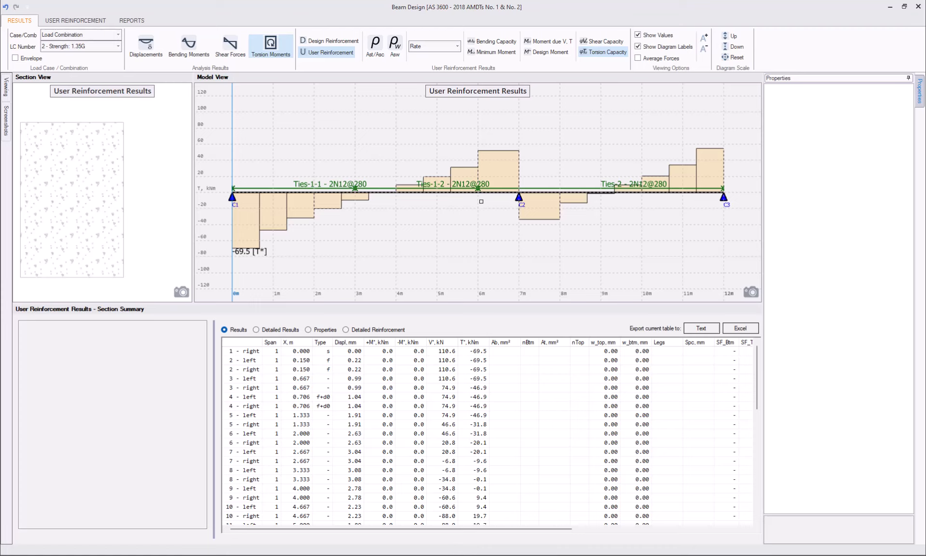
pyautogui.click(76, 21)
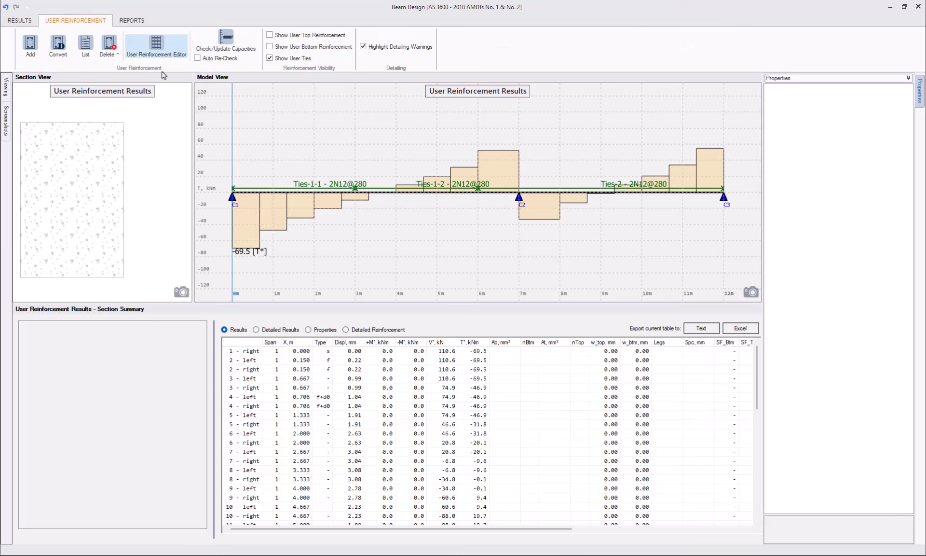
pyautogui.moveTo(170, 52)
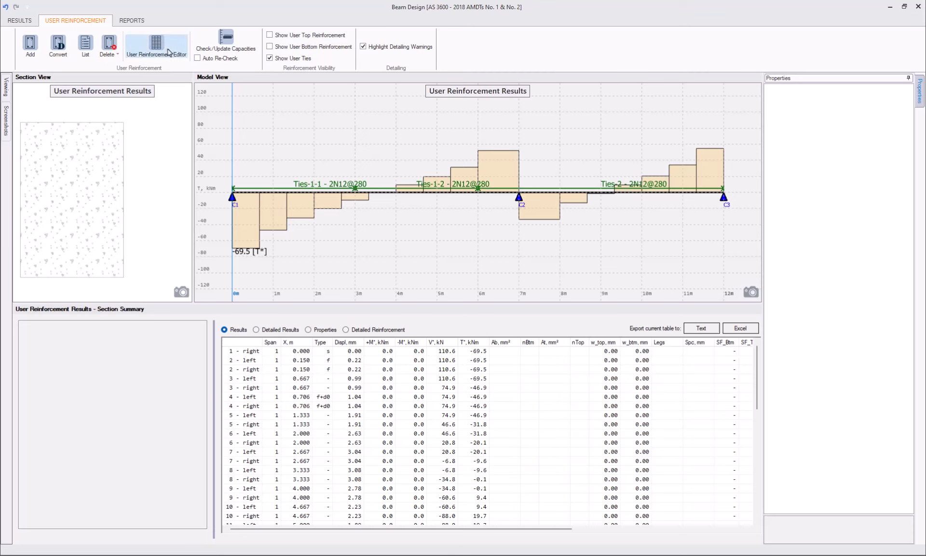
# In the User Reinforcement Editor rename the first interval Ties-Left and start Ties-Mid at 2 m.
pyautogui.click(156, 46)
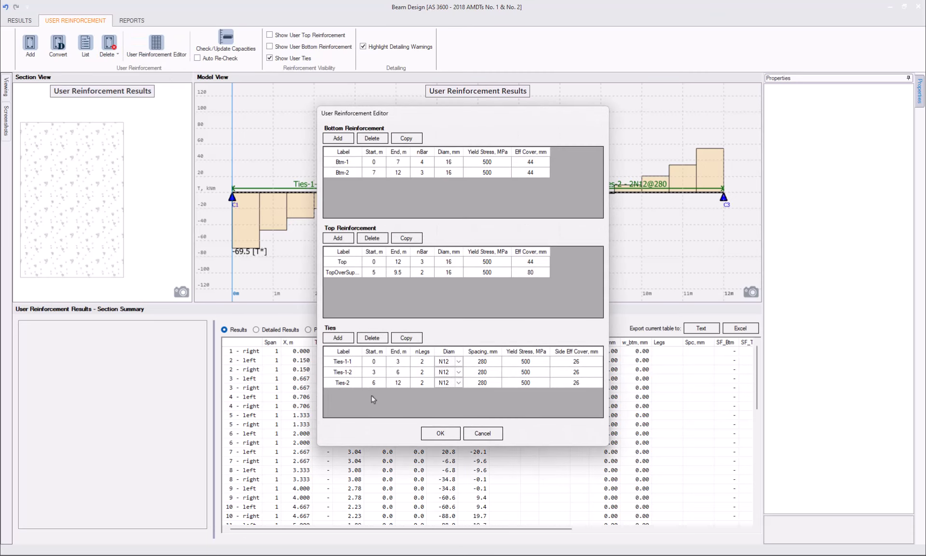
pyautogui.moveTo(354, 363)
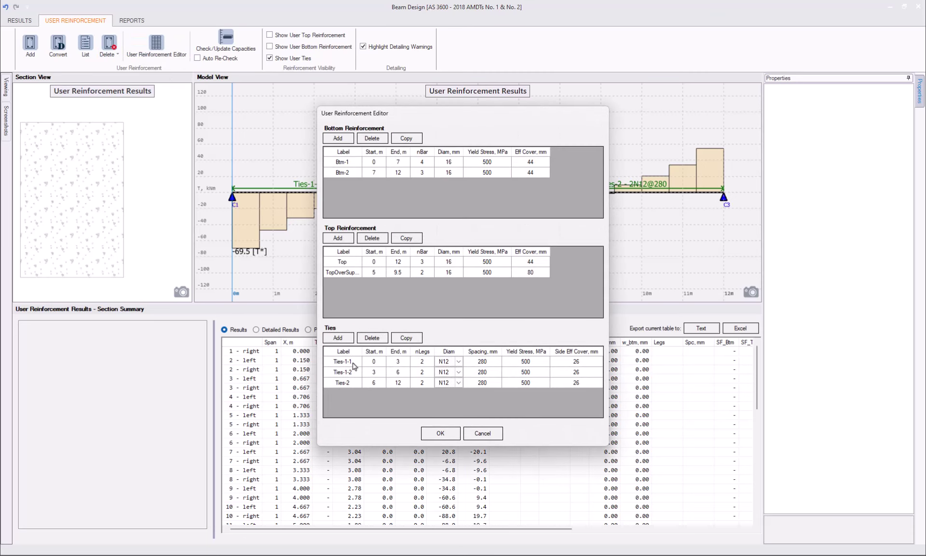
pyautogui.doubleClick(342, 361)
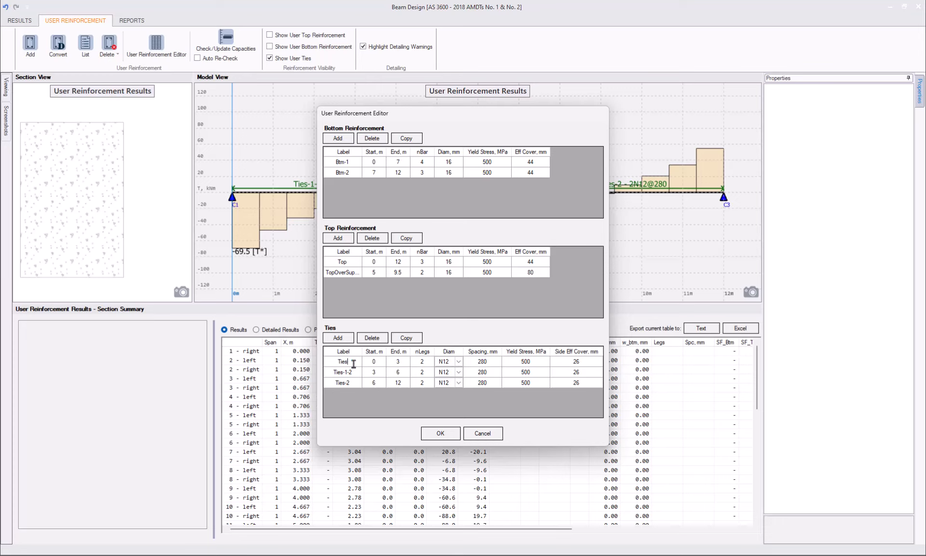
pyautogui.write('Ties-Left')
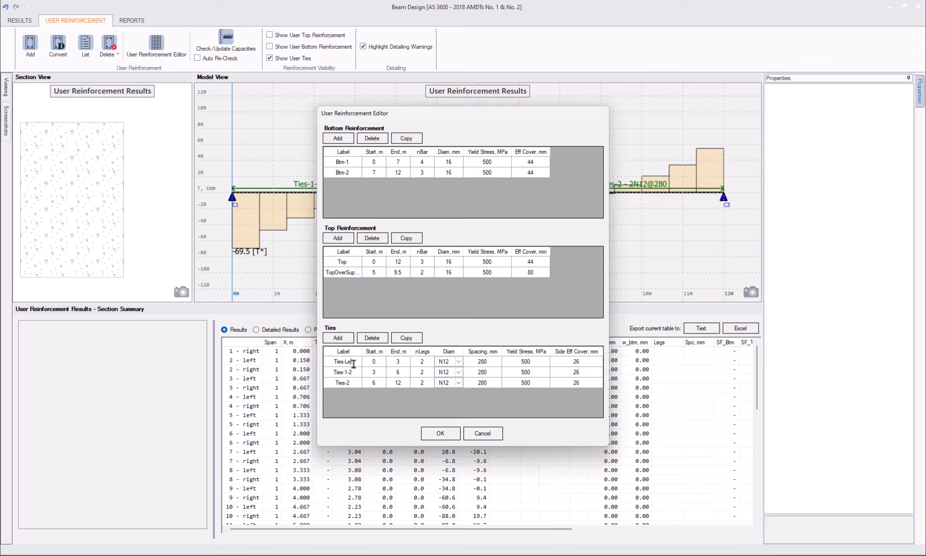
pyautogui.moveTo(382, 369)
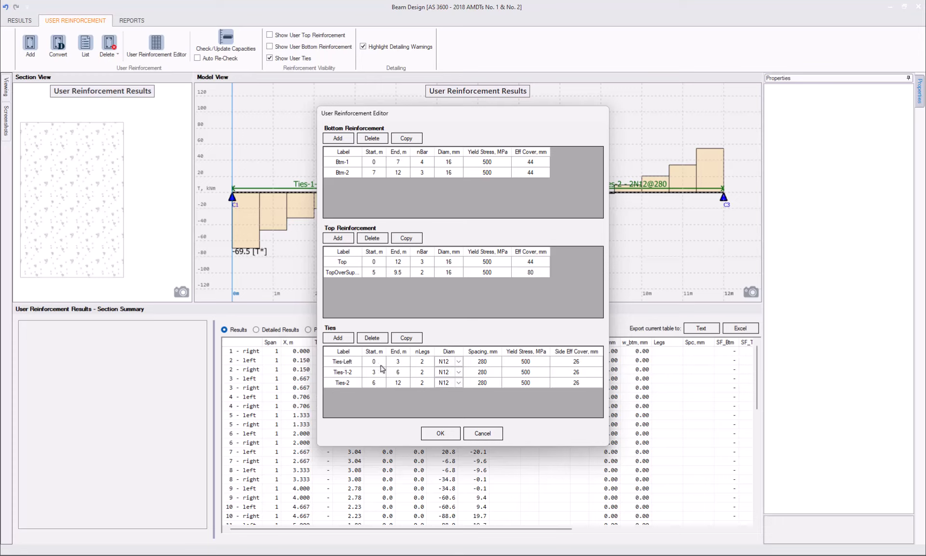
pyautogui.click(399, 361)
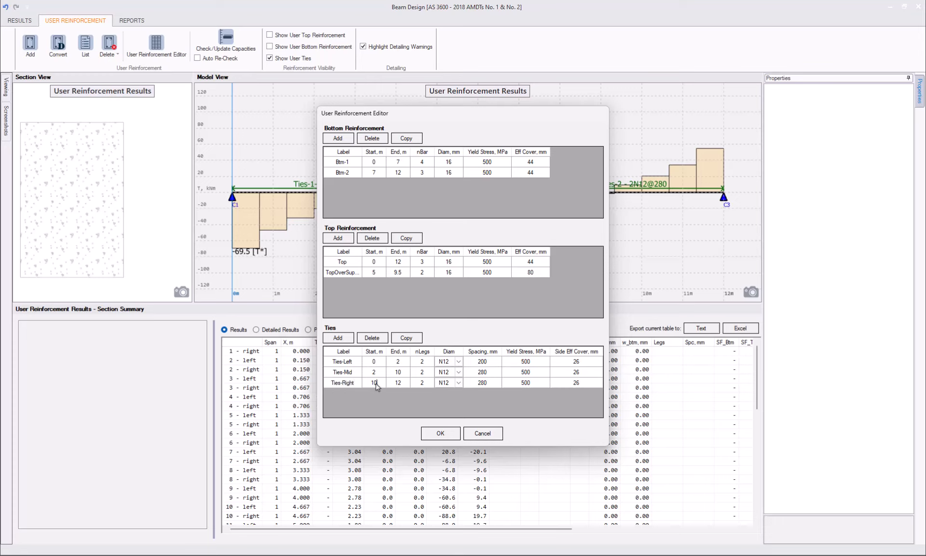
# Set Ties-Right to end at 12 m with 200 mm spacing and confirm the three intervals.
pyautogui.click(398, 382)
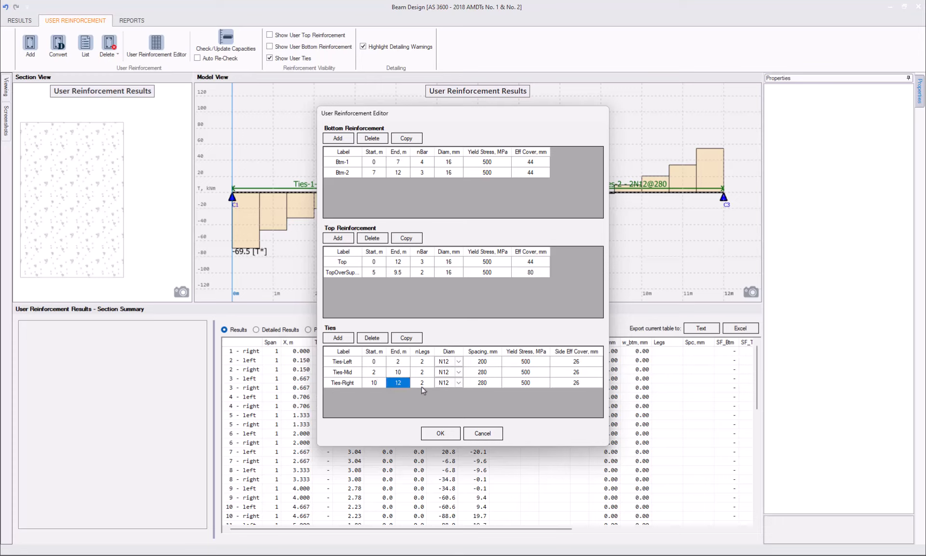
pyautogui.click(483, 383)
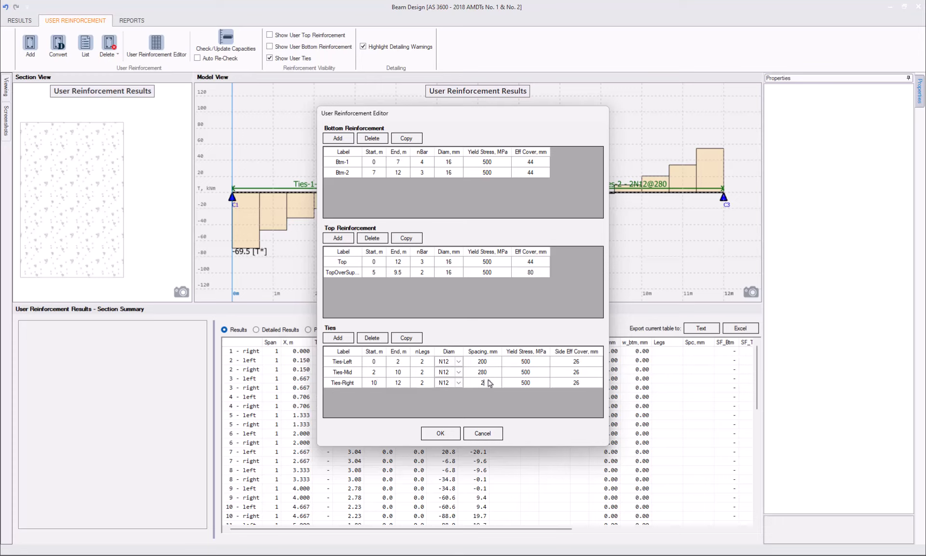
pyautogui.click(440, 434)
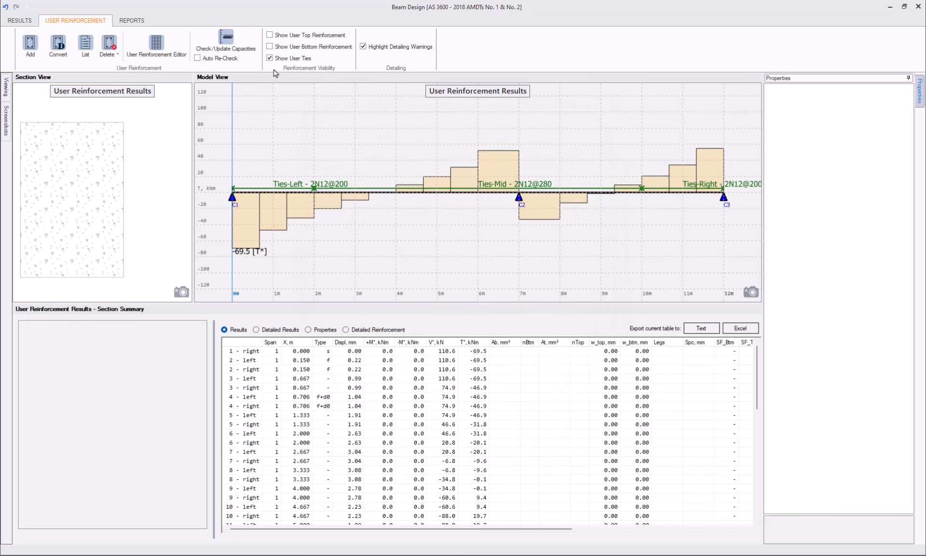
# Recheck capacities and inspect the torsion failure at the left support.
pyautogui.click(226, 38)
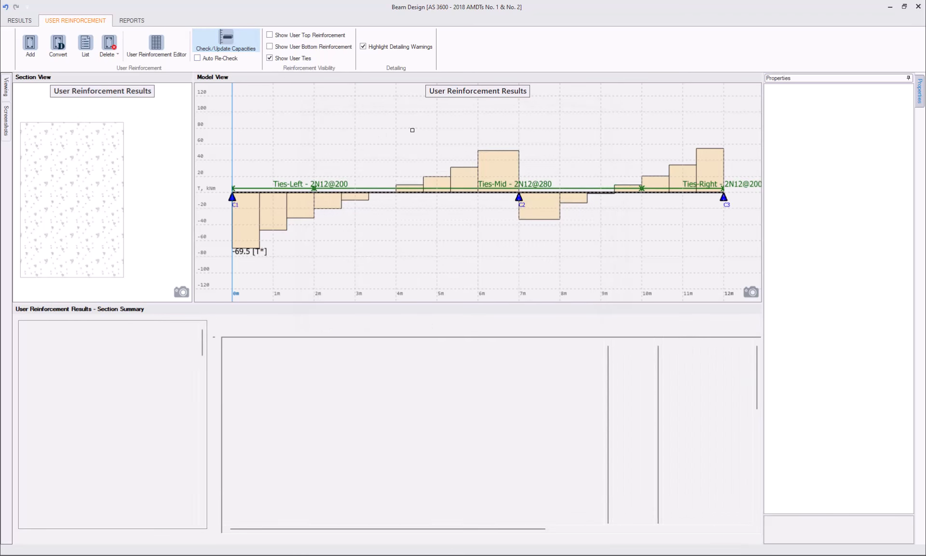
pyautogui.click(226, 38)
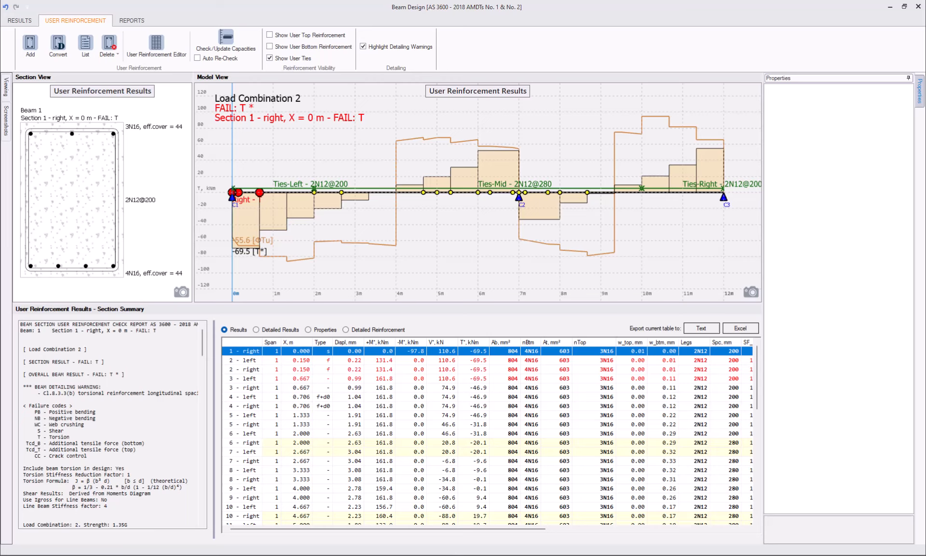
pyautogui.moveTo(415, 214)
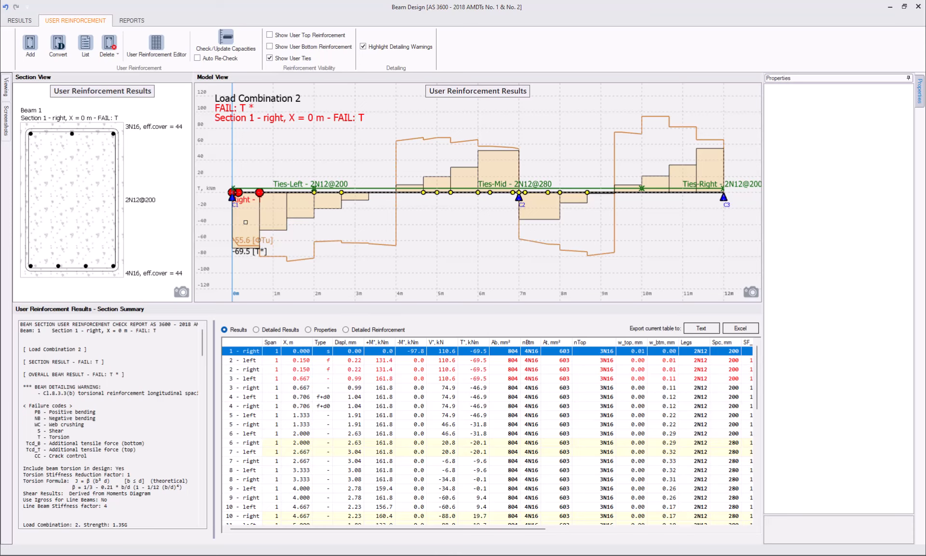
pyautogui.moveTo(570, 410)
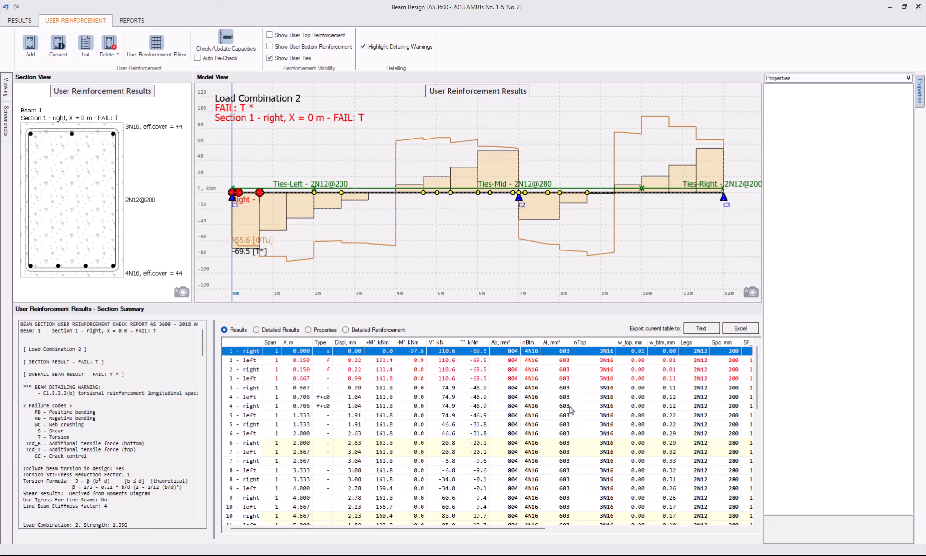
pyautogui.hscroll(3)
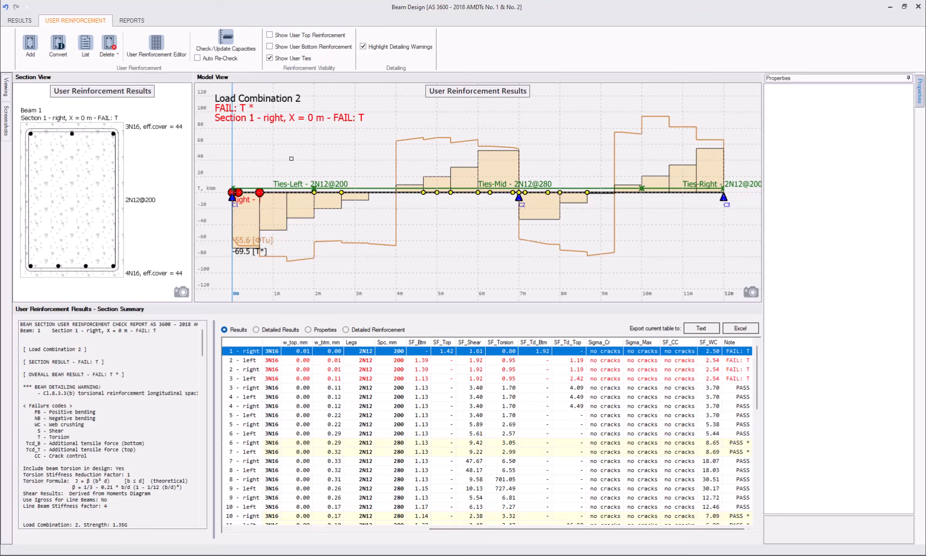
# Tighten Ties-Left to 2N12@150 and recheck so load combination 2 passes, inspecting 5 m.
pyautogui.click(307, 191)
pyautogui.write('150')
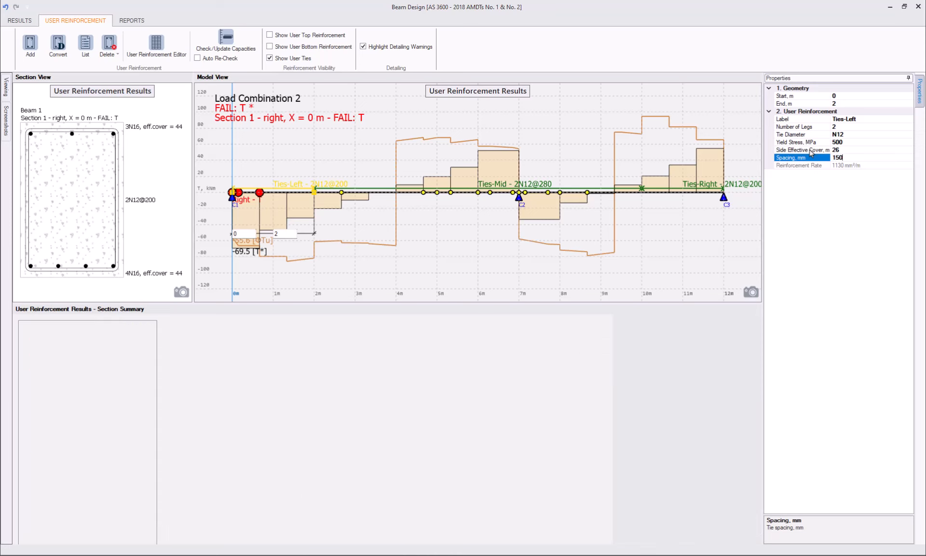
pyautogui.click(225, 41)
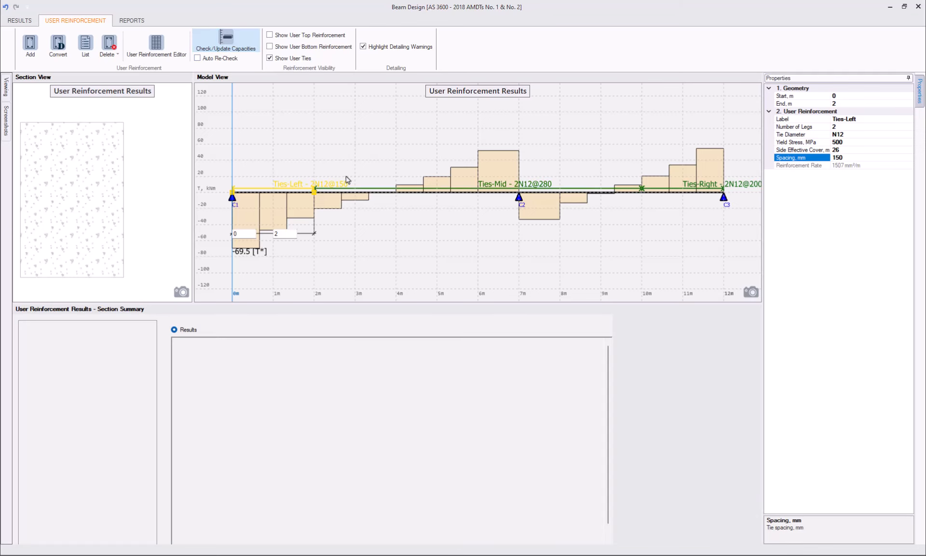
pyautogui.click(226, 41)
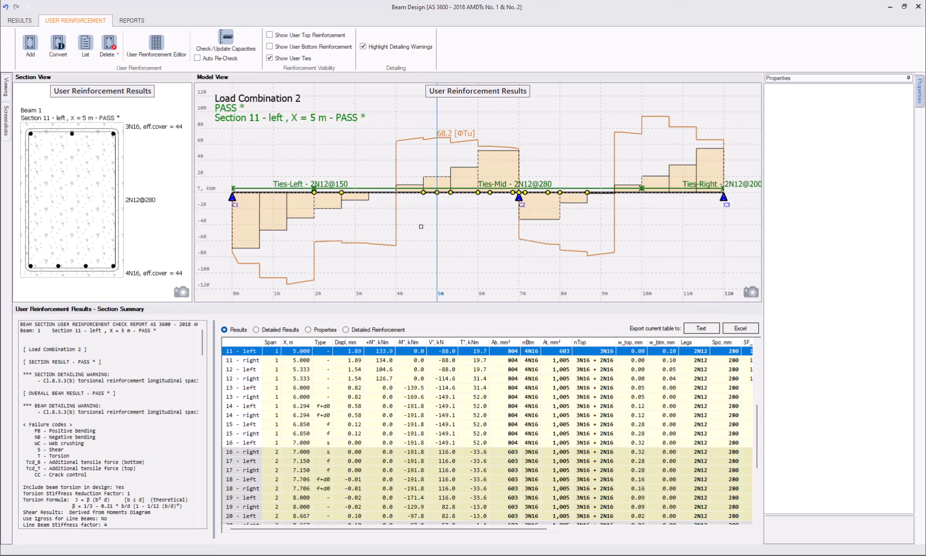
# Scroll the section summary report to the detailing checks flagging the 280 mm torsion tie spacing.
pyautogui.click(19, 20)
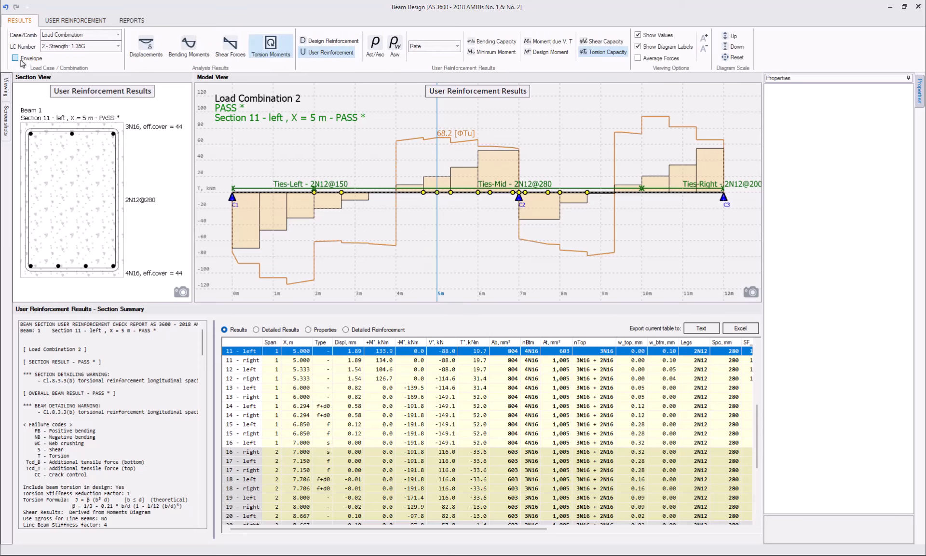
pyautogui.click(15, 58)
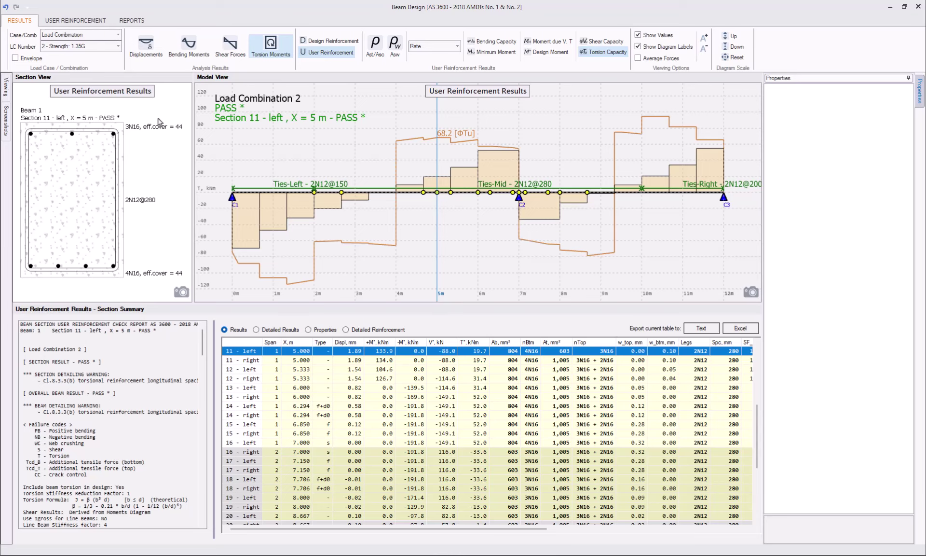
pyautogui.click(15, 58)
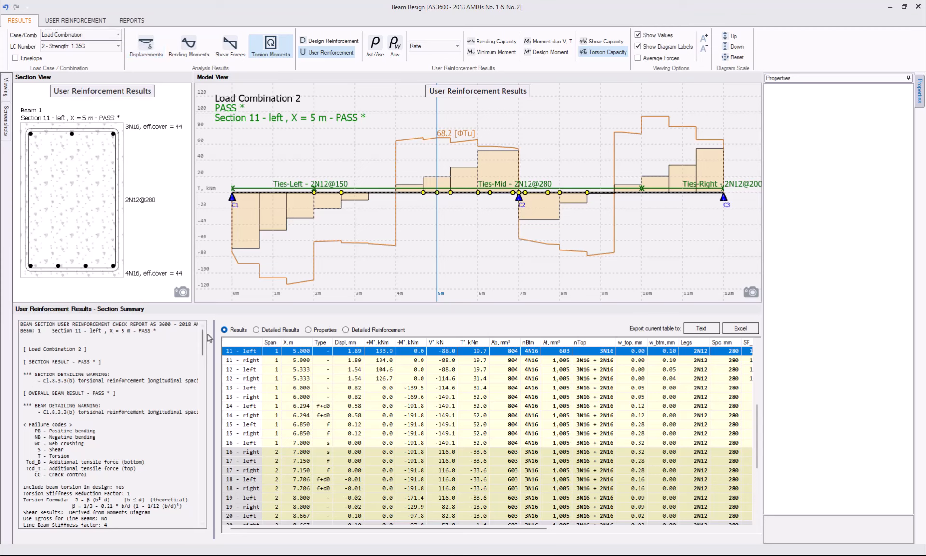
pyautogui.moveTo(254, 373)
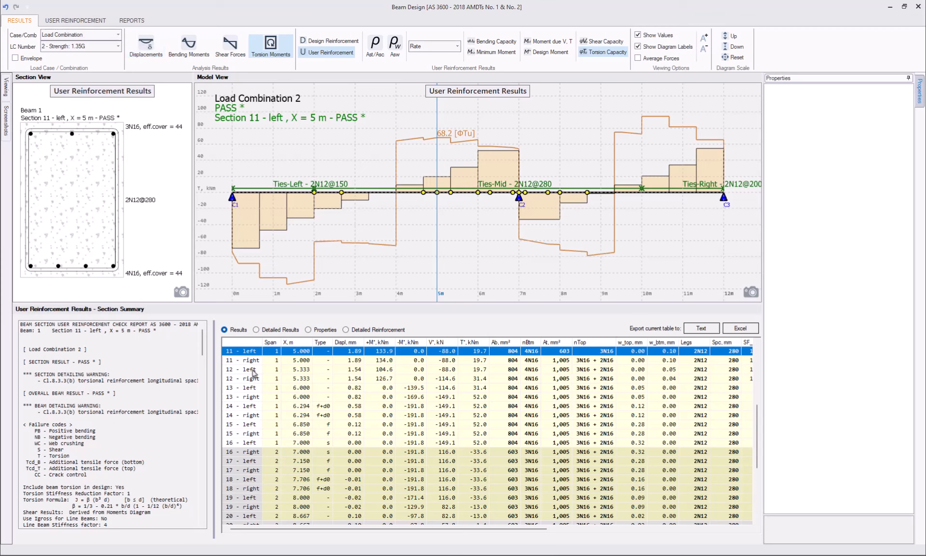
pyautogui.moveTo(87, 424)
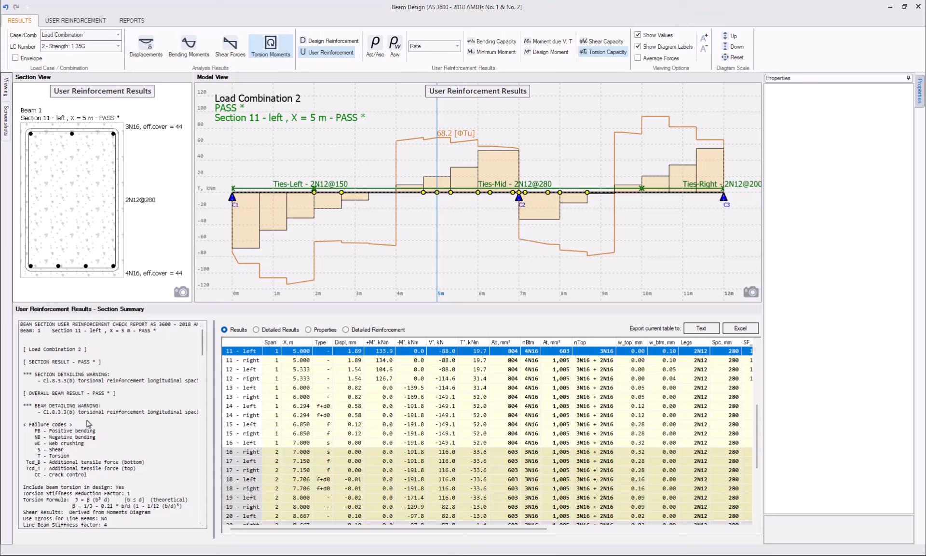
pyautogui.moveTo(55, 391)
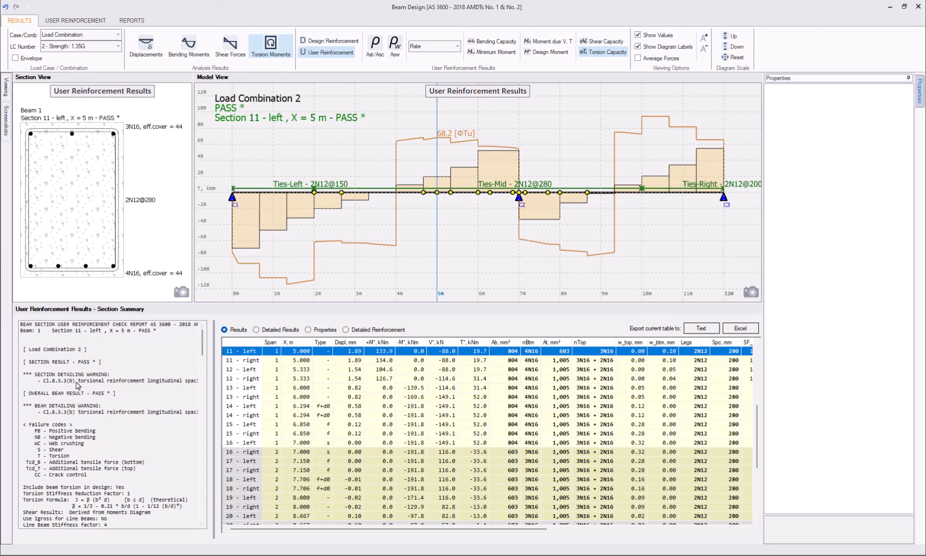
pyautogui.moveTo(148, 386)
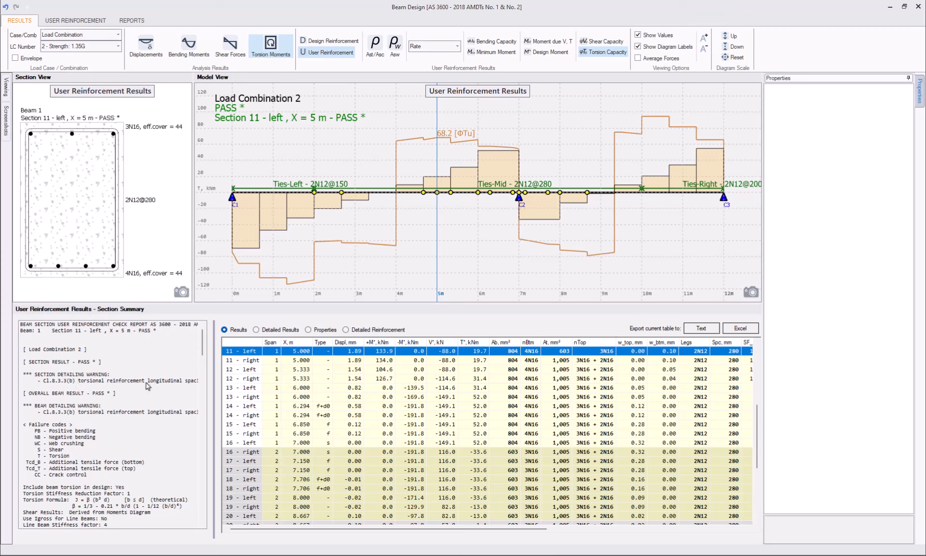
pyautogui.scroll(-3)
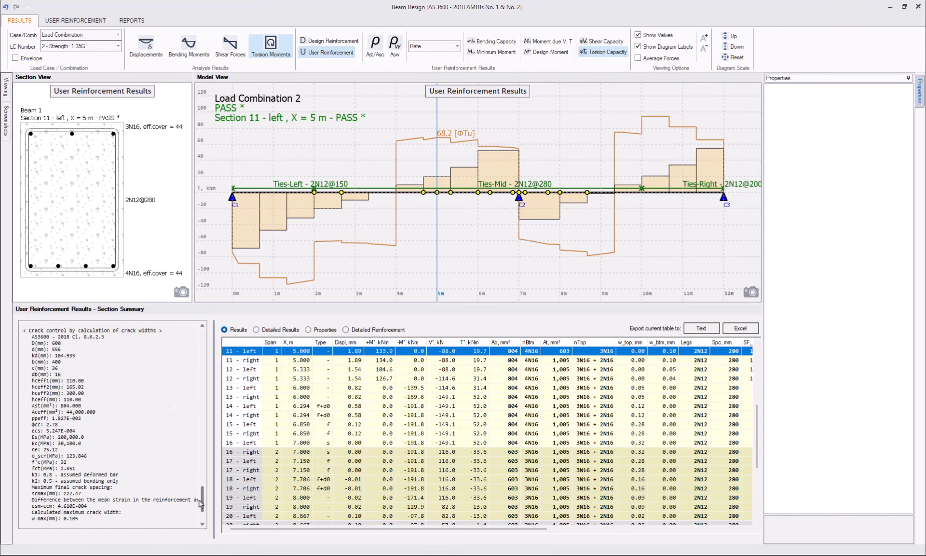
pyautogui.scroll(-3)
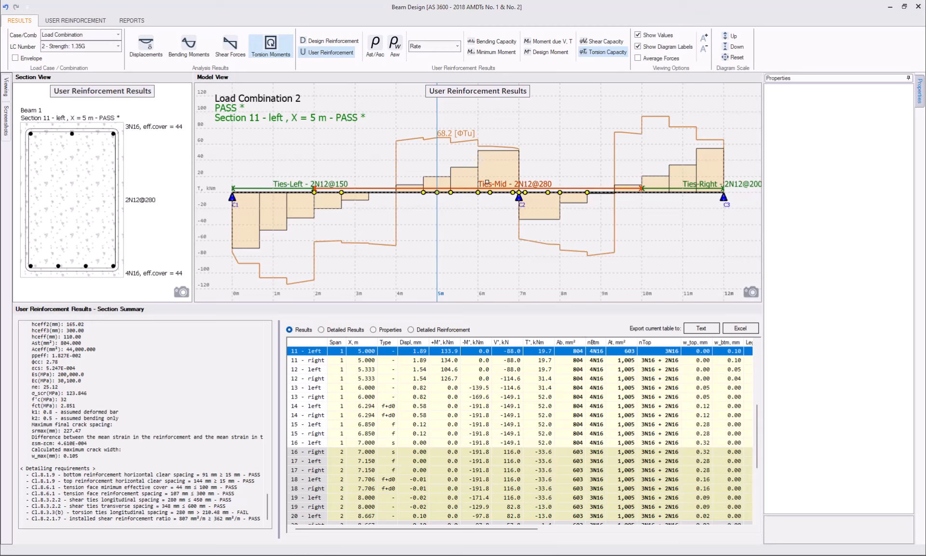
# Set Ties-Mid to 2N12@200, recheck capacities and confirm envelope results pass along the beam.
pyautogui.click(516, 183)
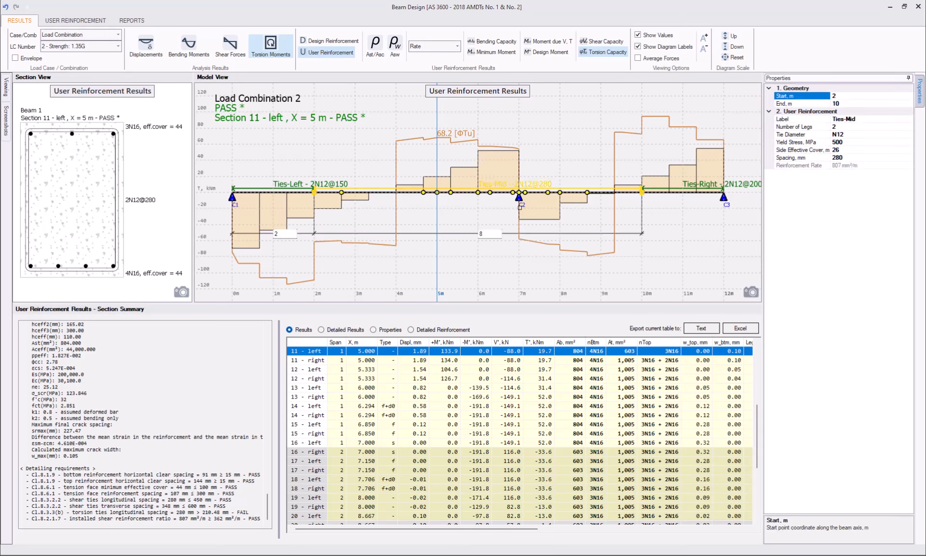
pyautogui.click(801, 158)
pyautogui.write('200')
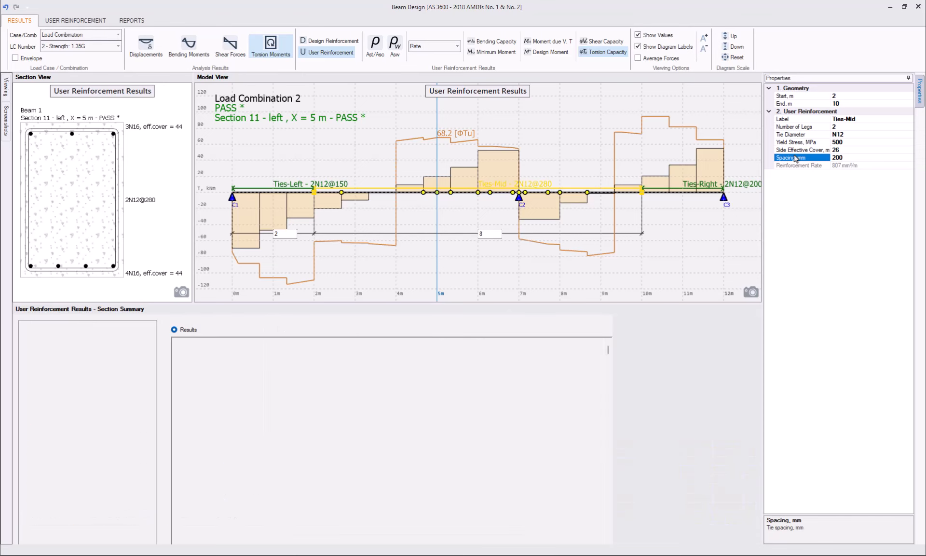
pyautogui.click(75, 20)
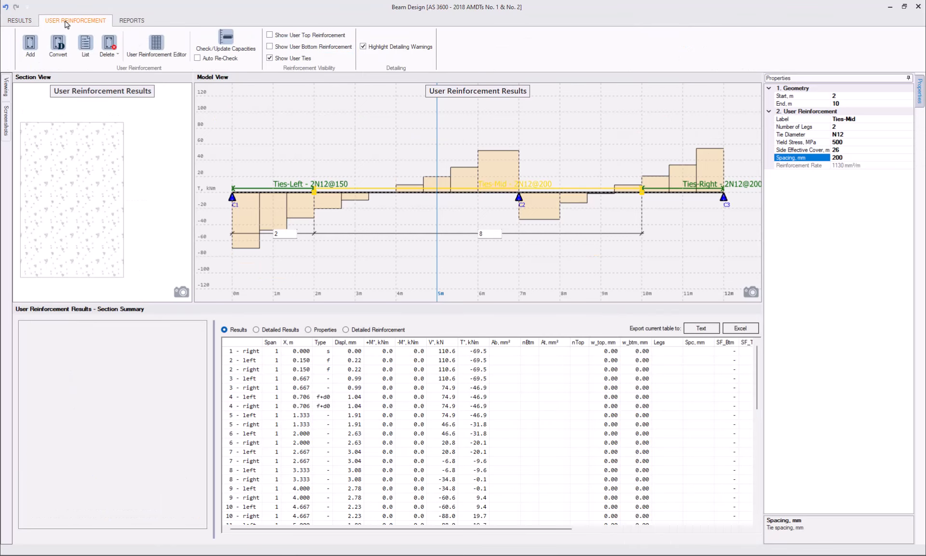
pyautogui.click(226, 45)
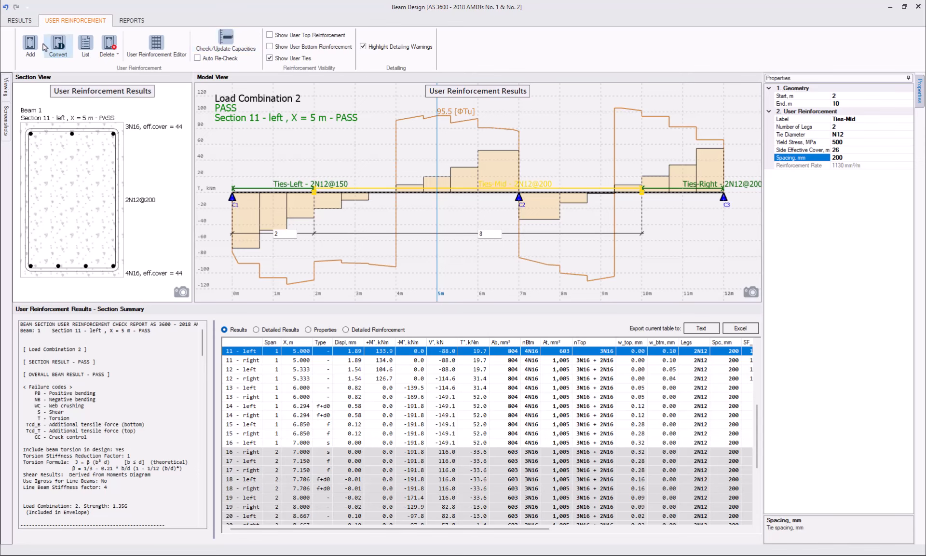
pyautogui.click(19, 20)
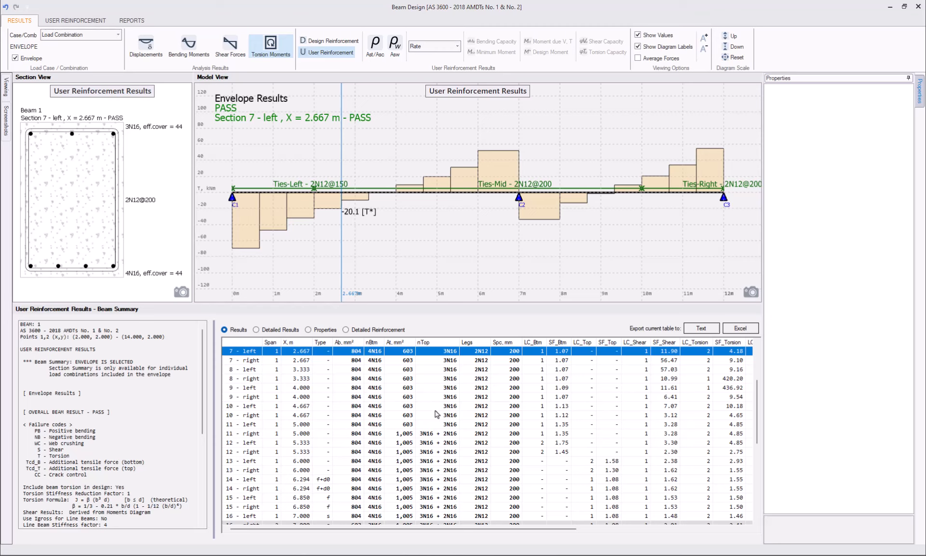
pyautogui.moveTo(879, 333)
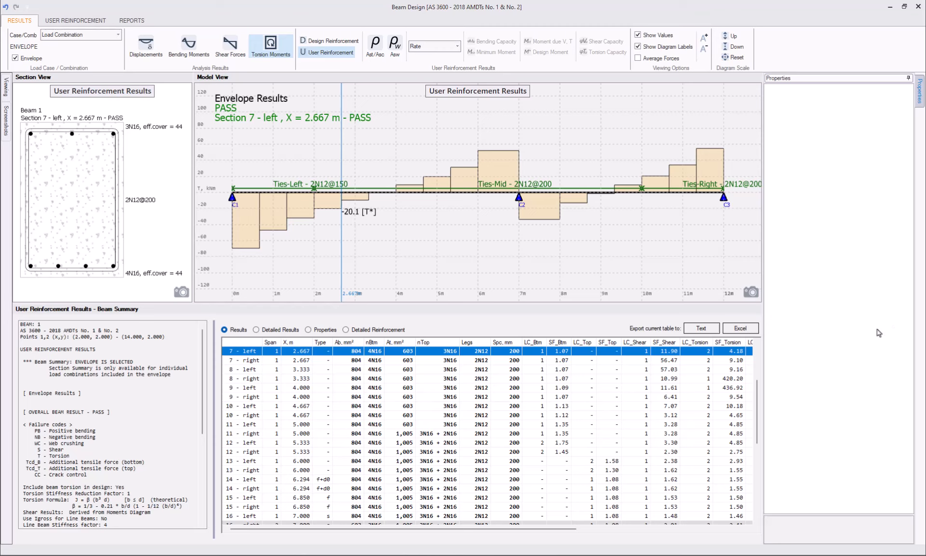